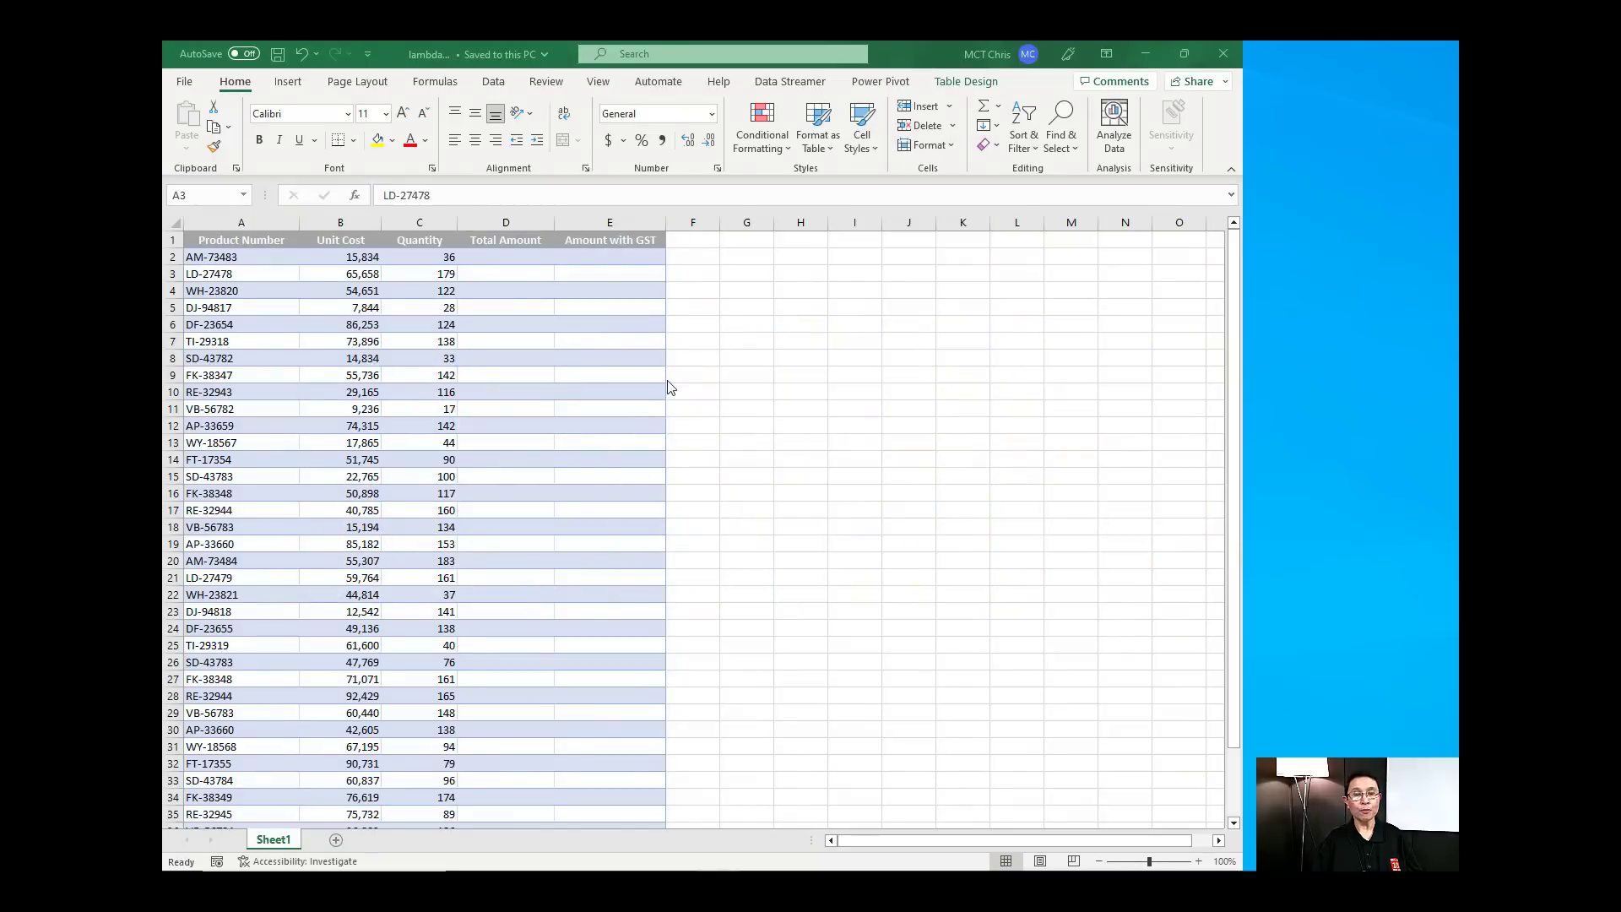
pyautogui.moveTo(508, 289)
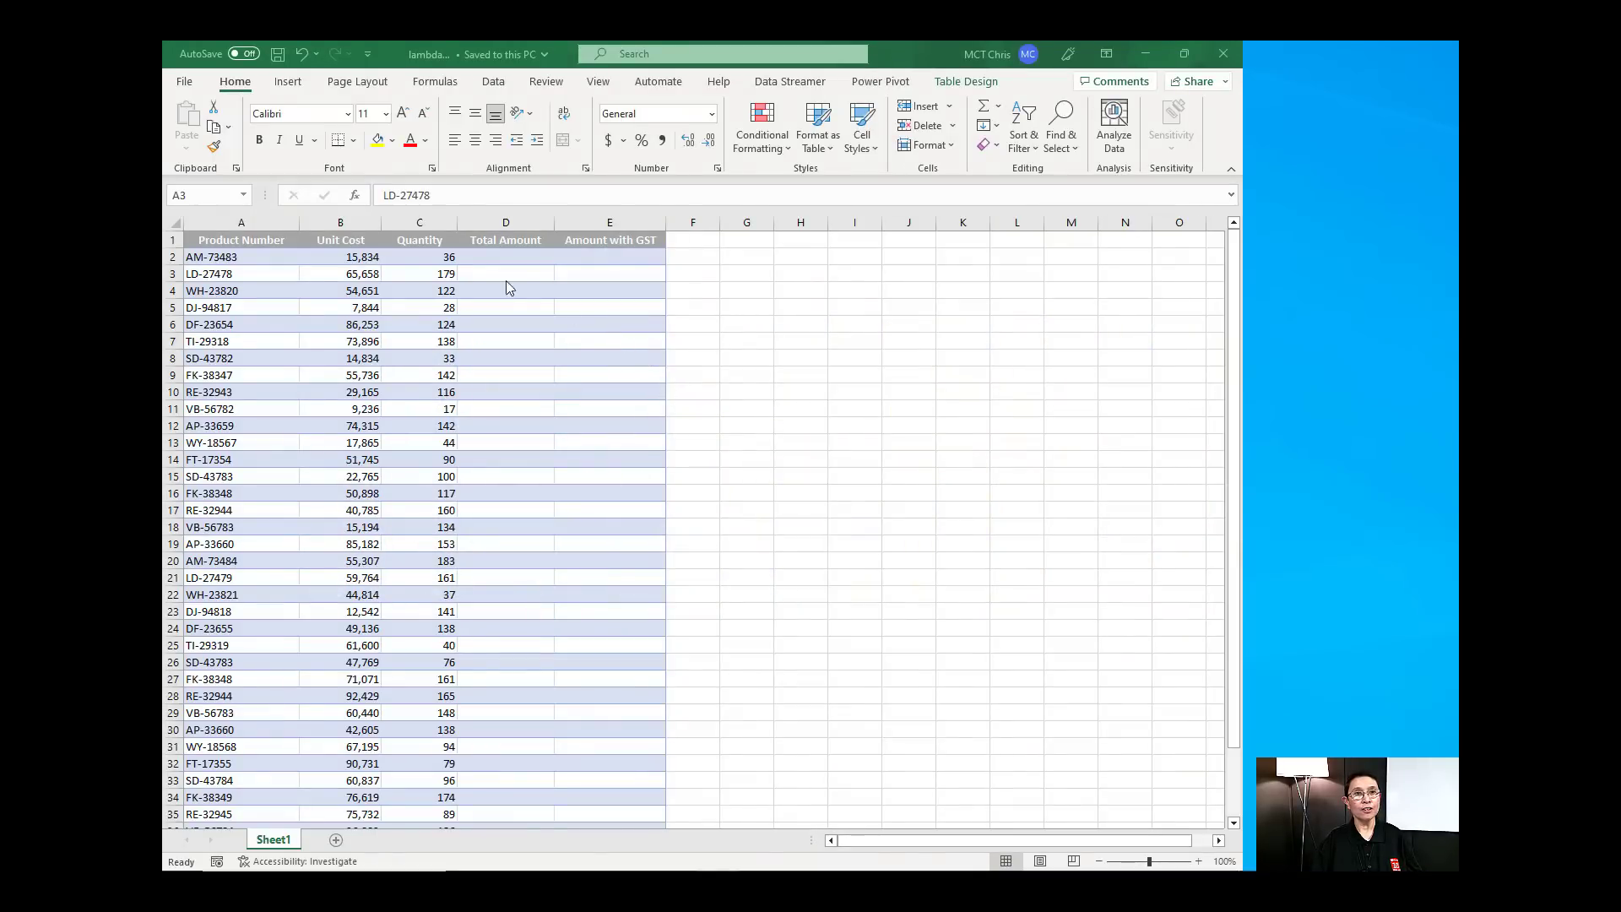
pyautogui.moveTo(424, 243)
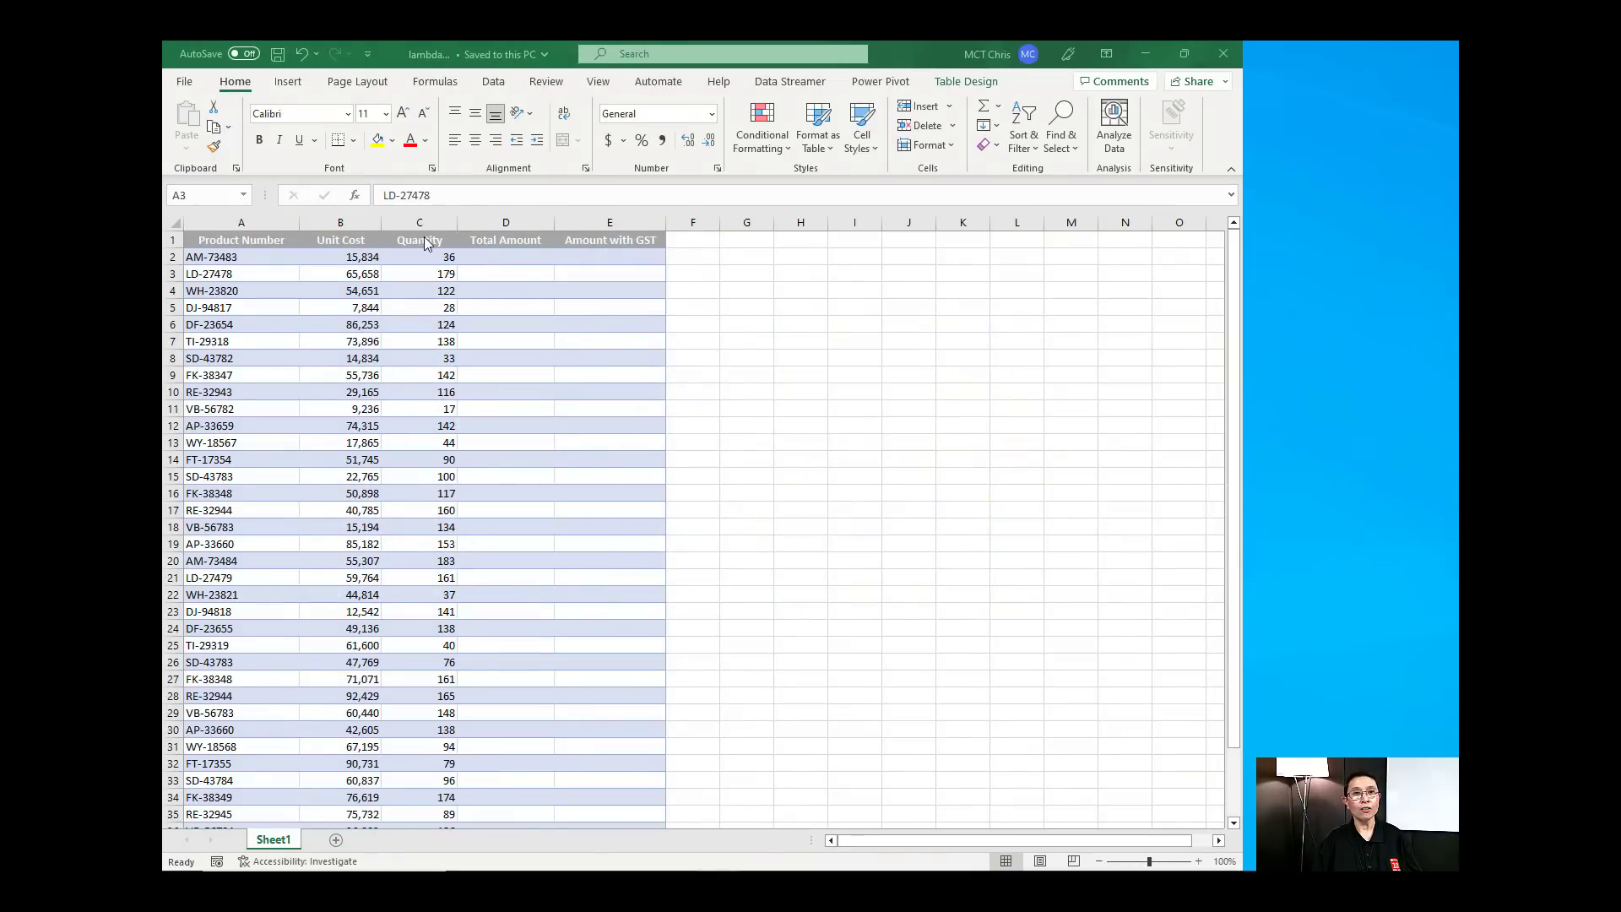
pyautogui.moveTo(434, 258)
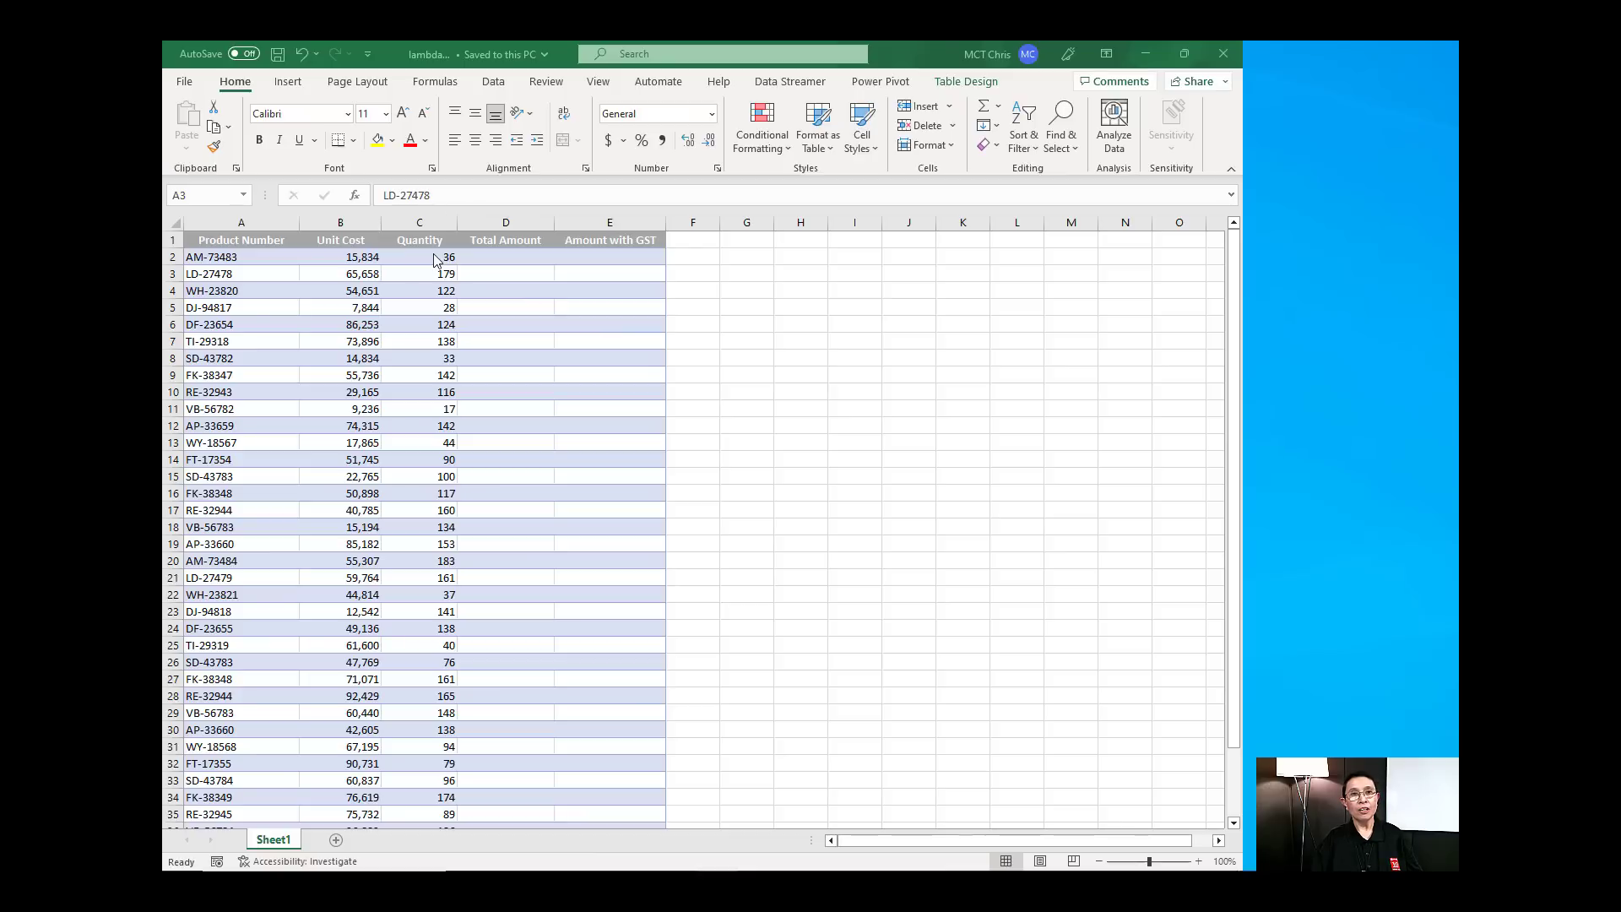
pyautogui.moveTo(483, 258)
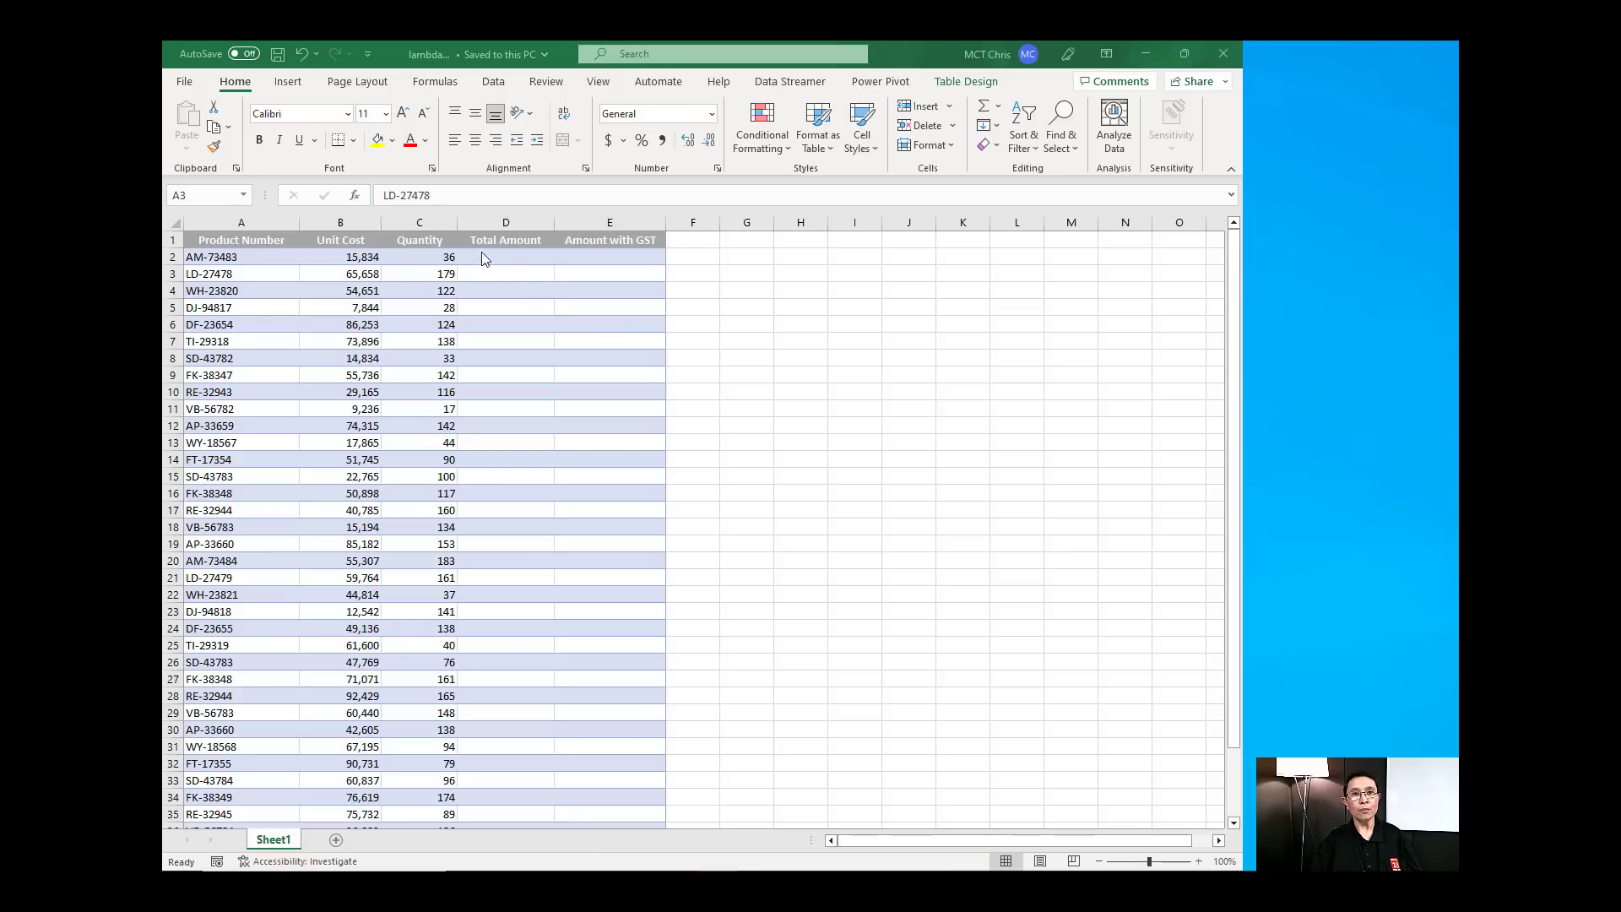
# Enter =B2*C2 in D2 so Total Amount fills as unit cost times quantity for every row
pyautogui.click(505, 256)
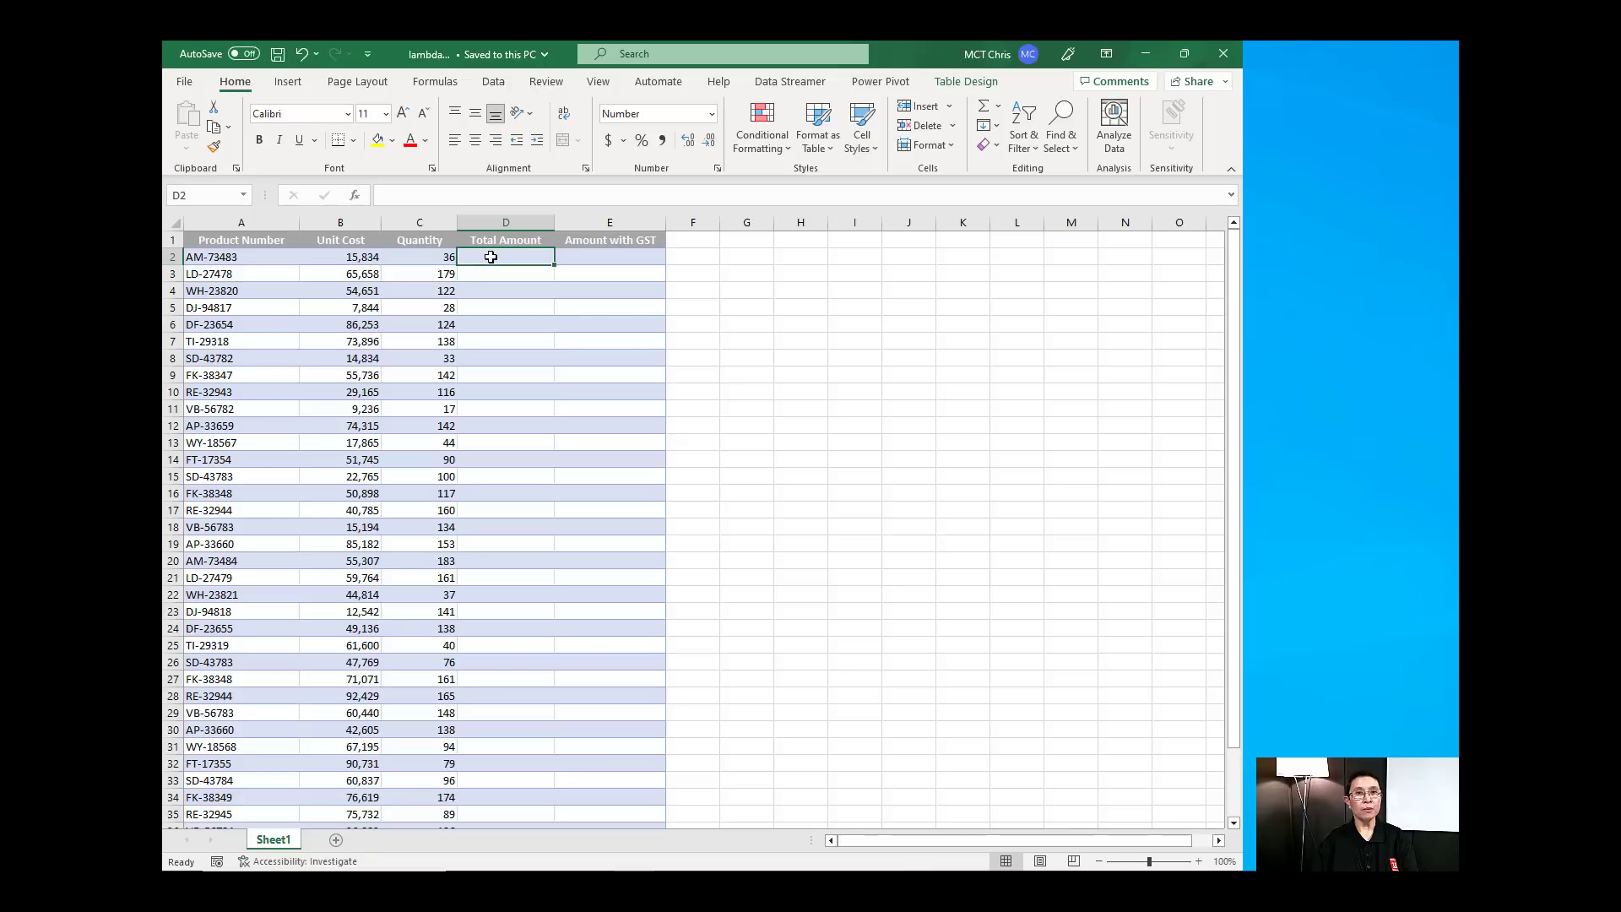
pyautogui.write('=')
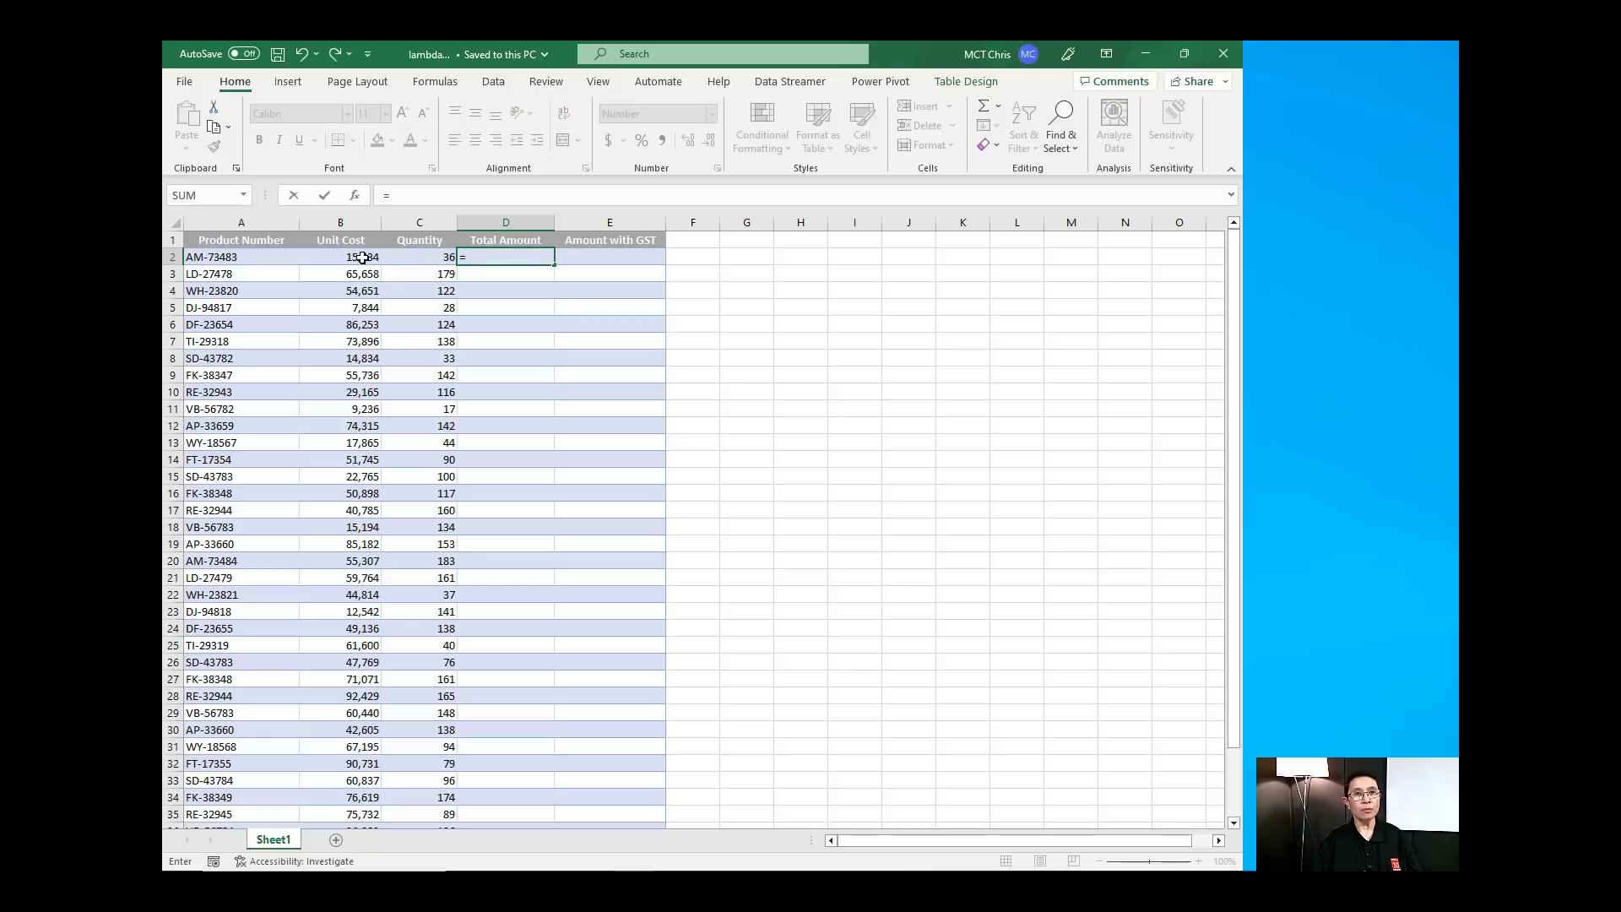
pyautogui.click(339, 257)
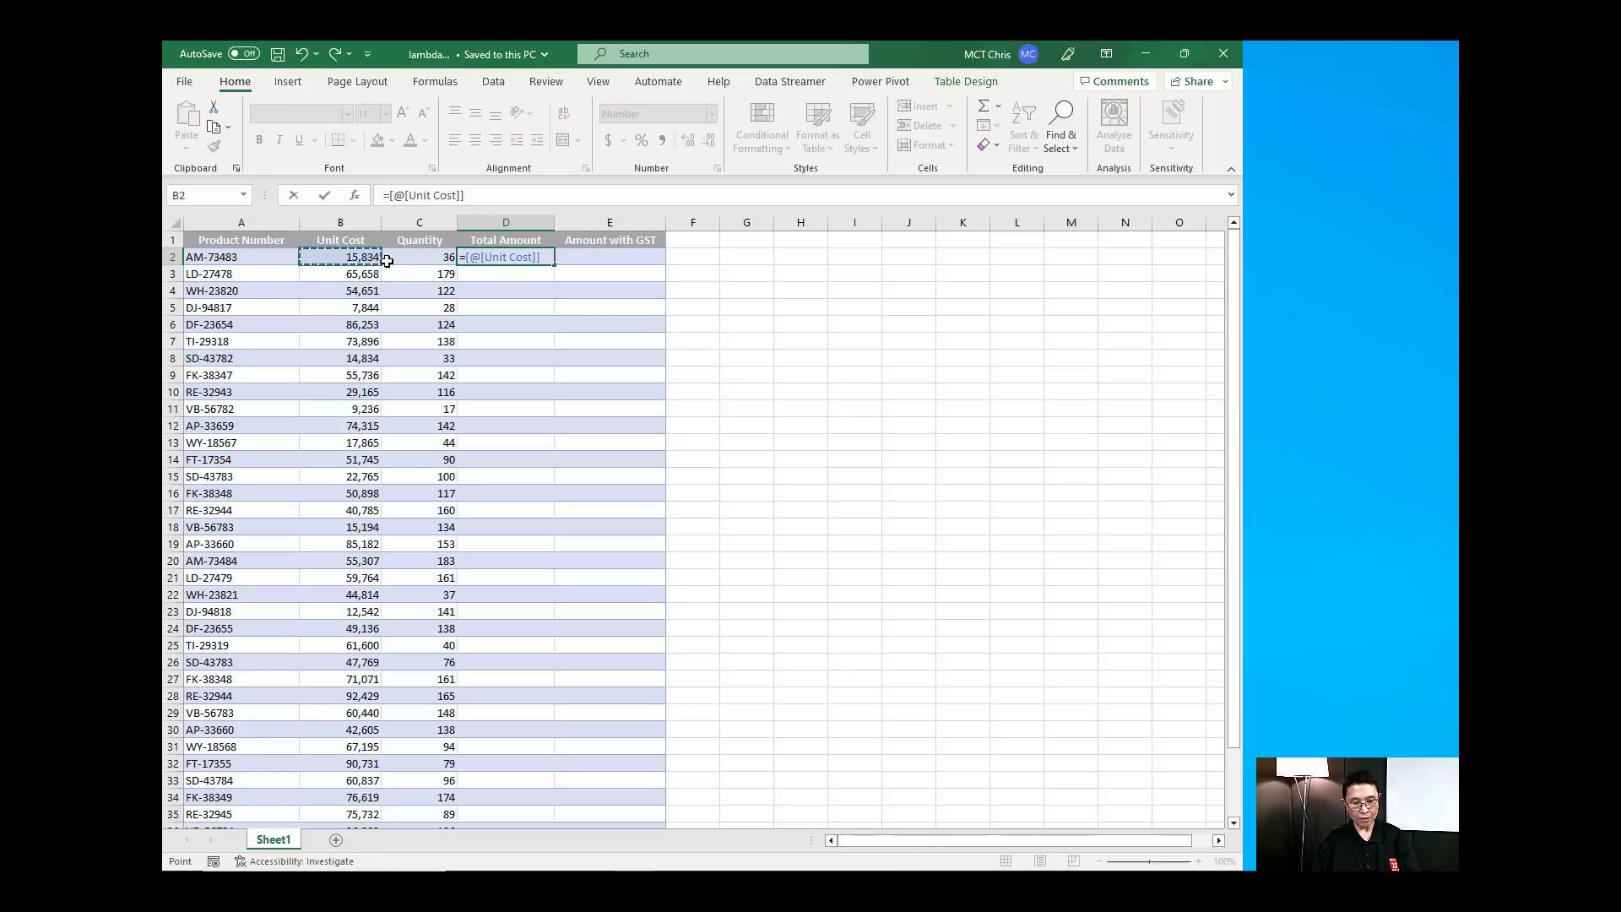
pyautogui.write('*')
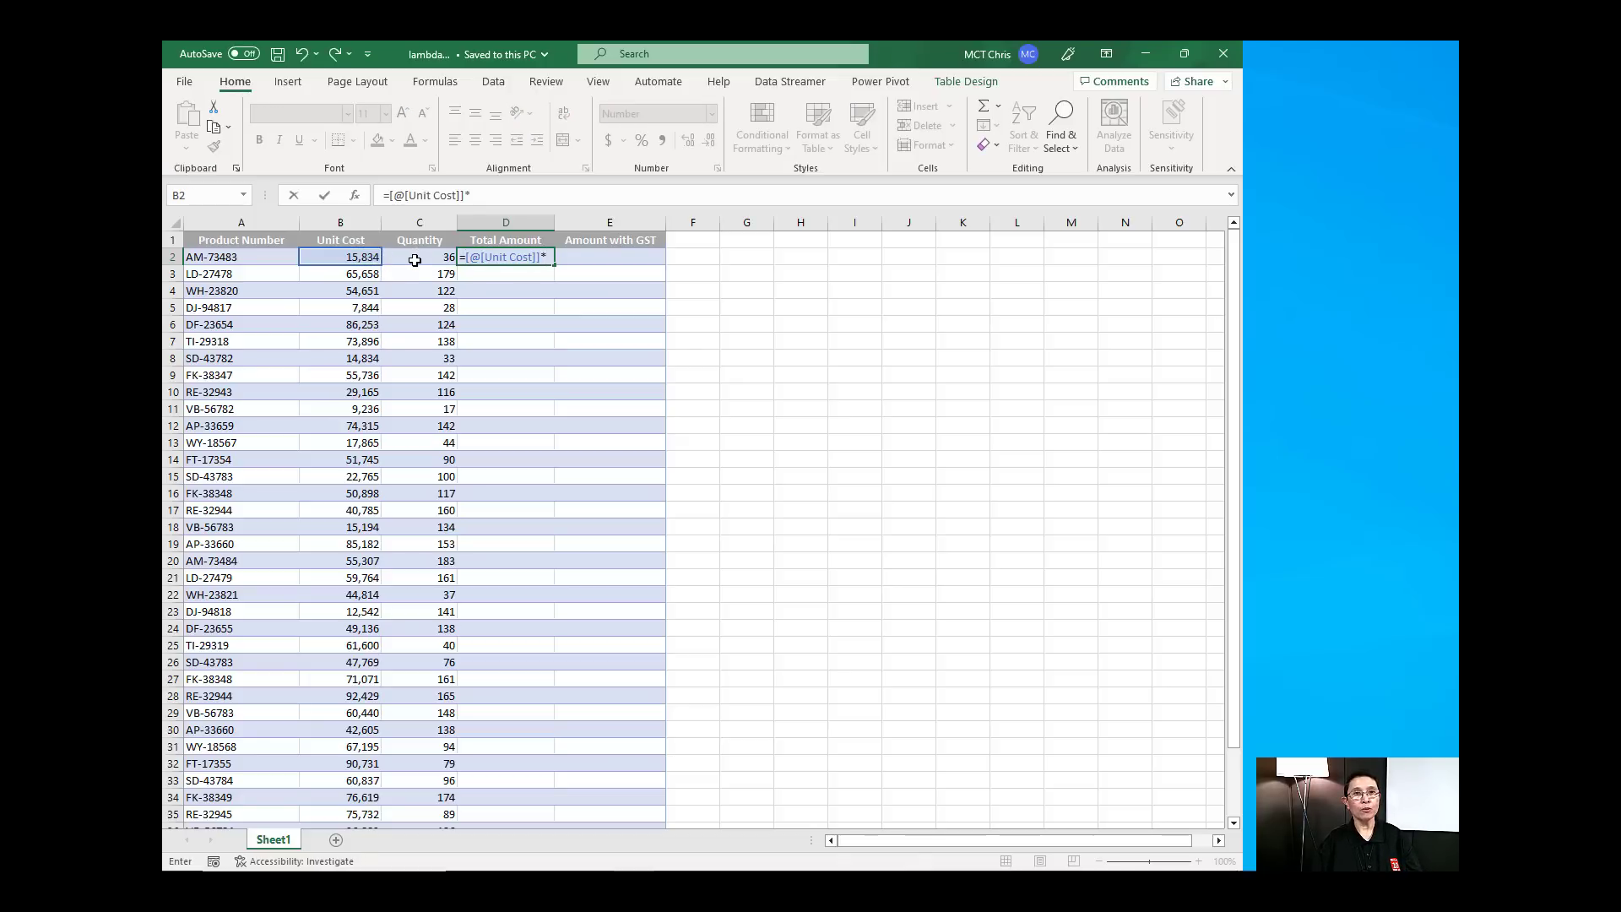
pyautogui.click(419, 256)
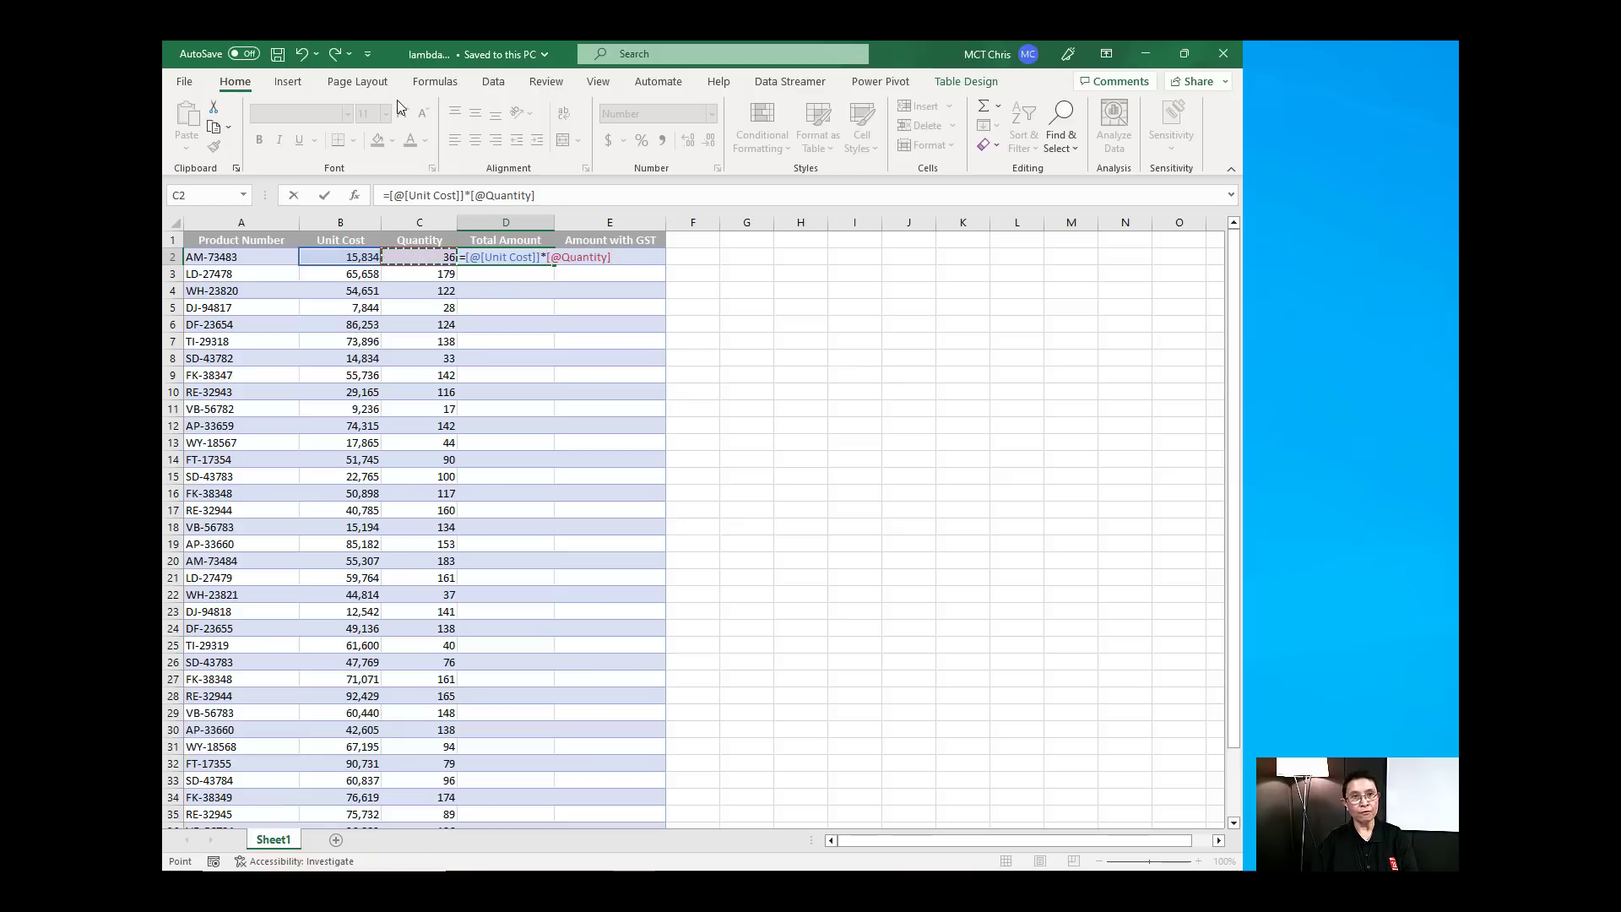
pyautogui.press('Return')
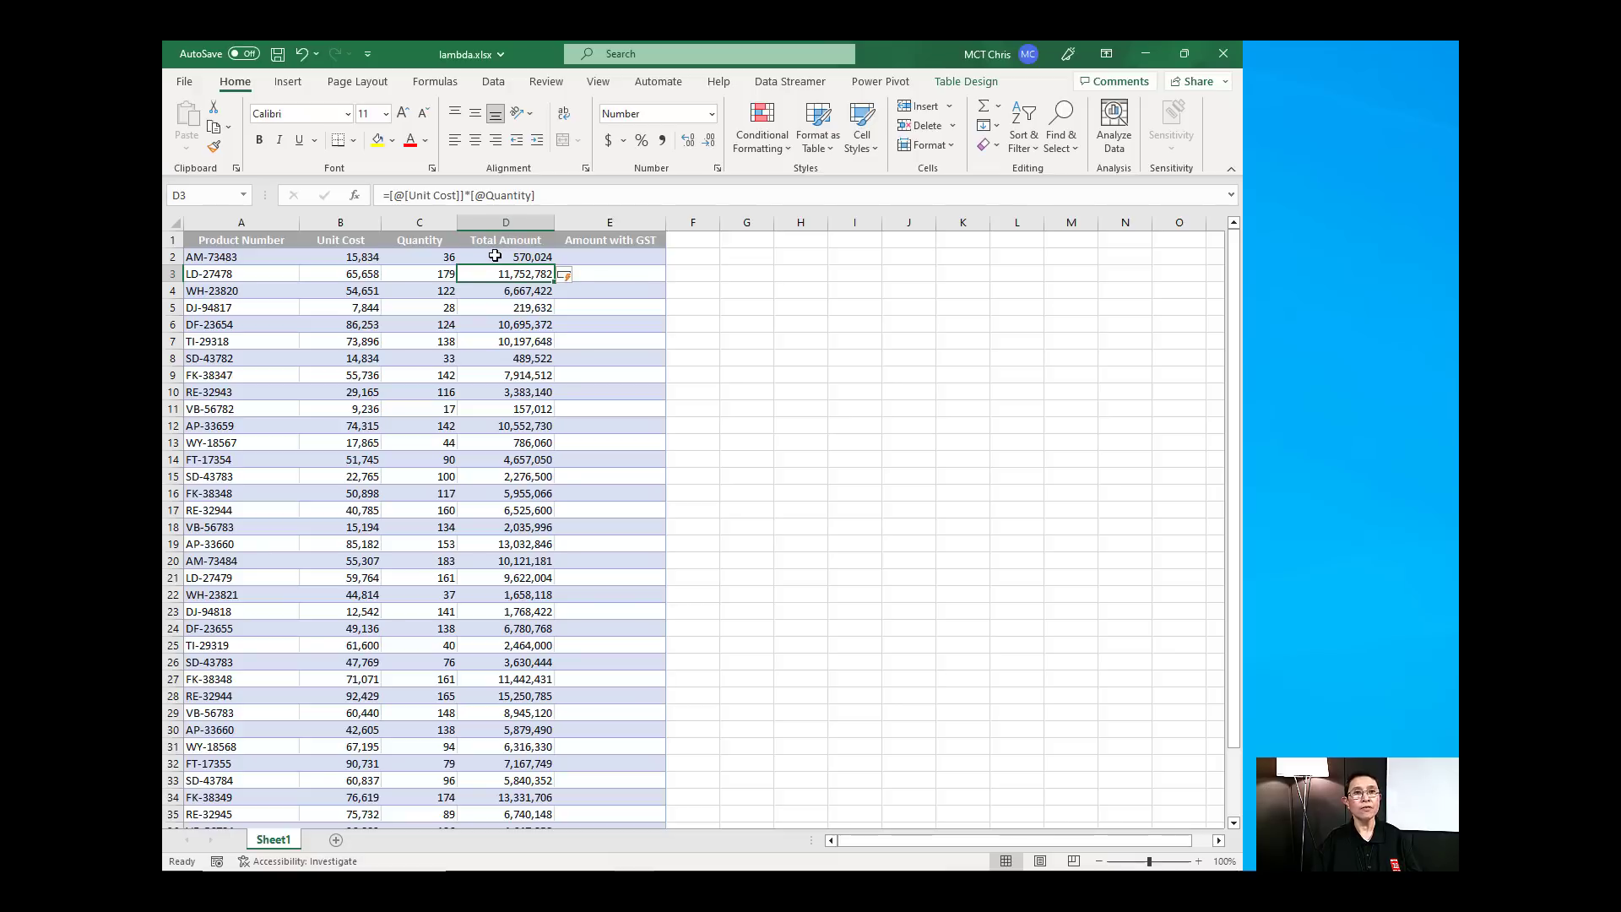
pyautogui.moveTo(390, 195)
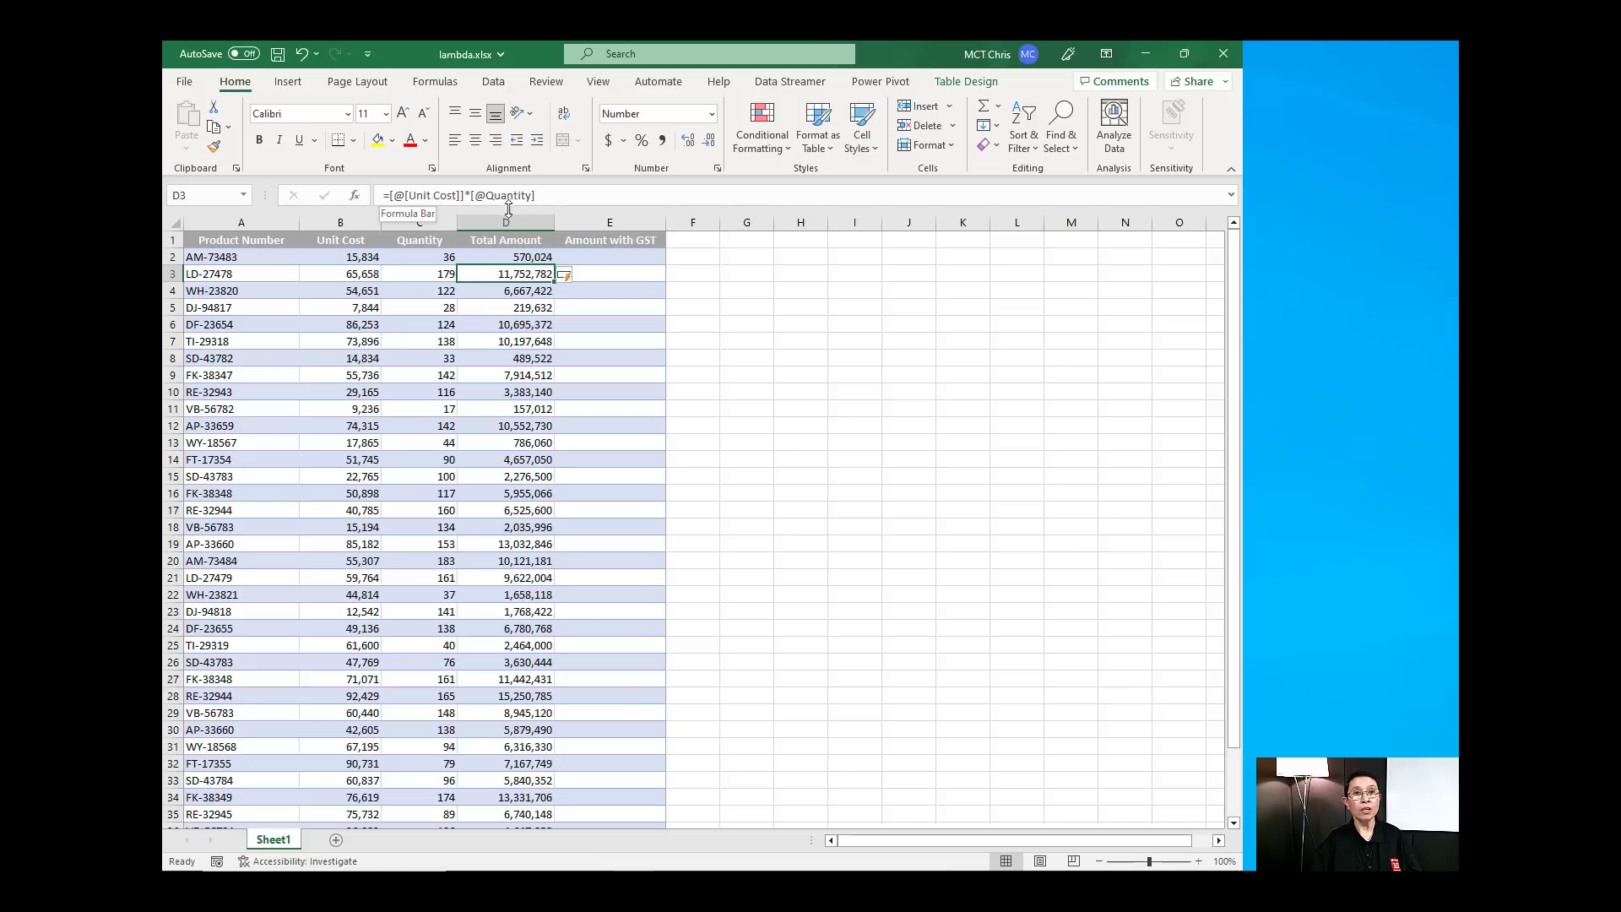
pyautogui.moveTo(489, 239)
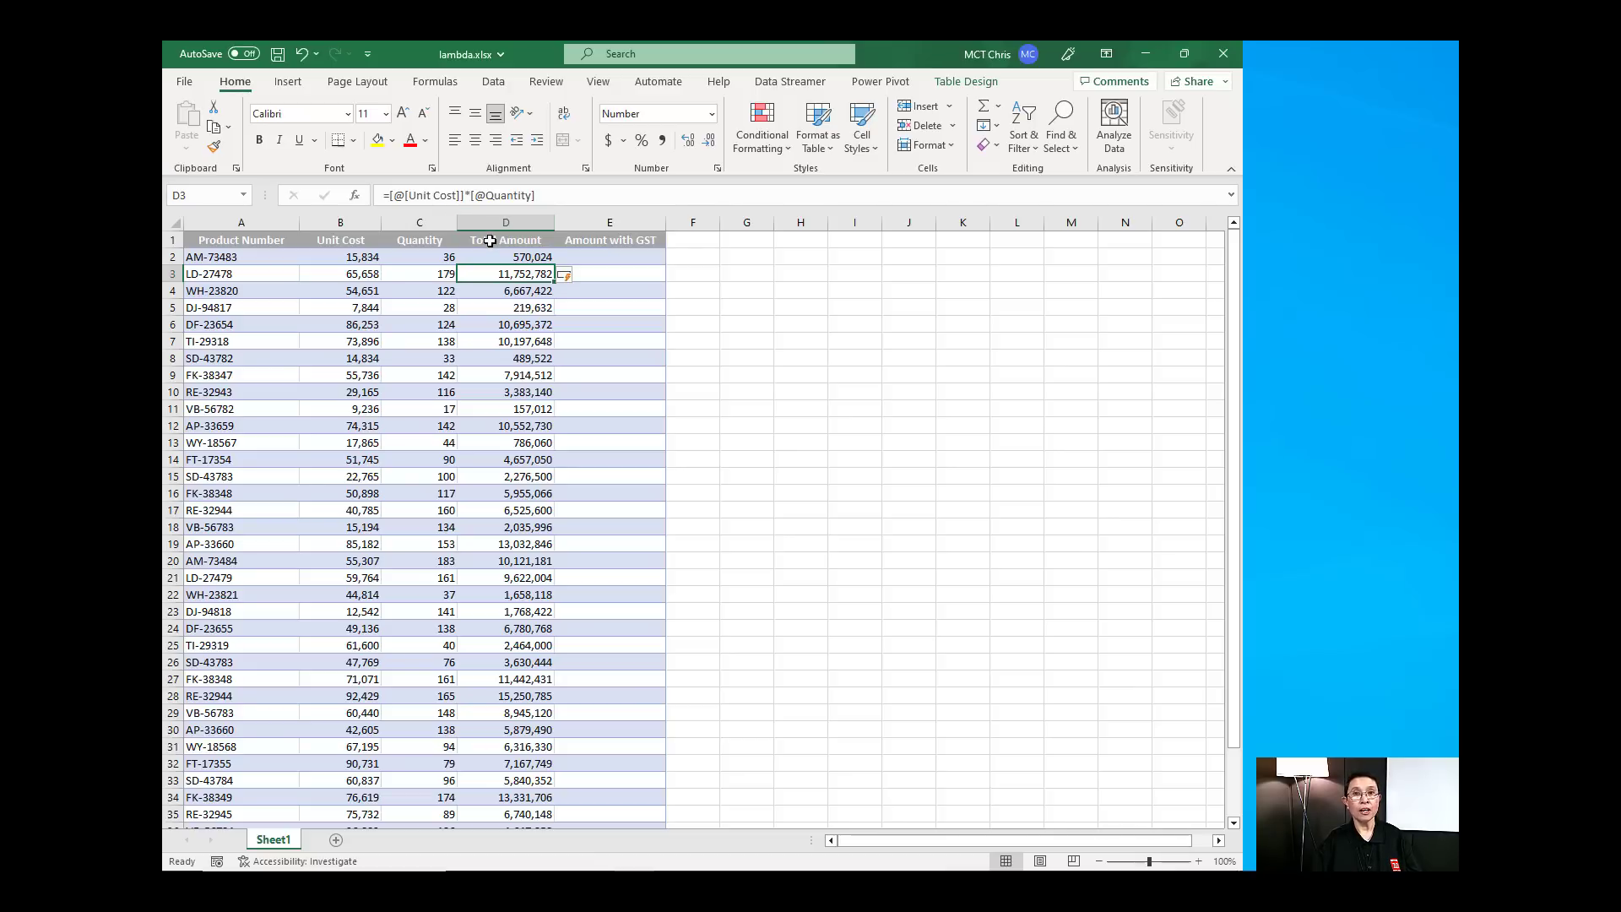
pyautogui.moveTo(744, 255)
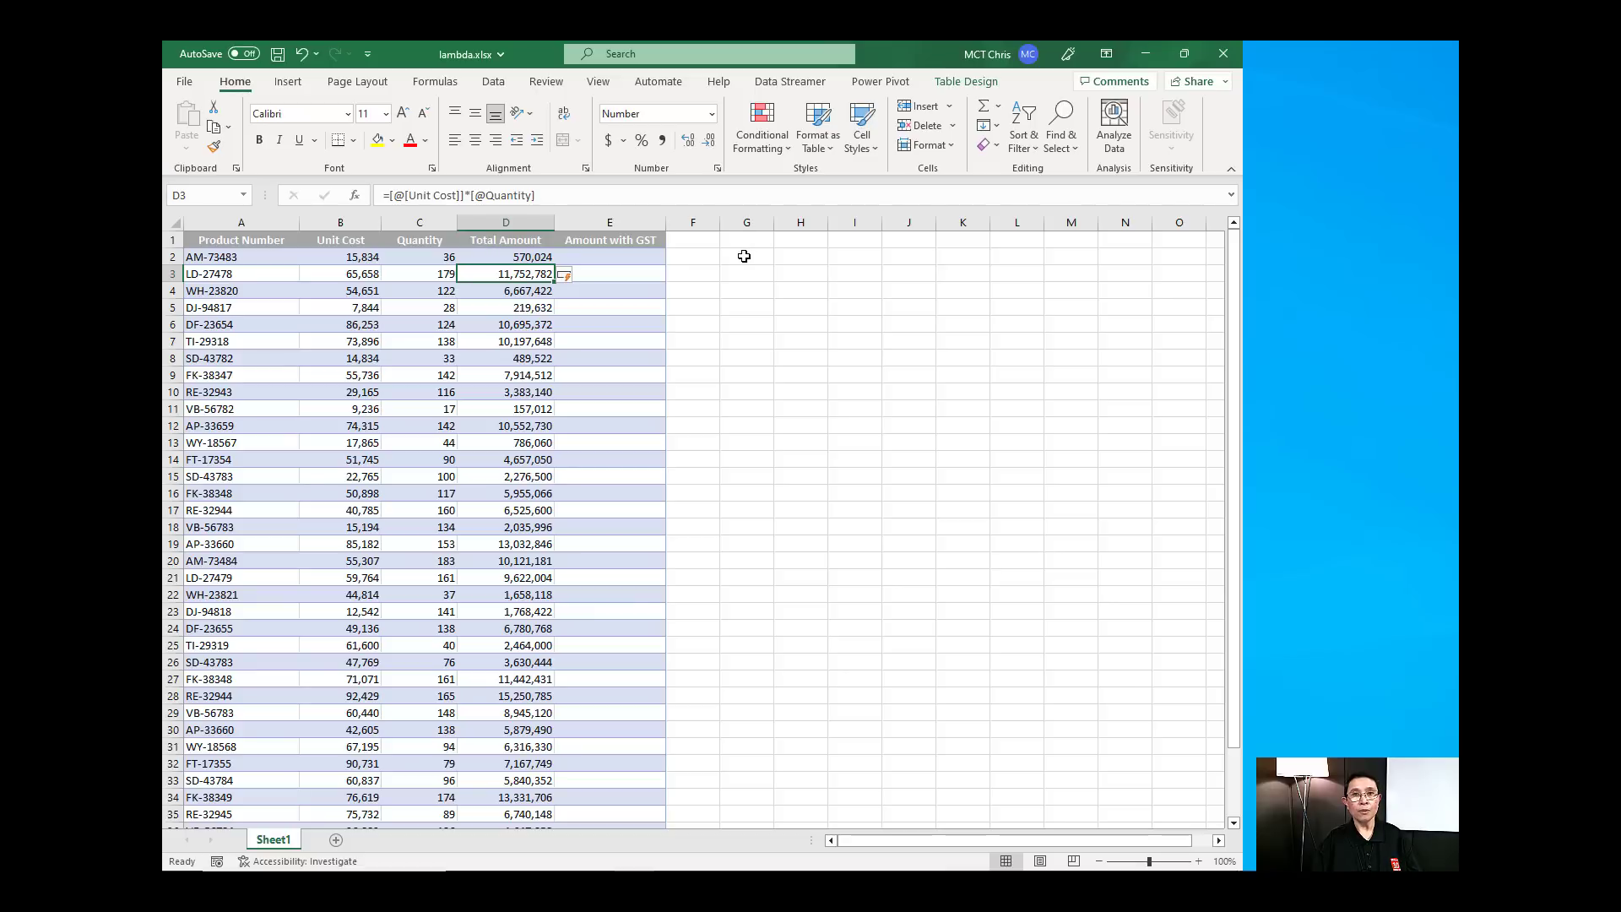
# Write =LAMBDA(UnitCost,Quantity,UnitCost*Quantity) in spare cell G2
pyautogui.click(745, 257)
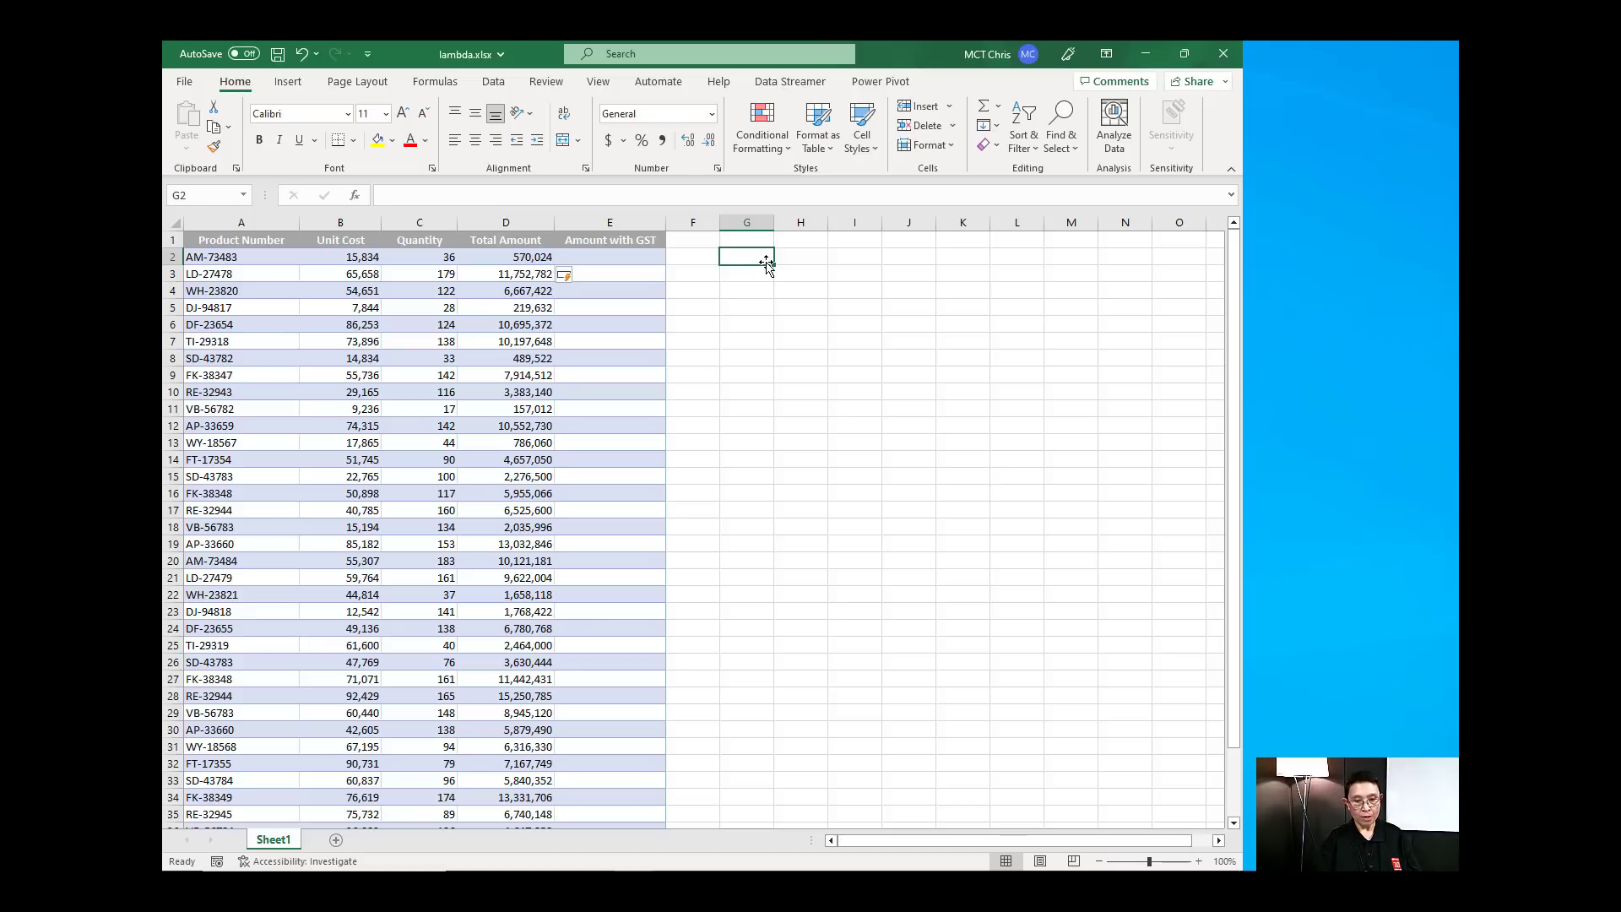
pyautogui.write('=')
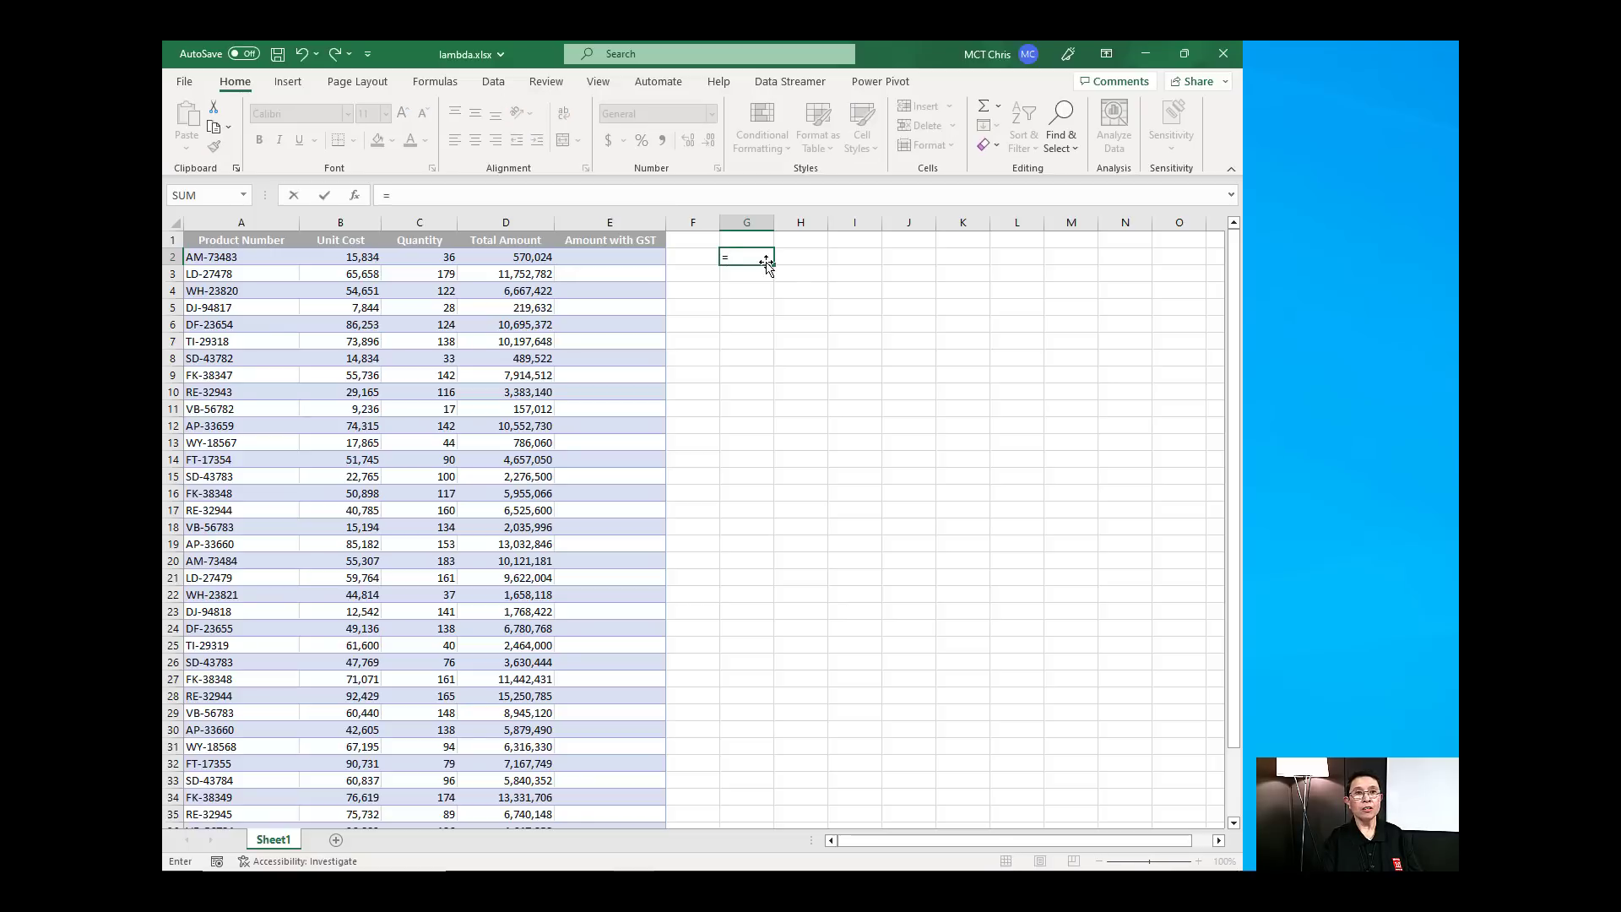
pyautogui.write('lam')
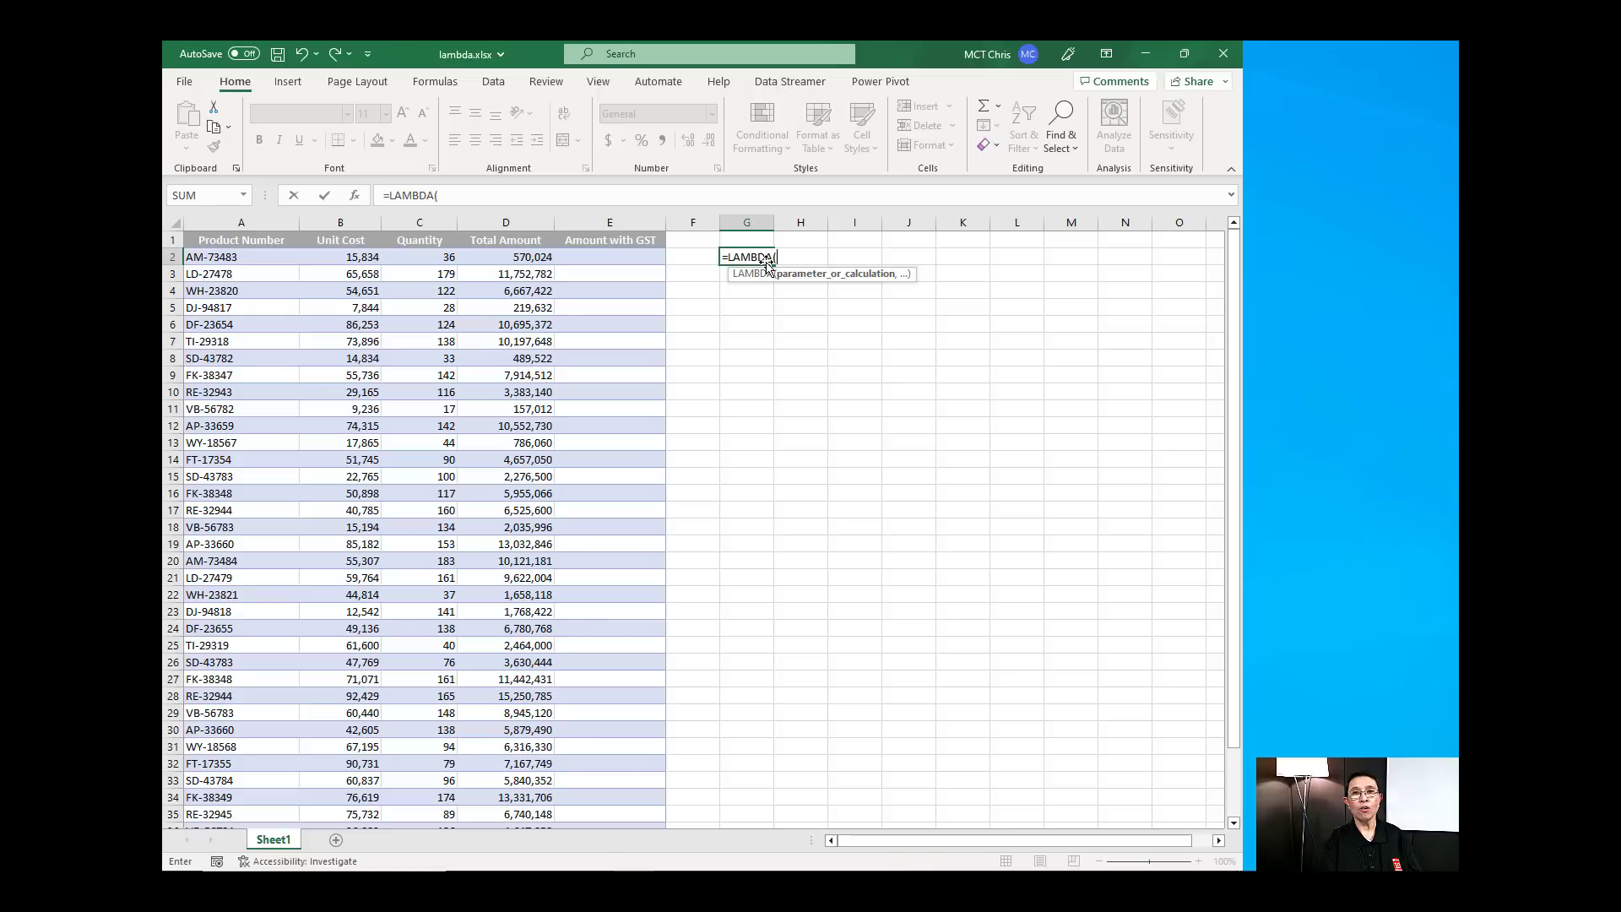
pyautogui.write('Unit')
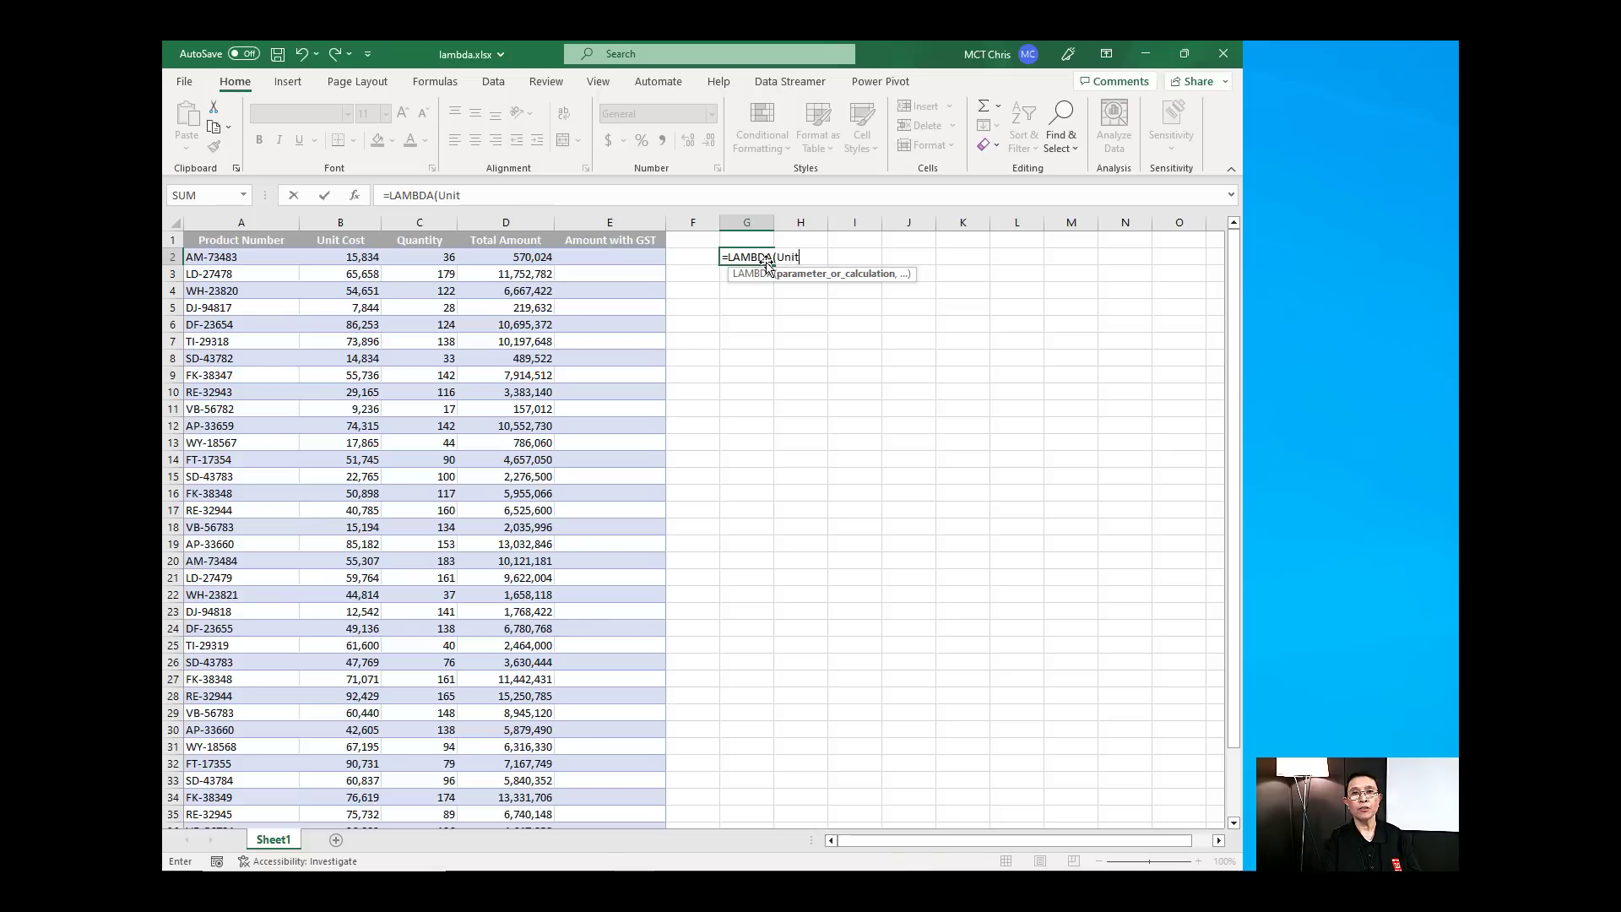
pyautogui.write('Cost')
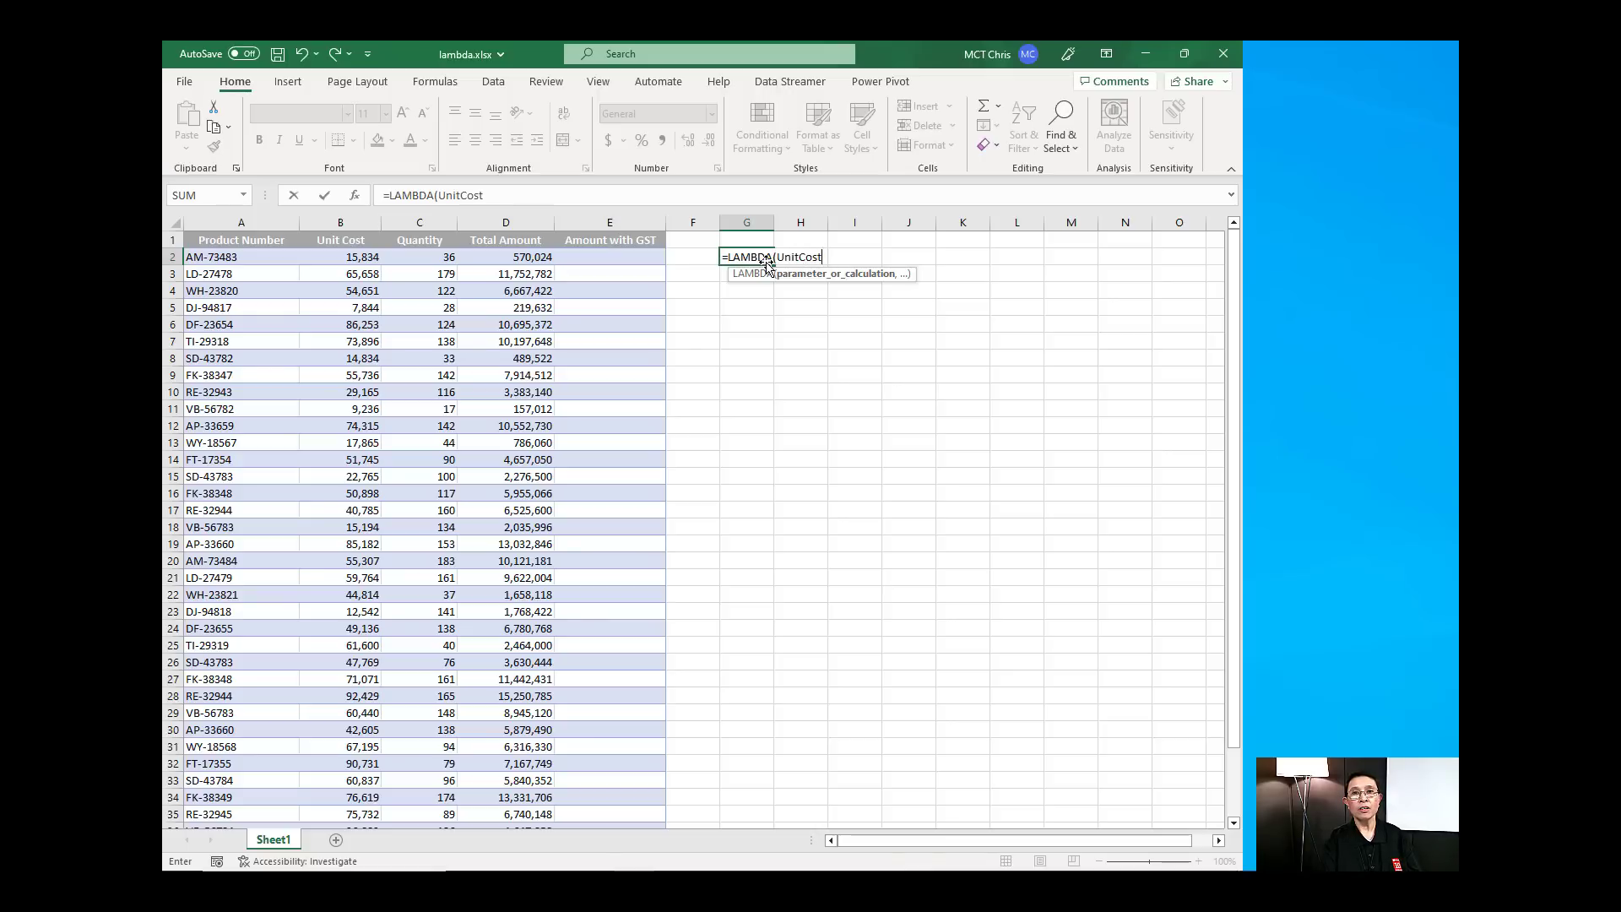
pyautogui.write(',')
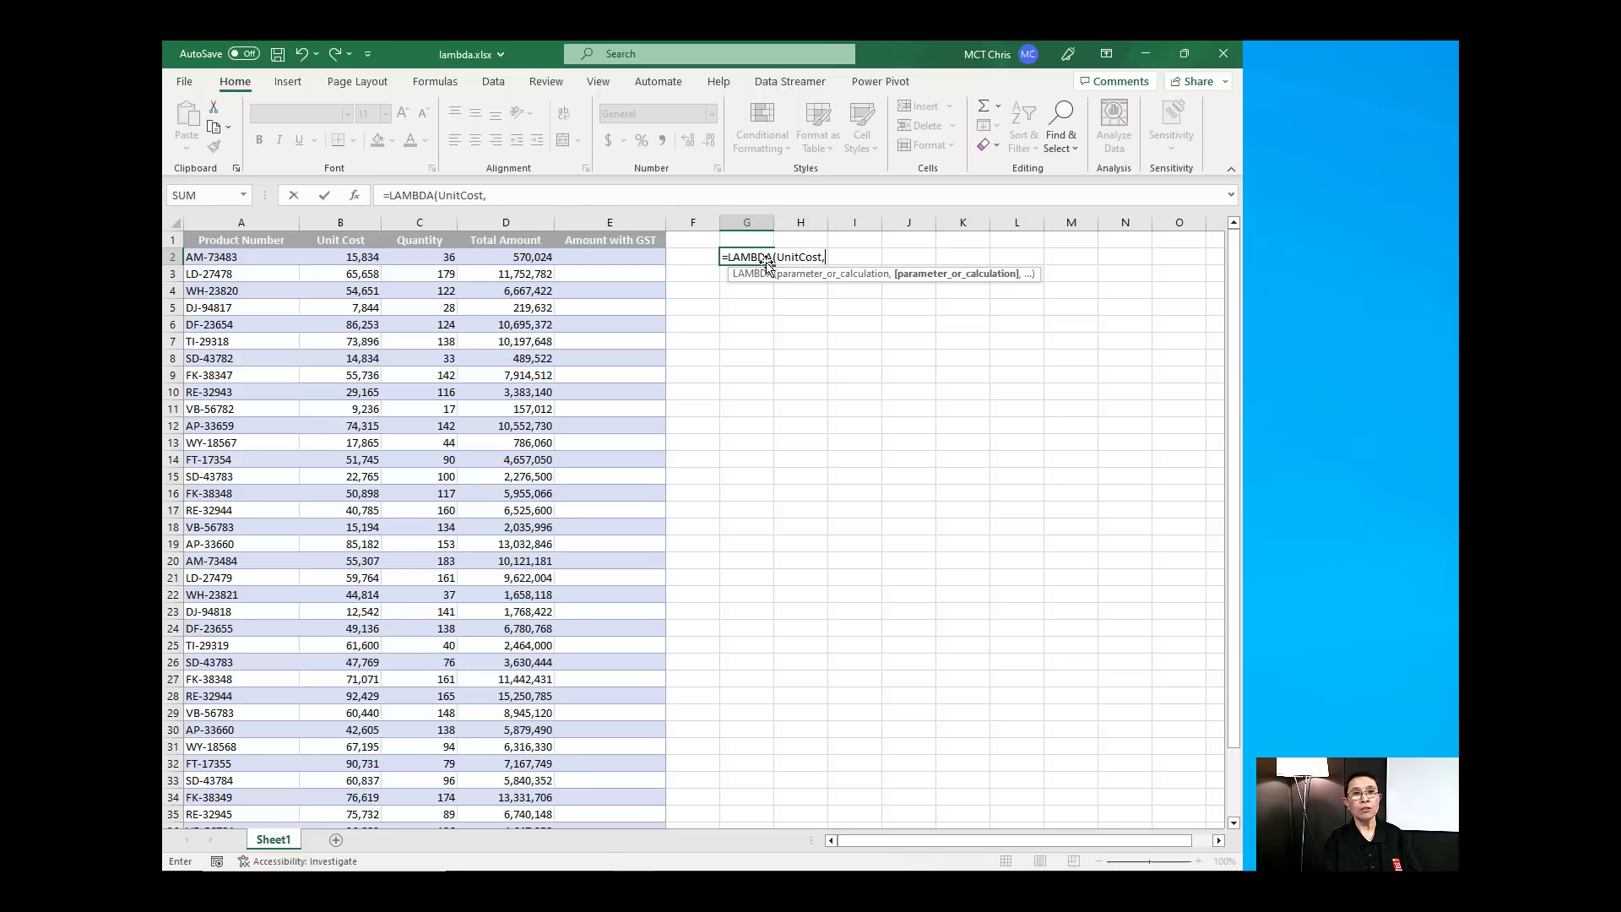
pyautogui.write('Quan')
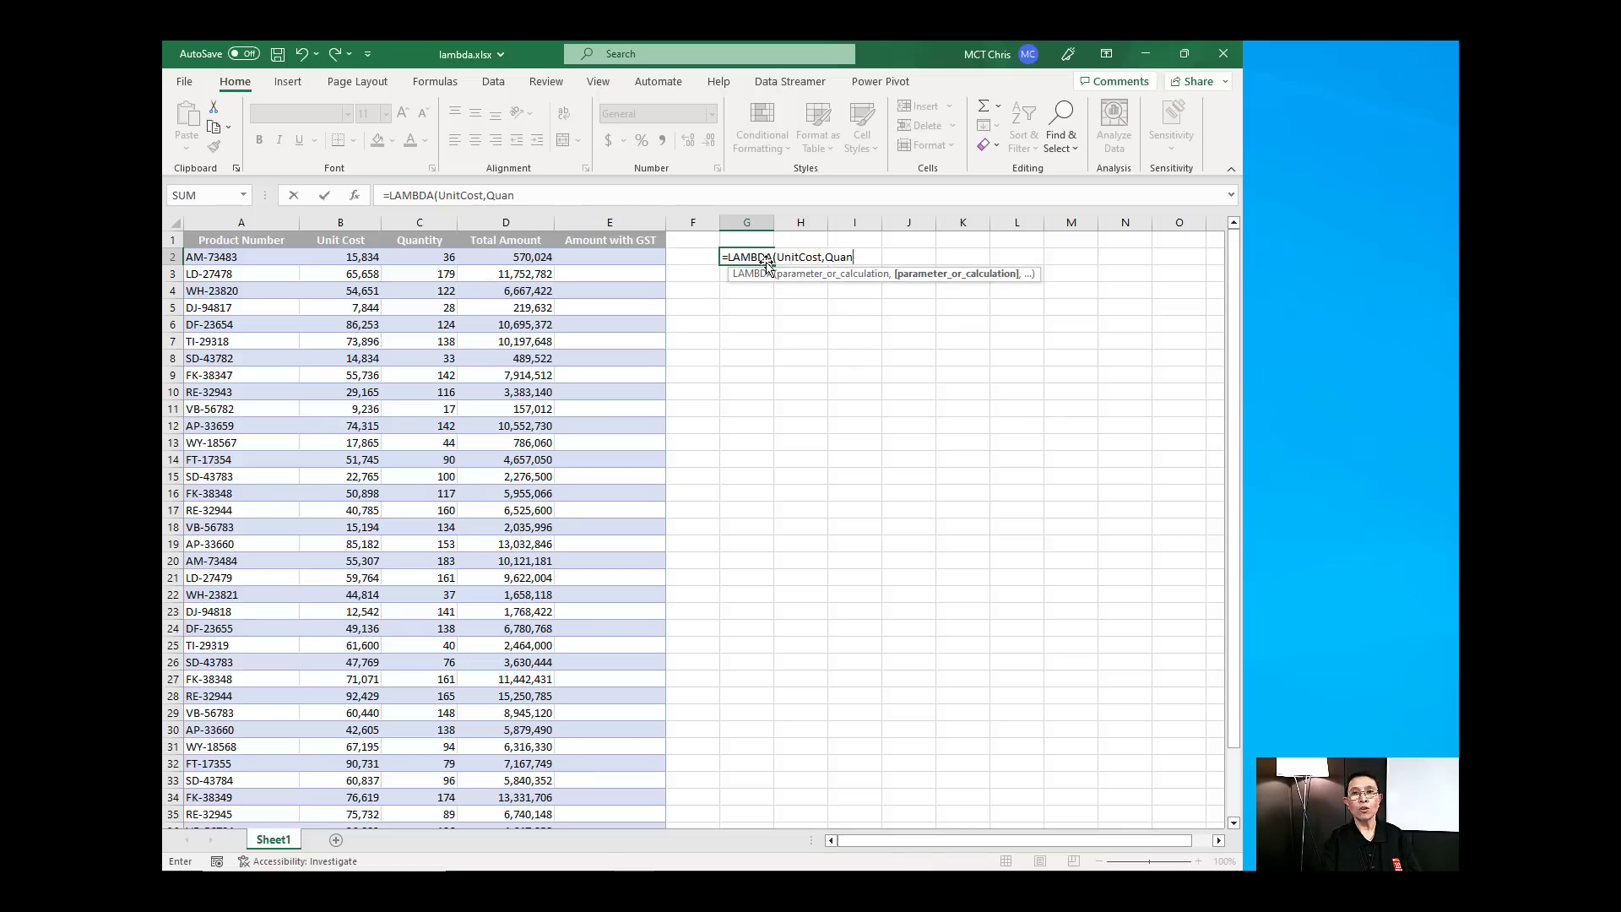
pyautogui.write('tity')
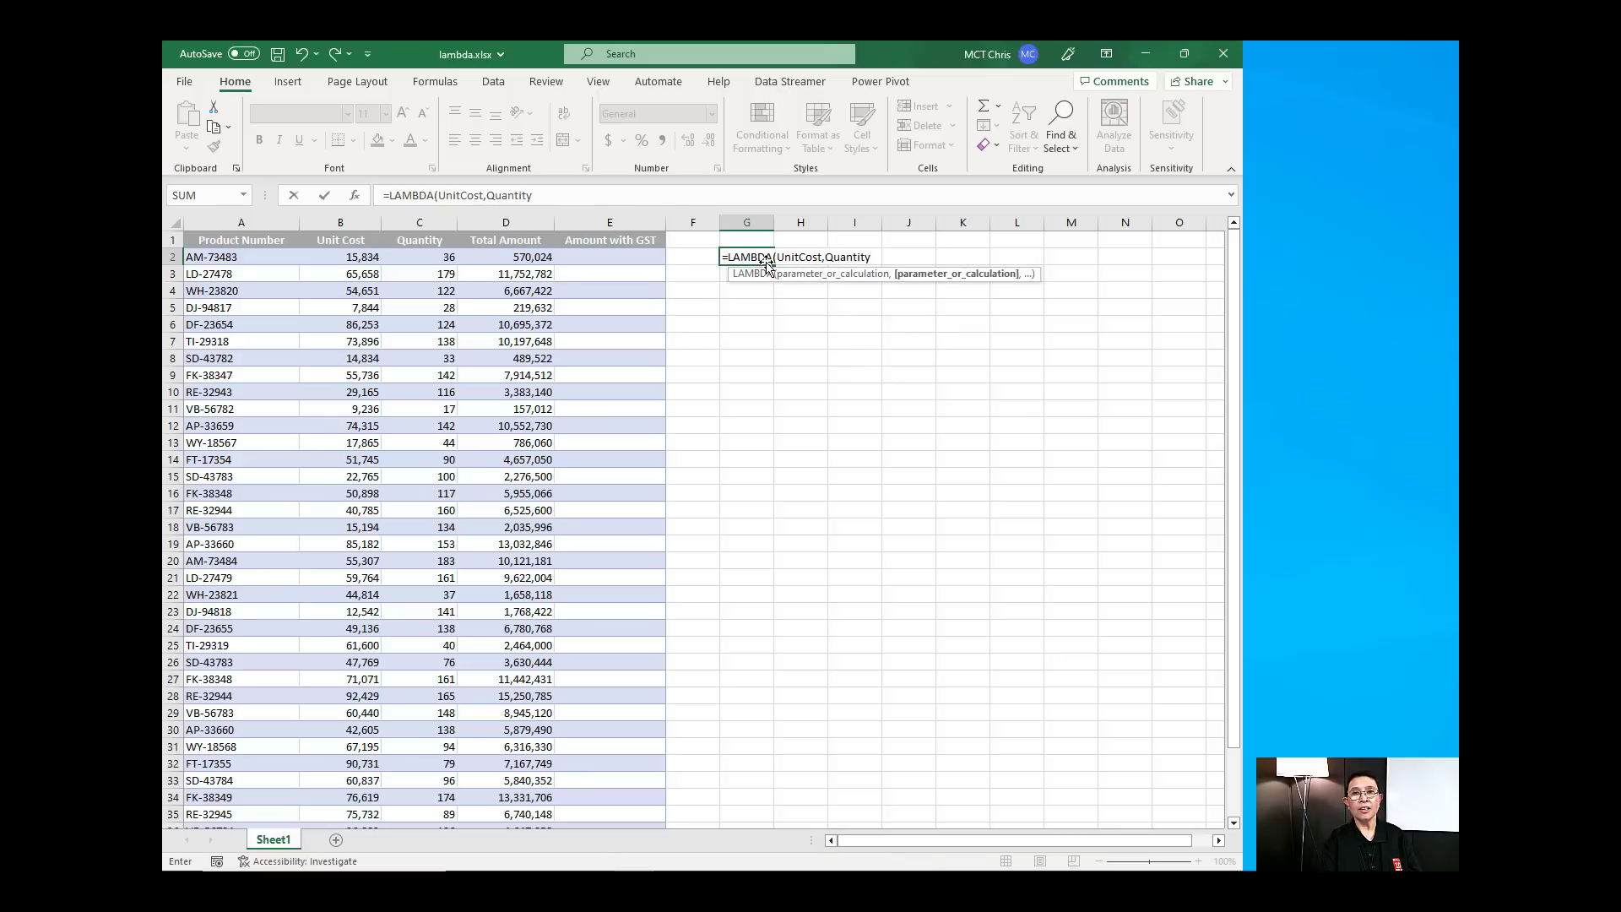
pyautogui.write(',')
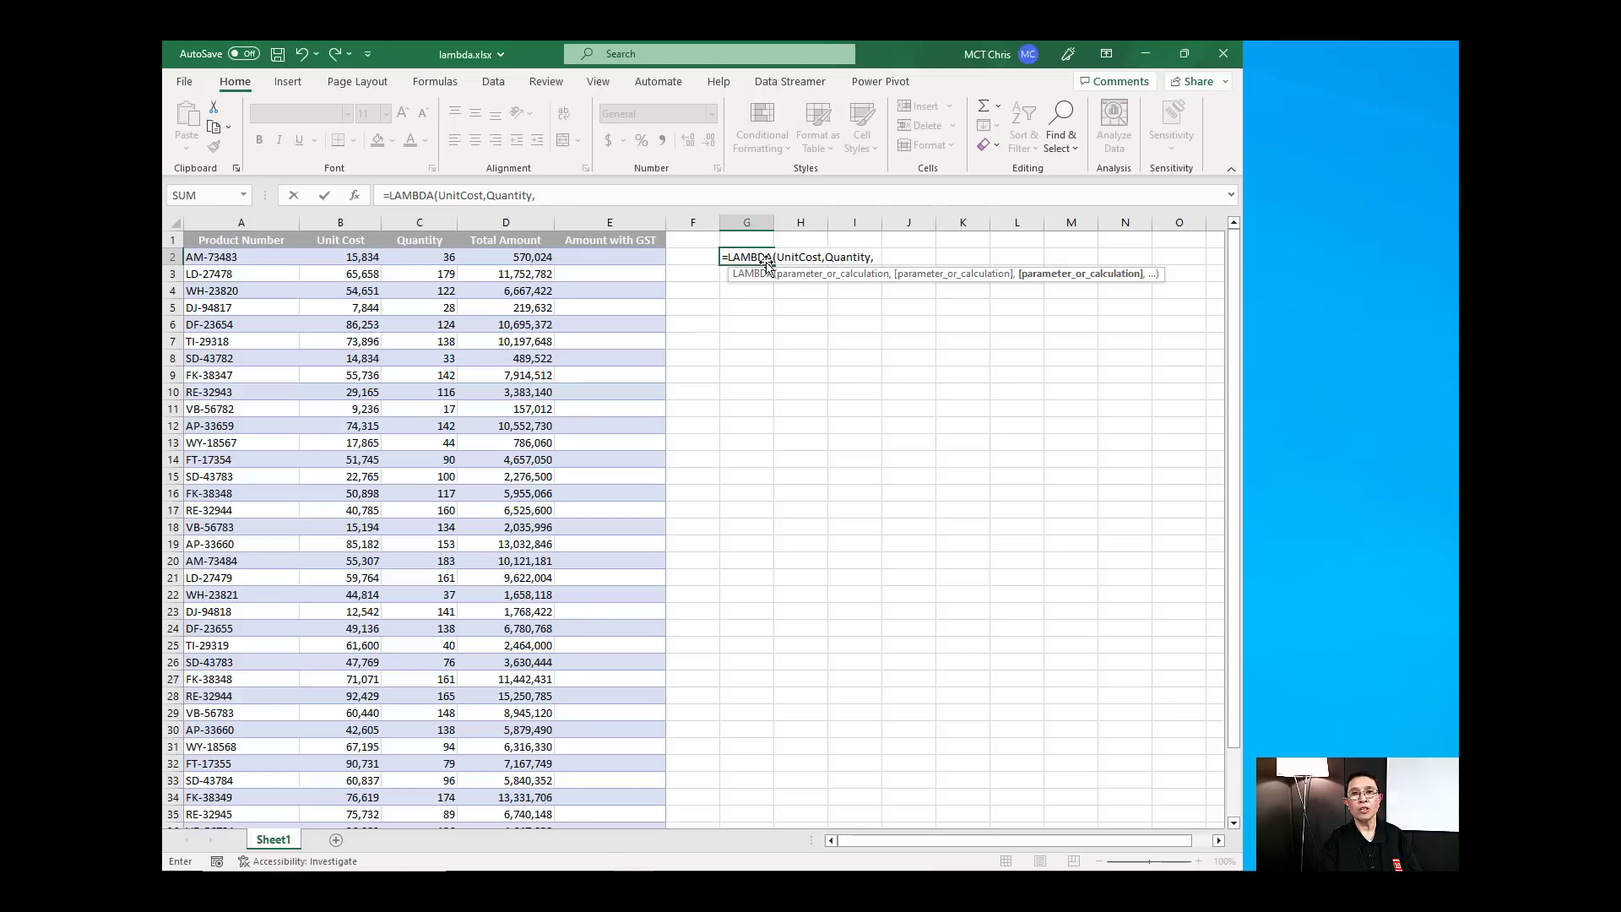
pyautogui.write('UnitCost')
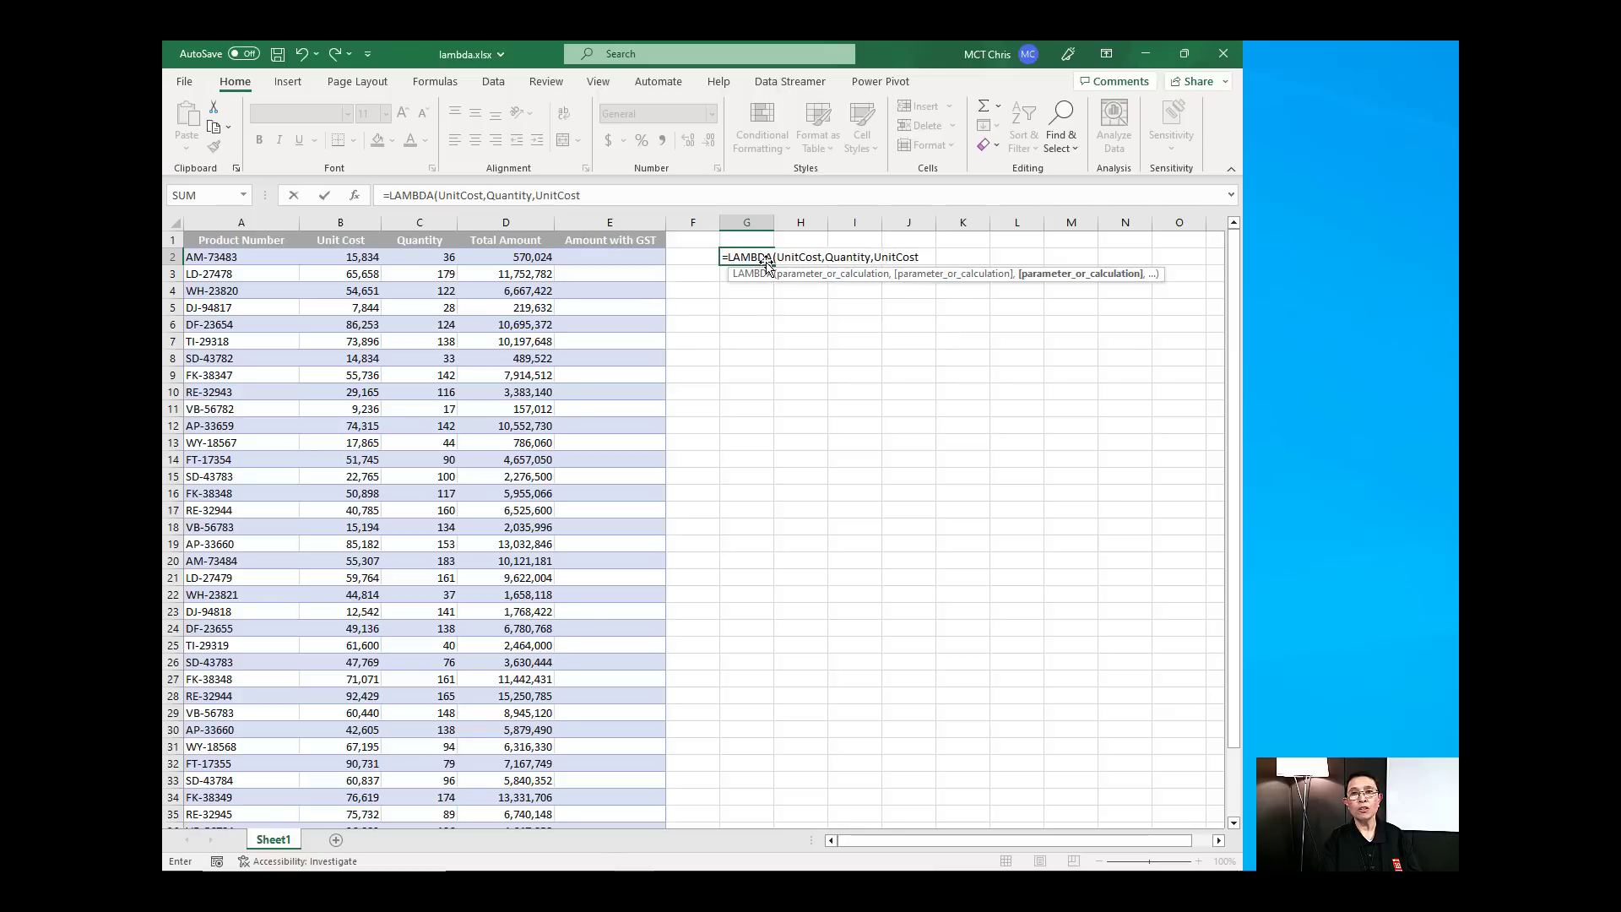
pyautogui.write('*')
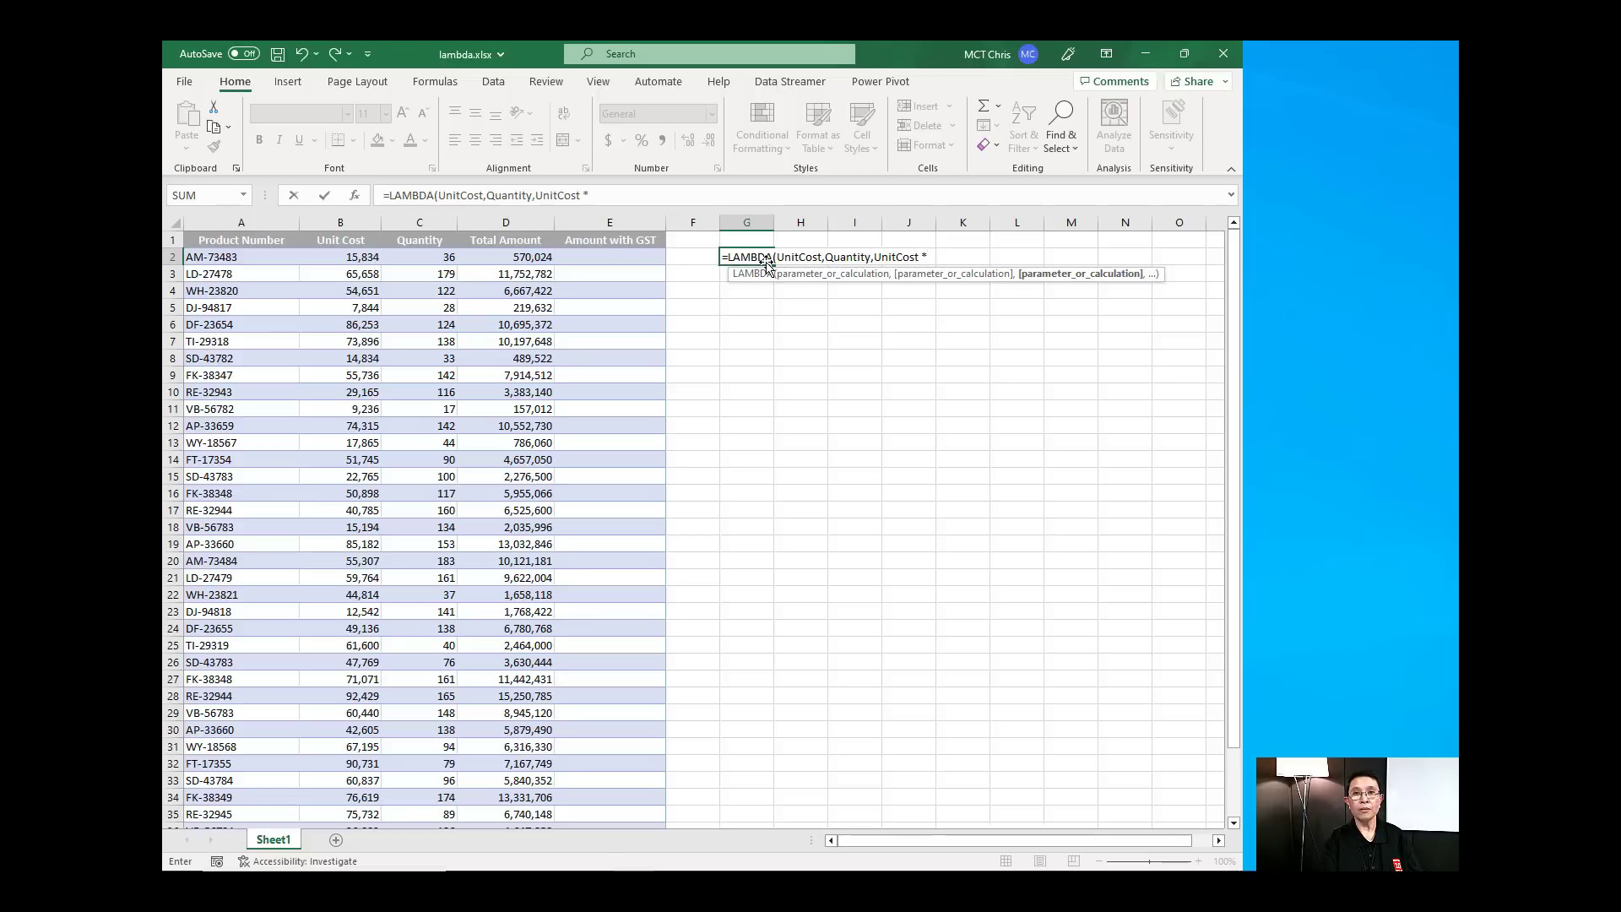
pyautogui.write('Quantity')
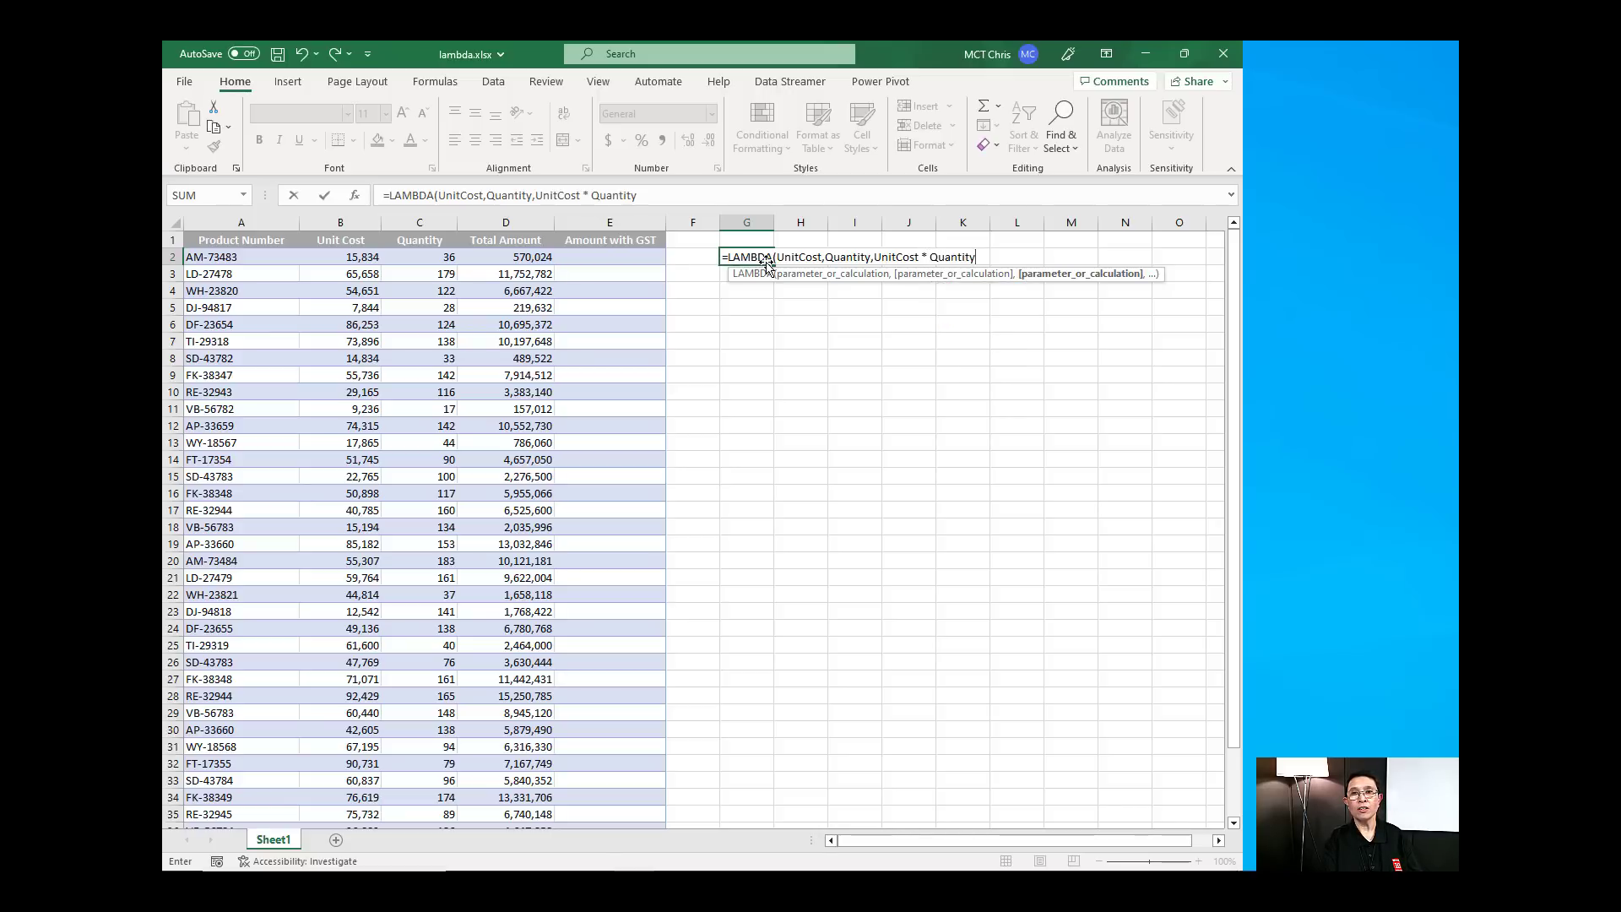
pyautogui.write(')')
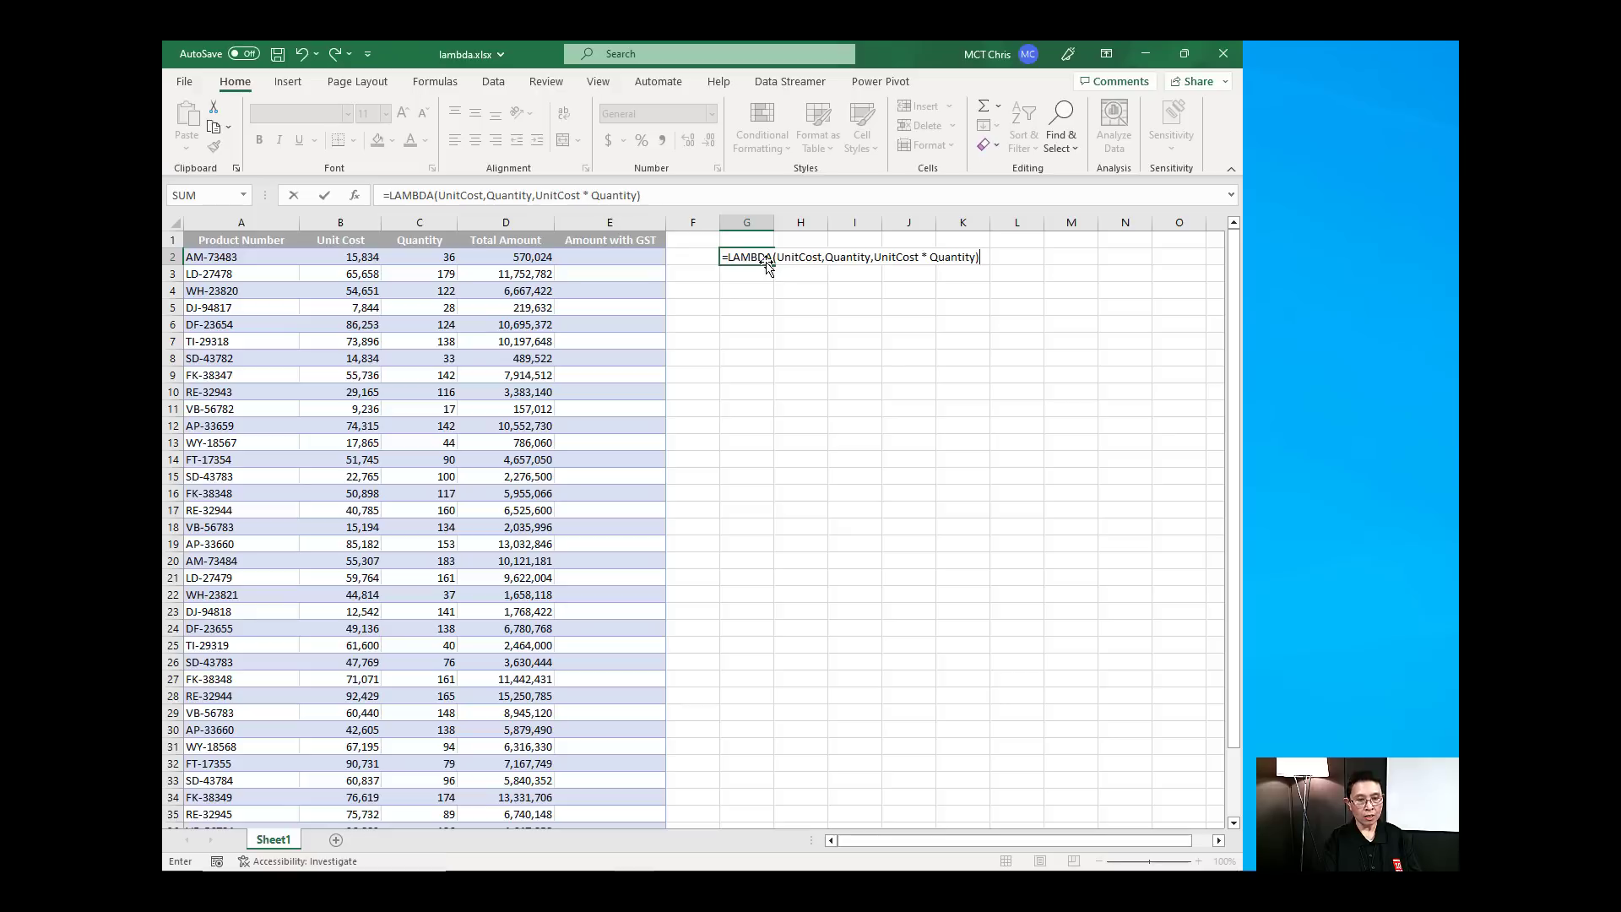
# Call the LAMBDA with B2 and C2 as arguments, returning 570024 in G2
pyautogui.write('(')
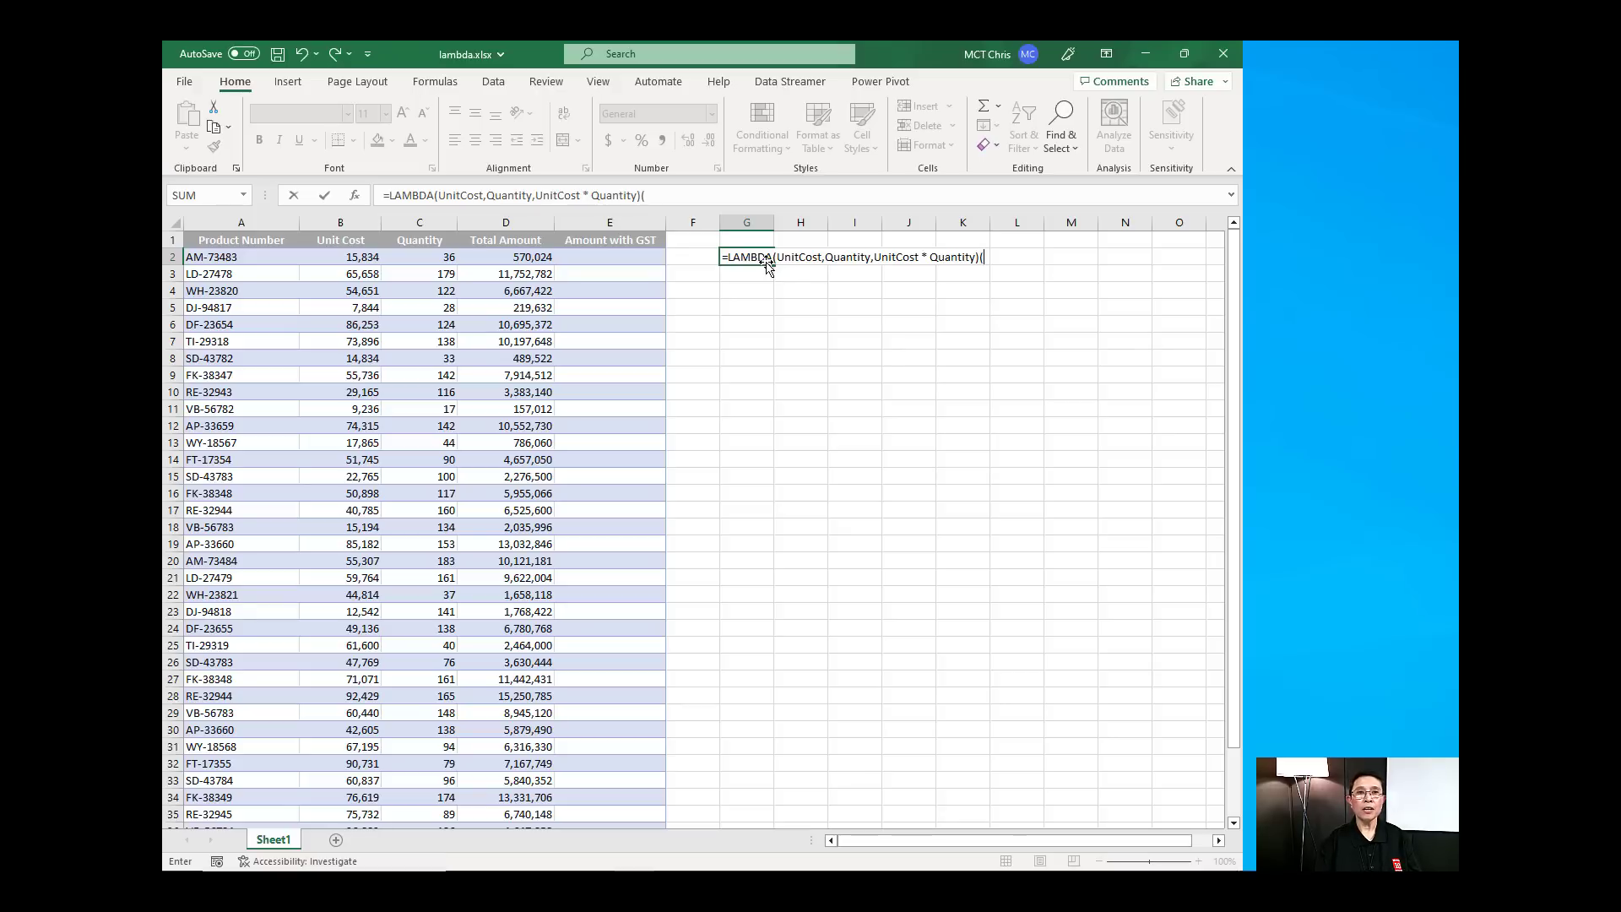
pyautogui.click(339, 257)
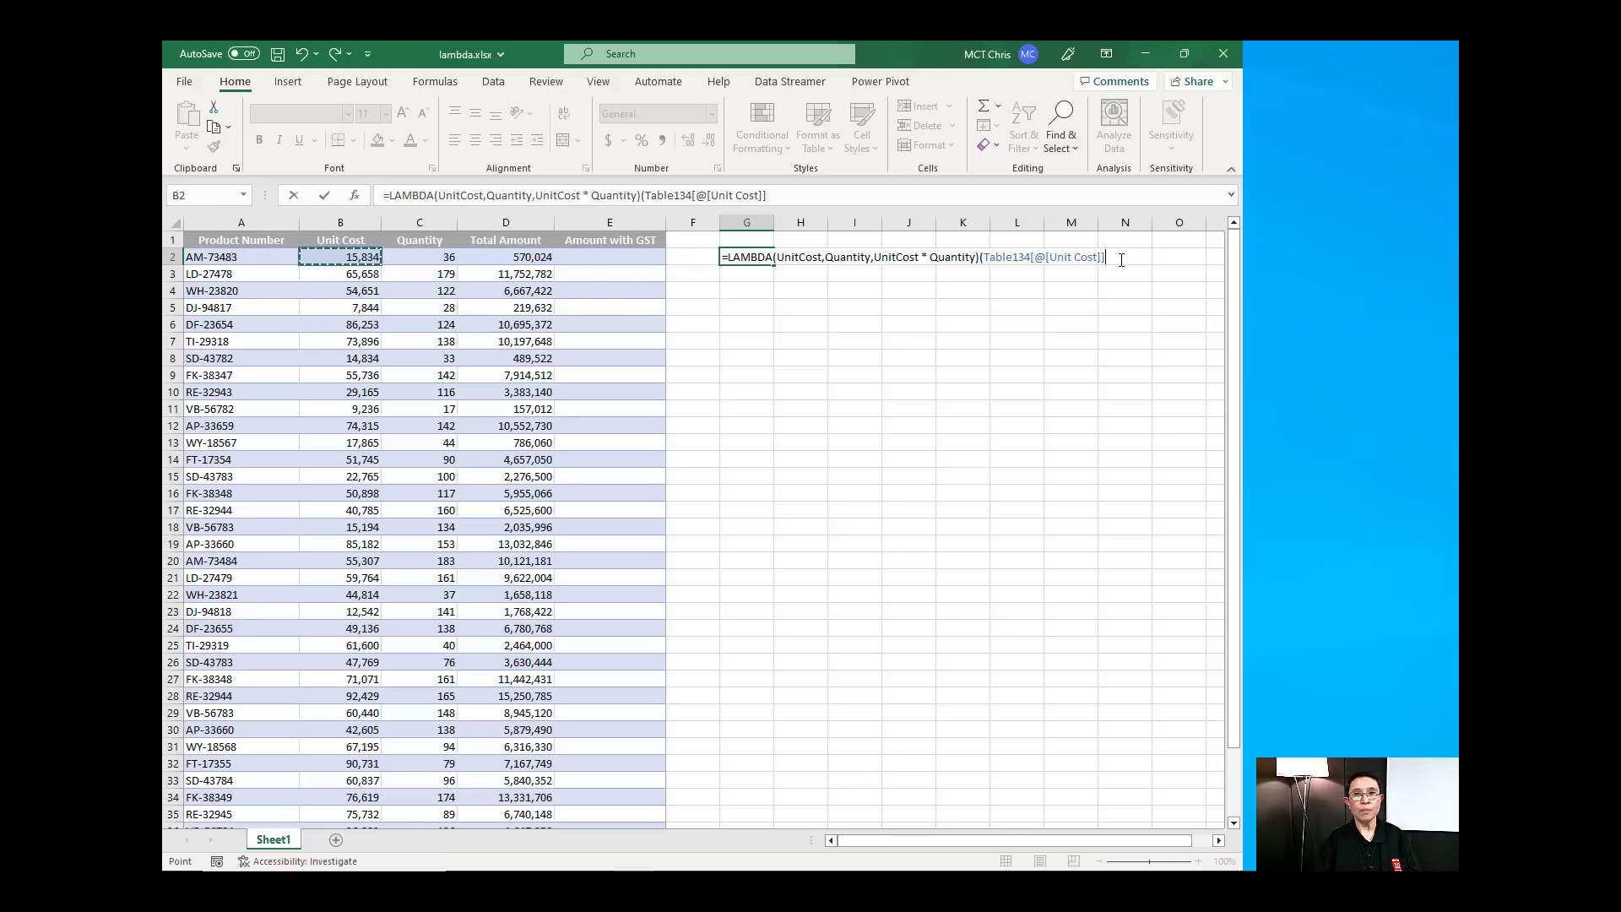
pyautogui.write(',')
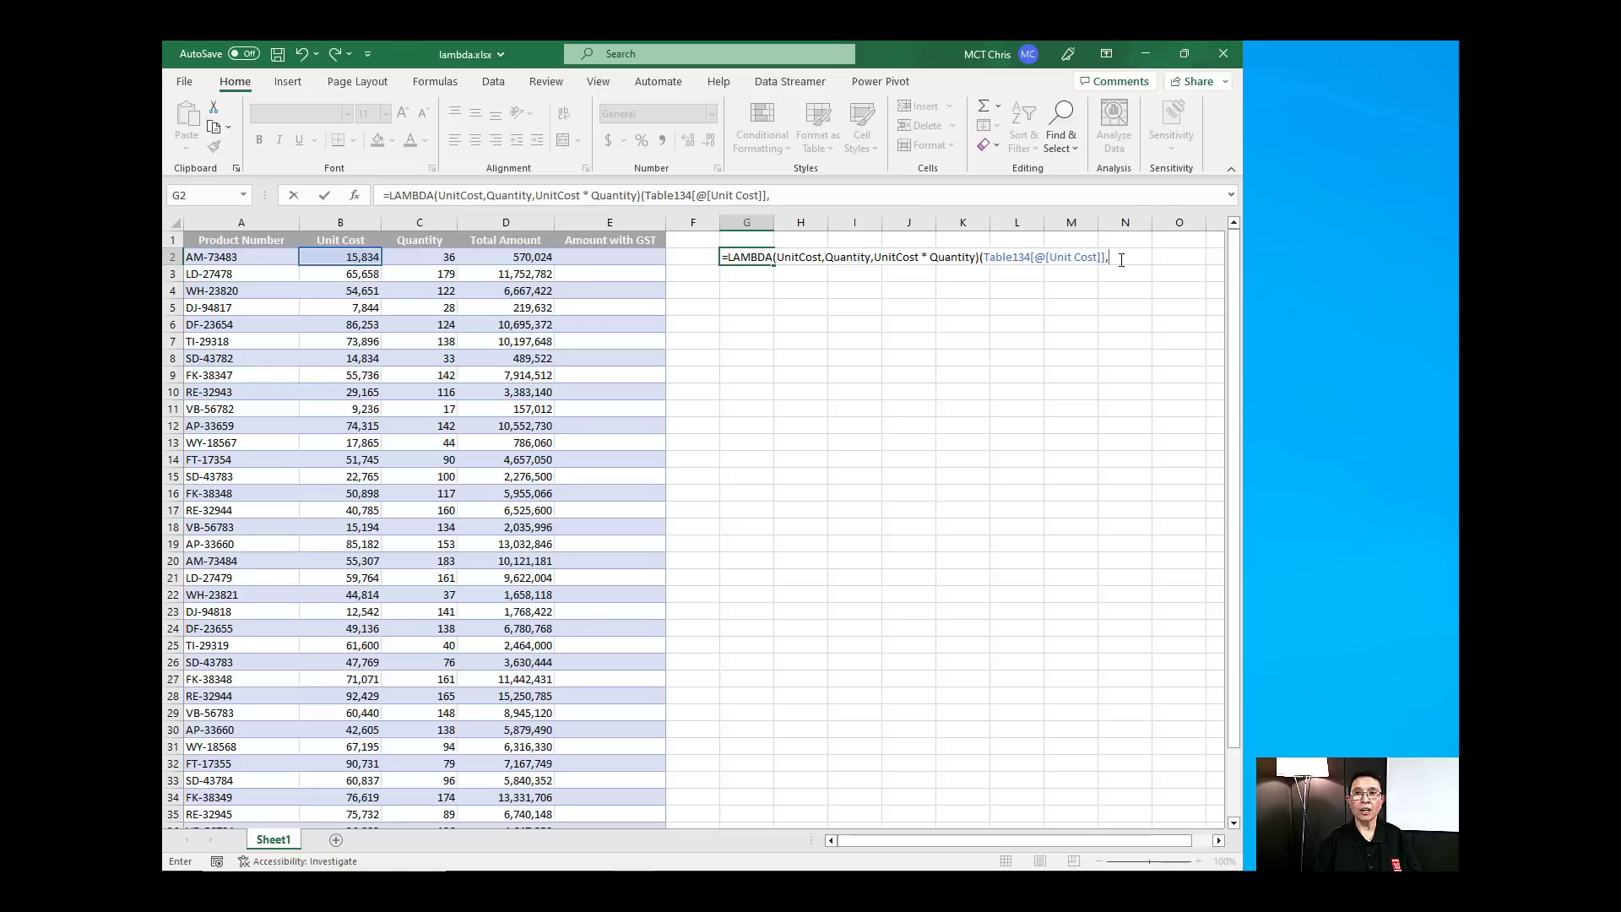
pyautogui.click(419, 257)
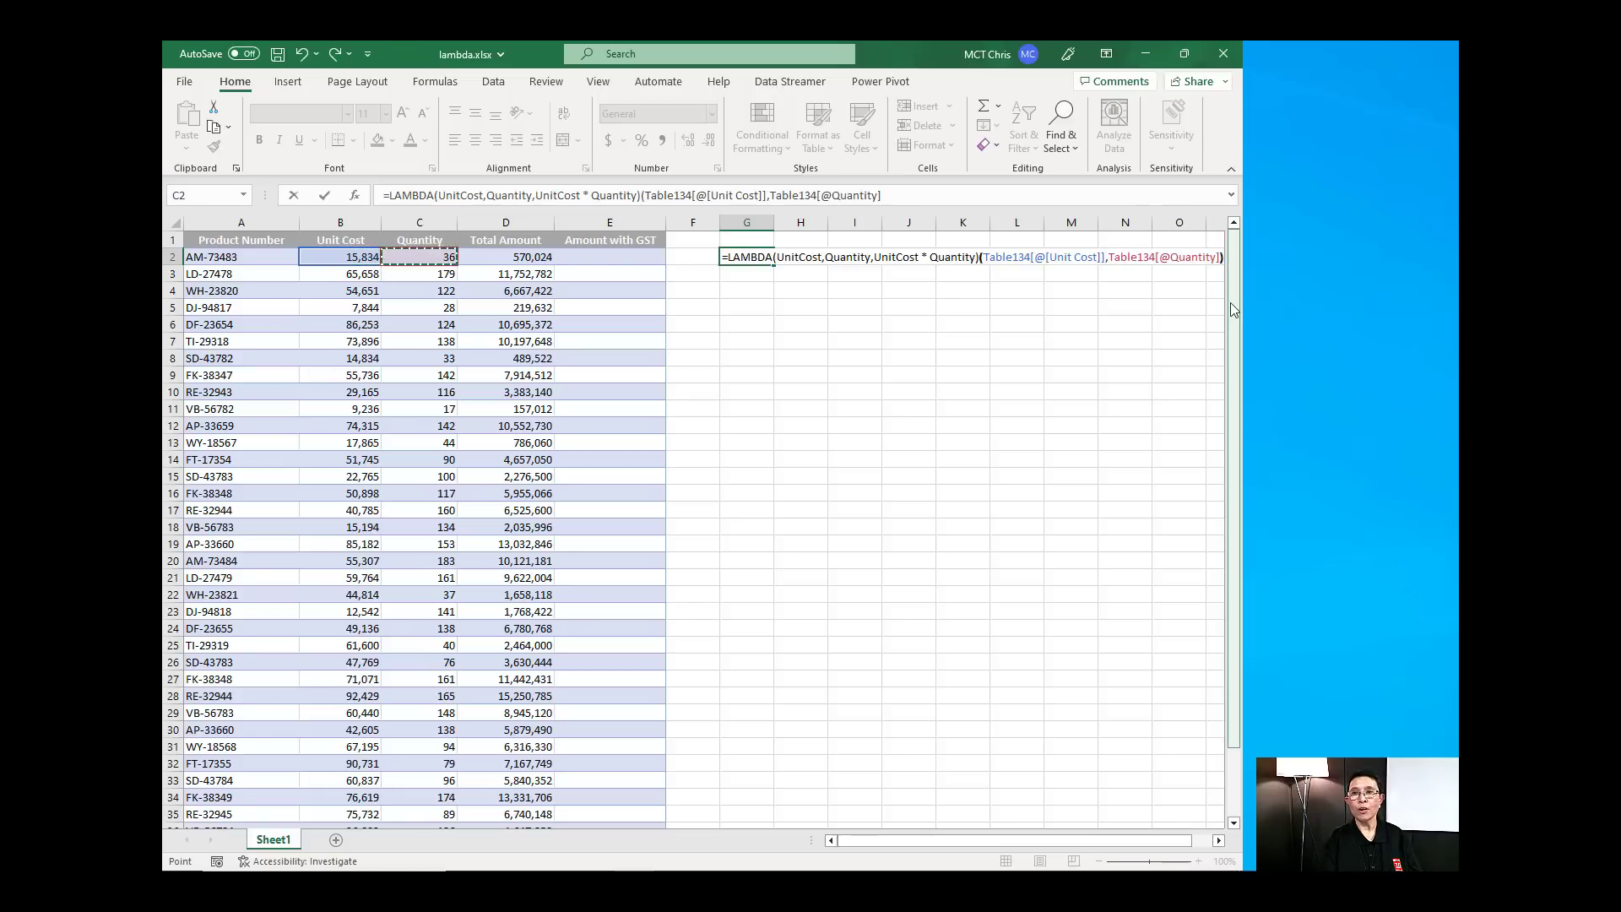
pyautogui.press('Return')
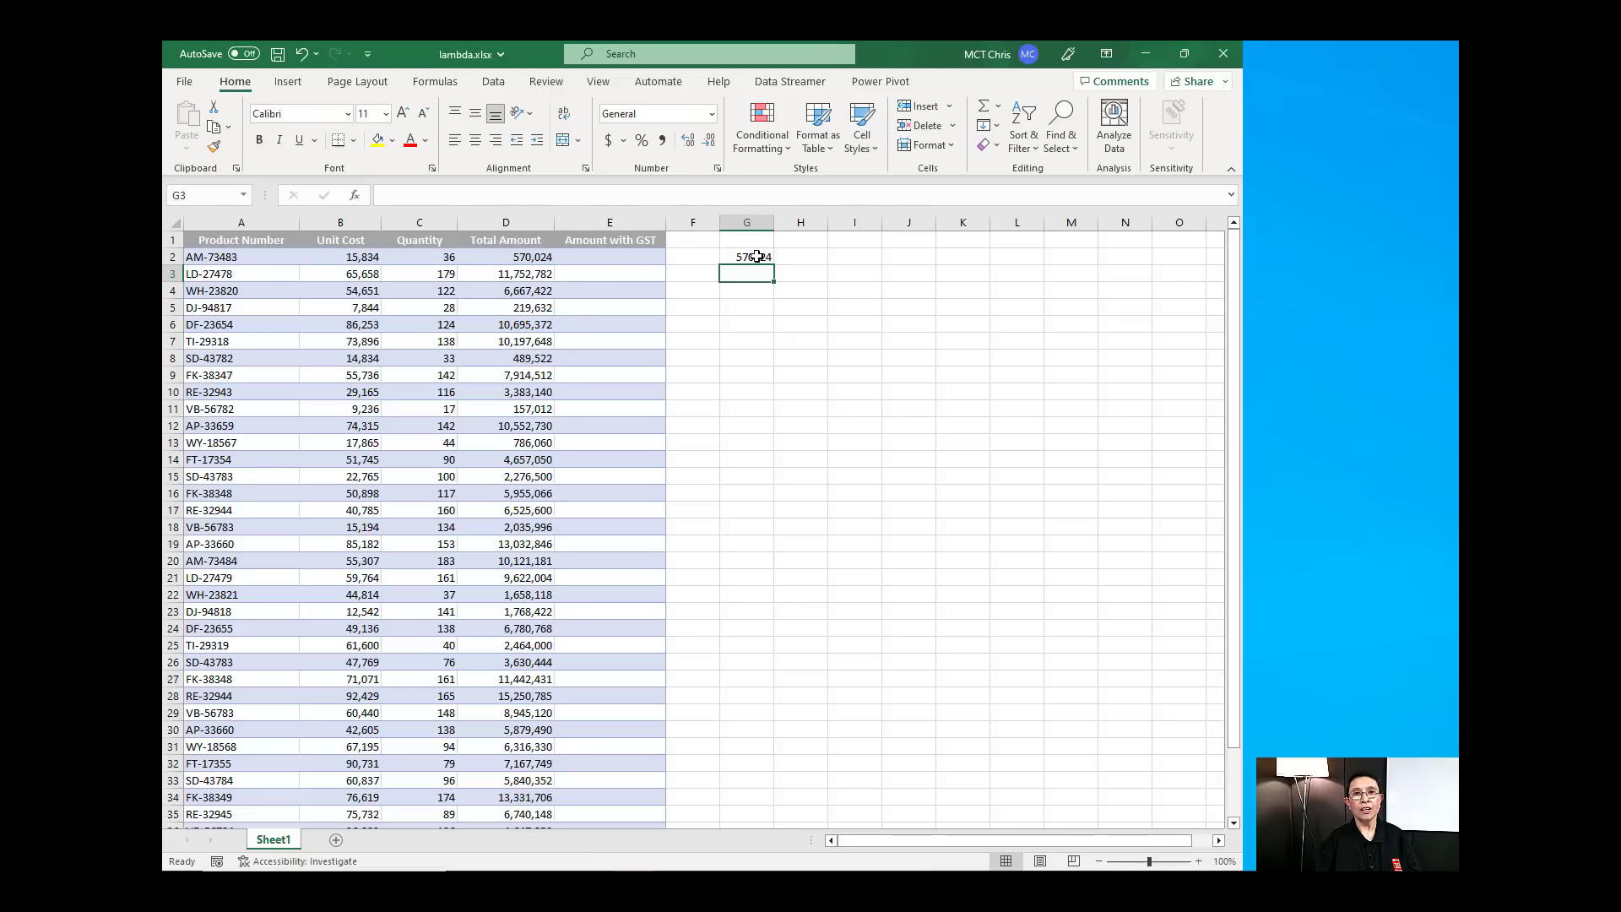
# Inspect the G2 LAMBDA returning 570024 and show the Formulas ribbon for defining names
pyautogui.click(745, 257)
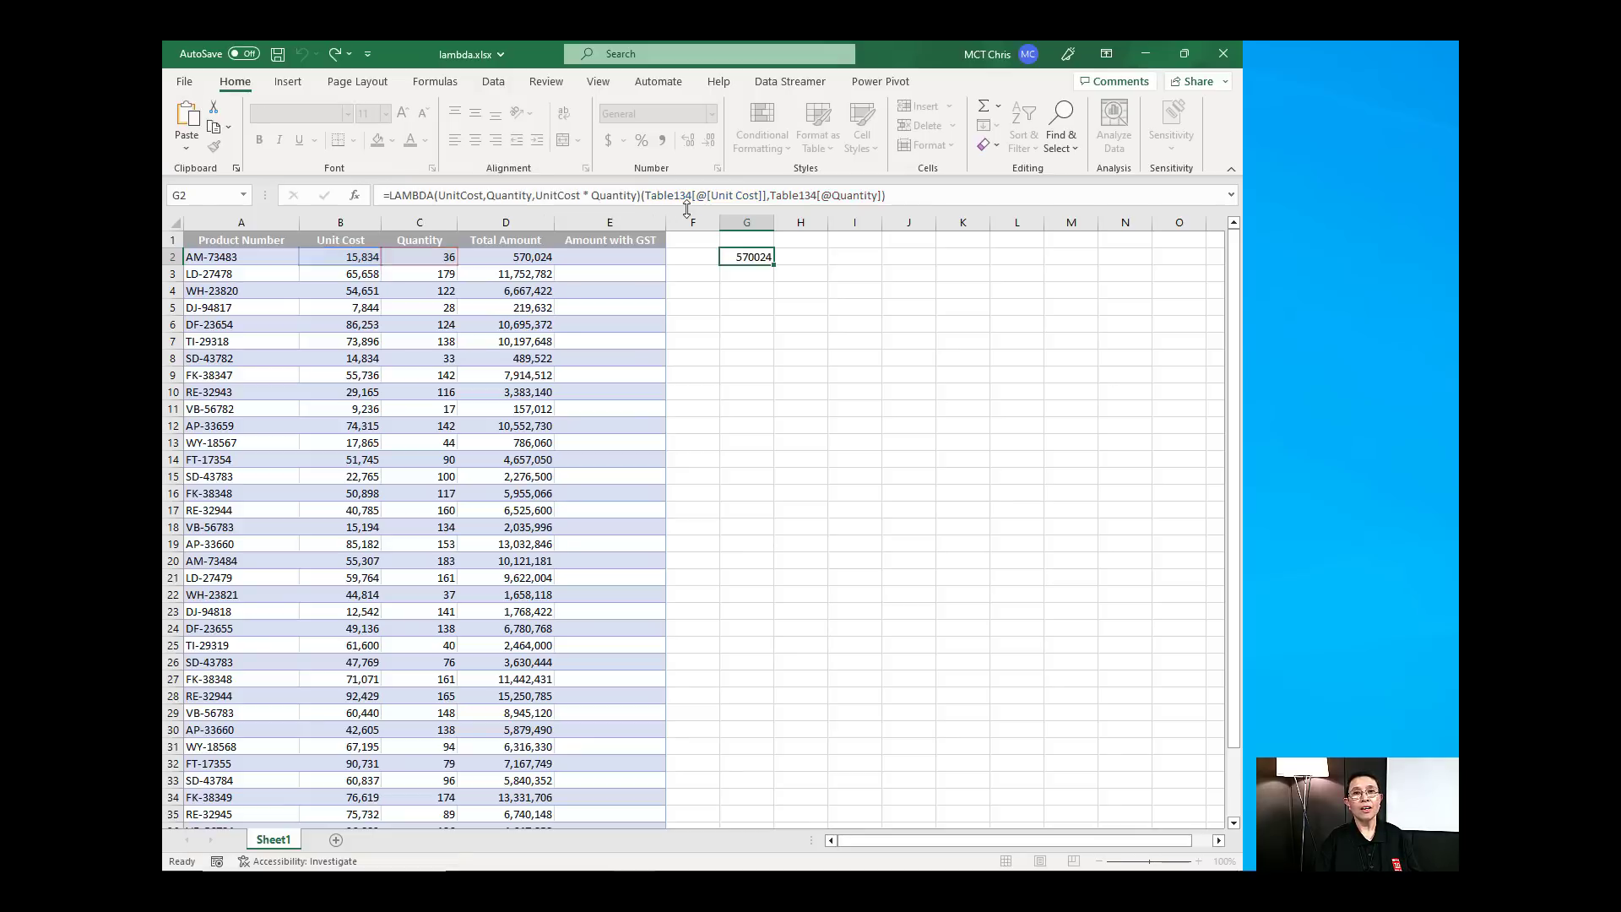
pyautogui.click(434, 81)
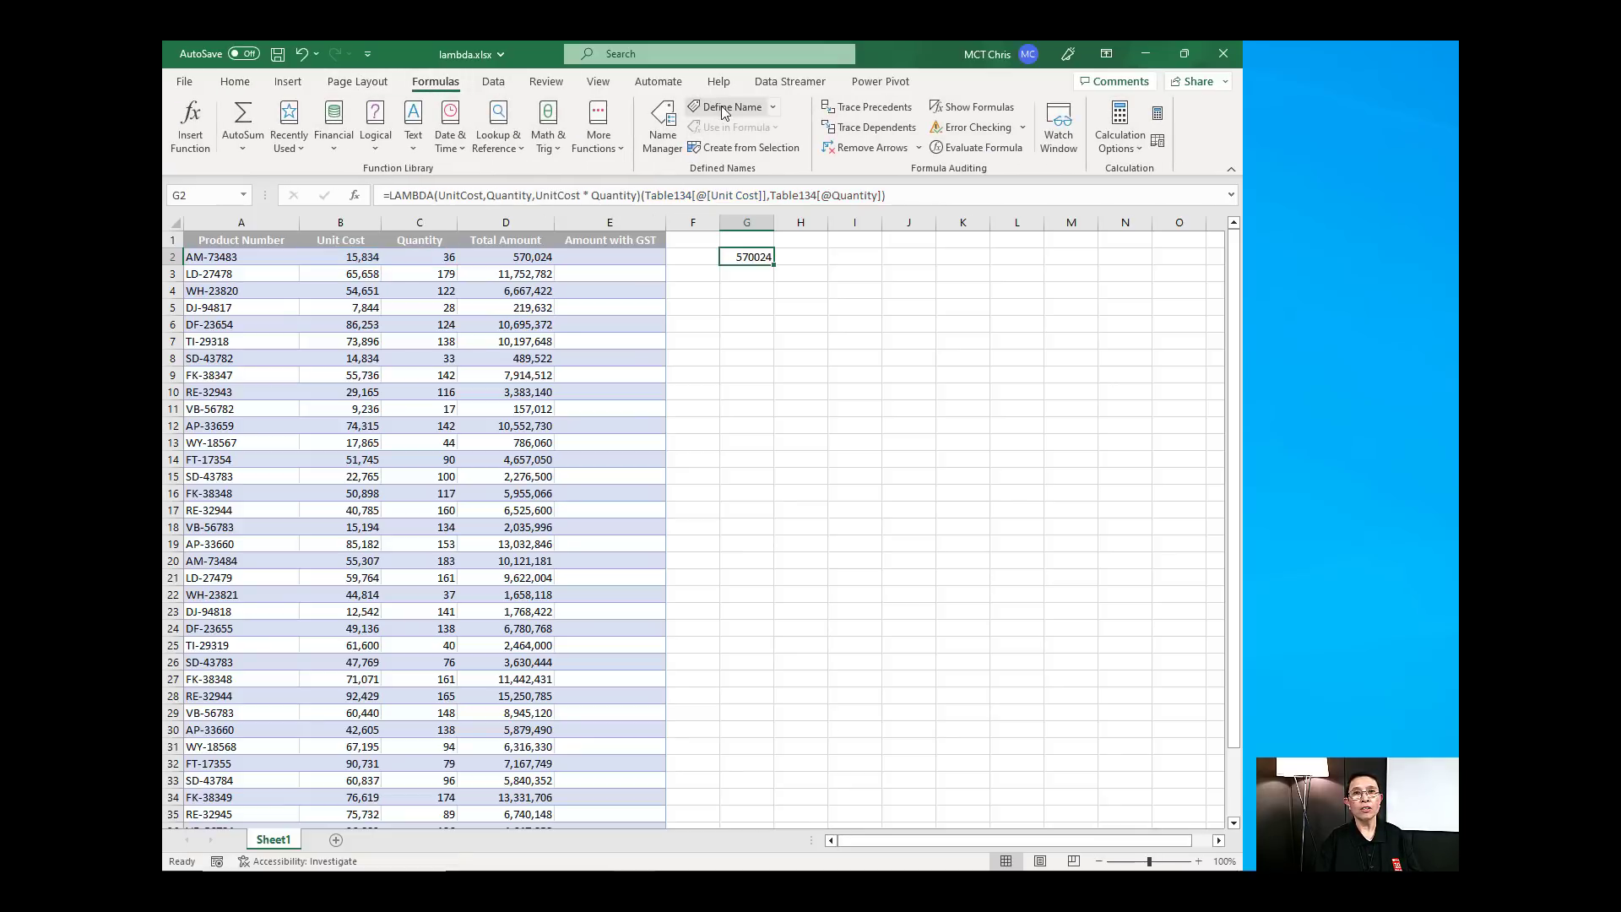
# Define a workbook name TotalAmount referring to the UnitCost-times-Quantity LAMBDA
pyautogui.click(731, 107)
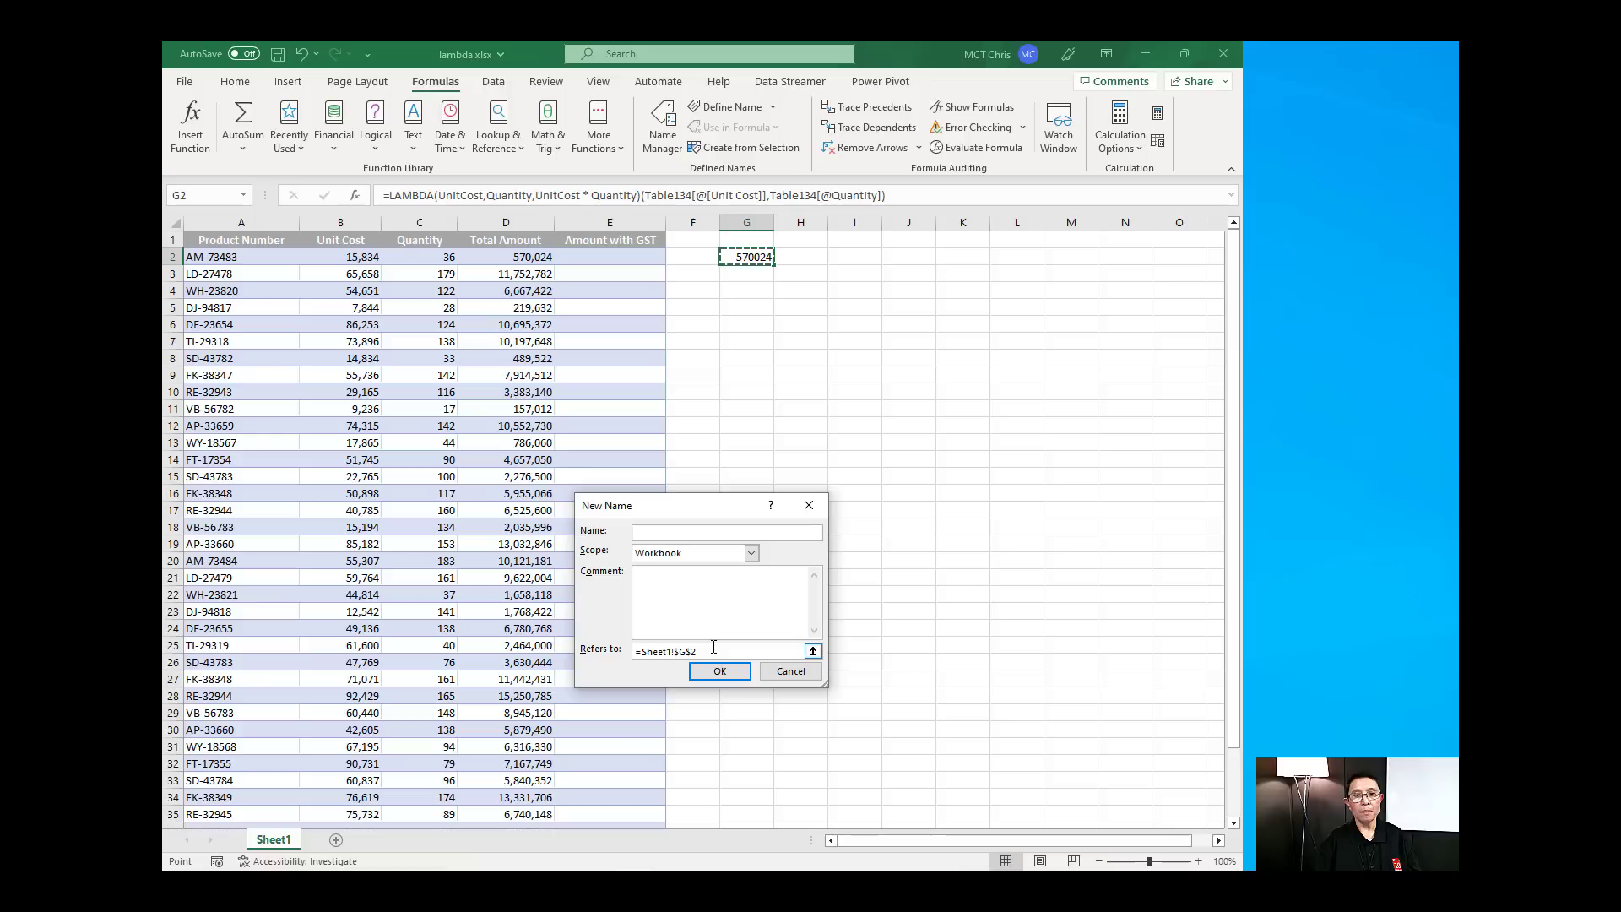
pyautogui.click(721, 652)
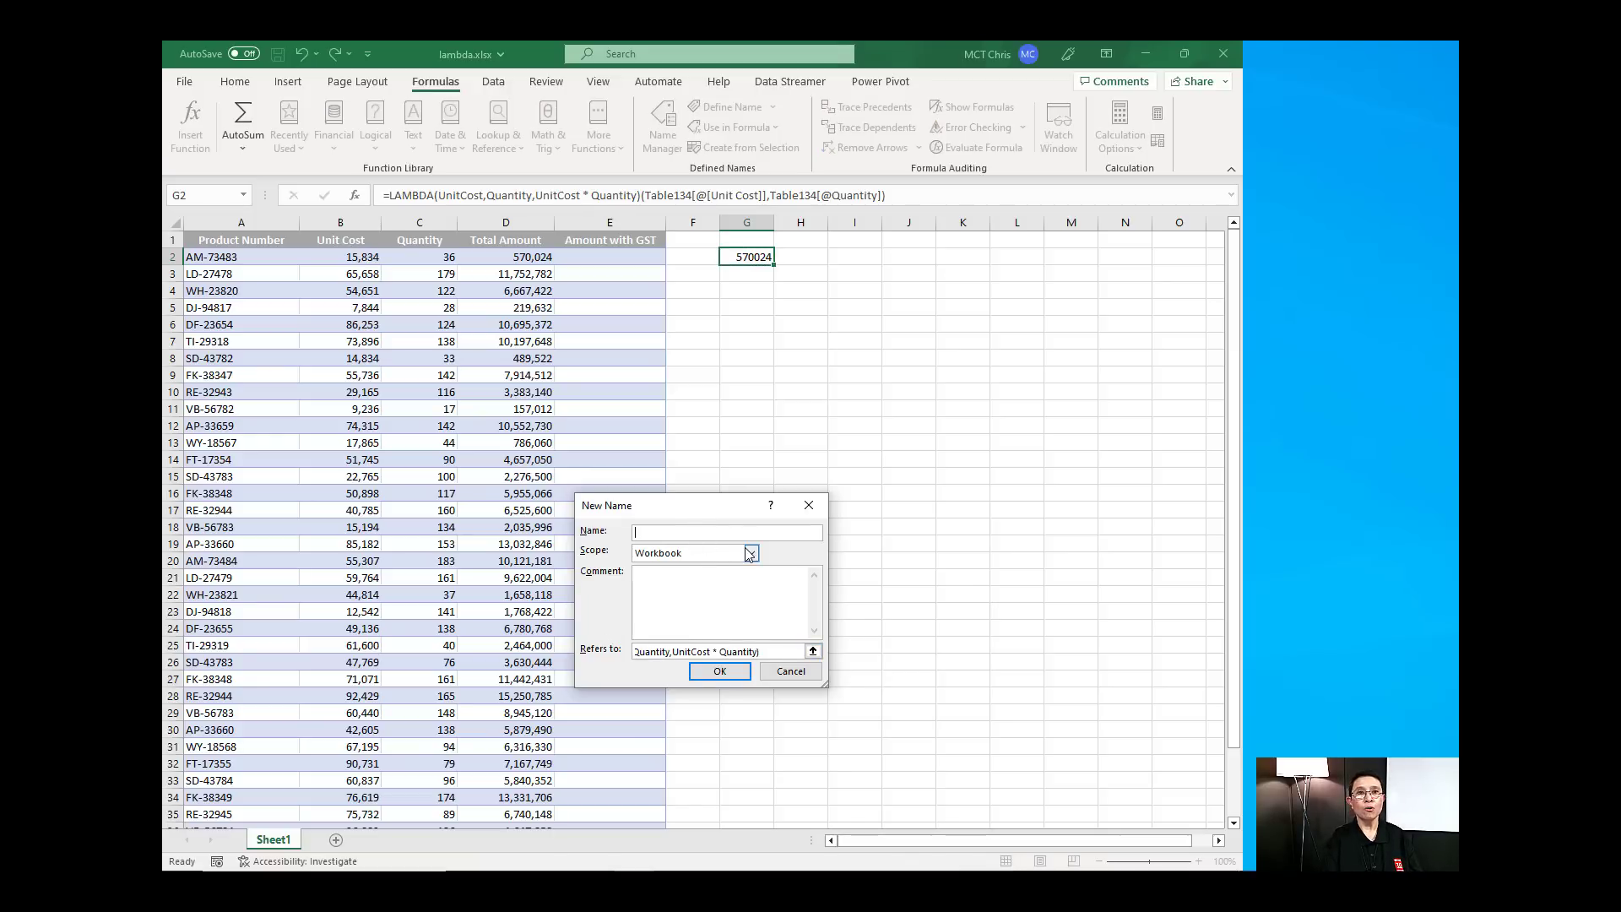
pyautogui.write('T')
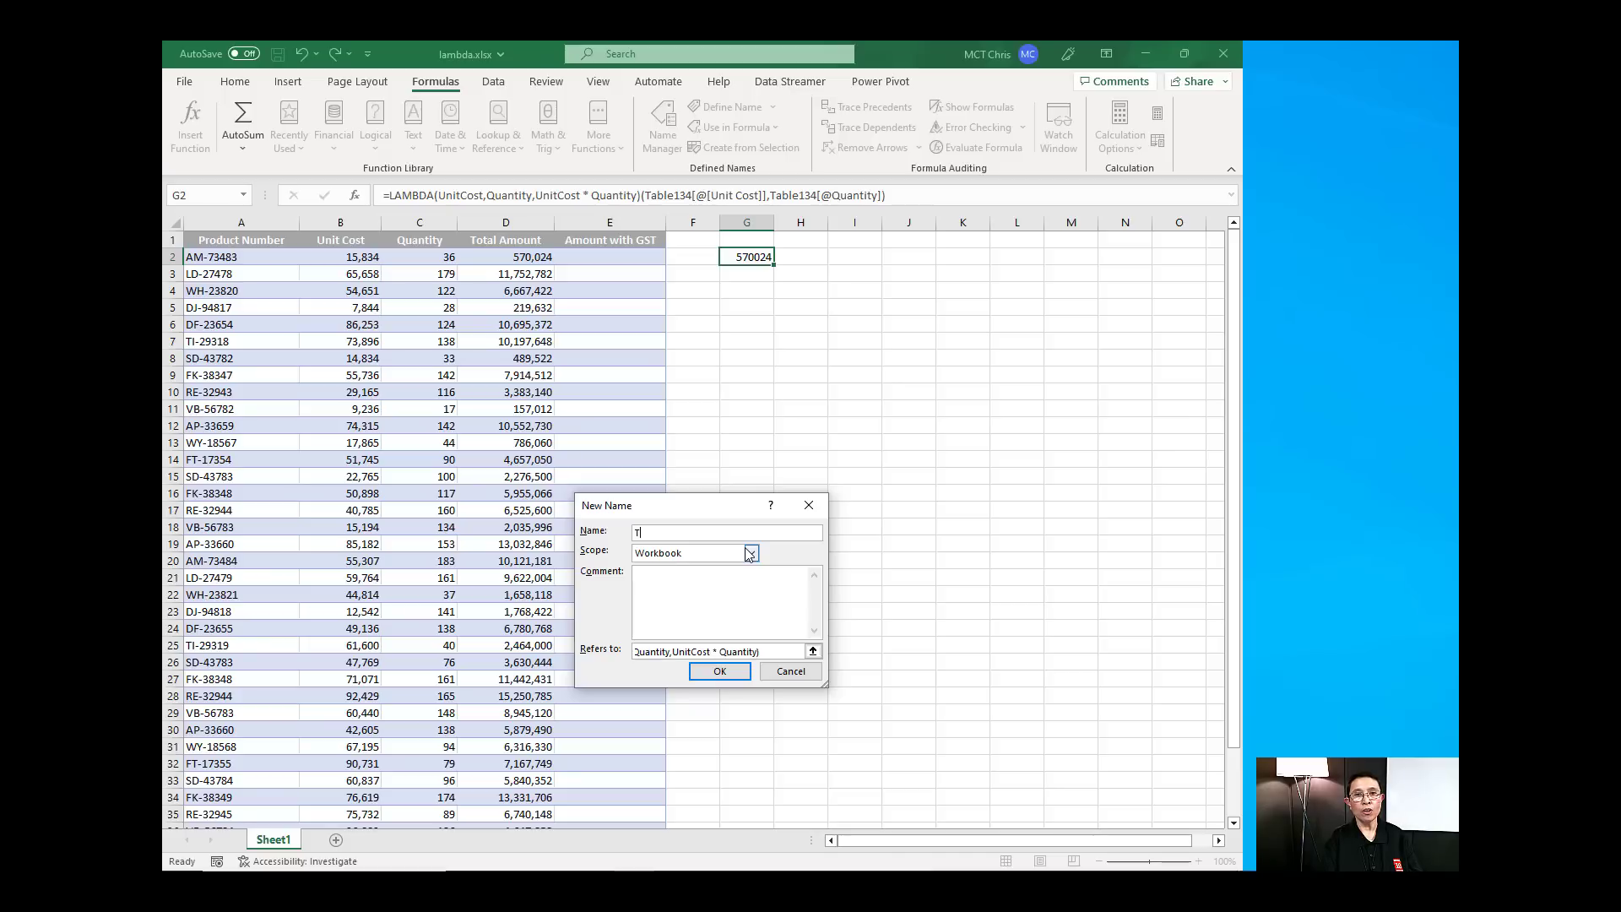
pyautogui.press('Backspace')
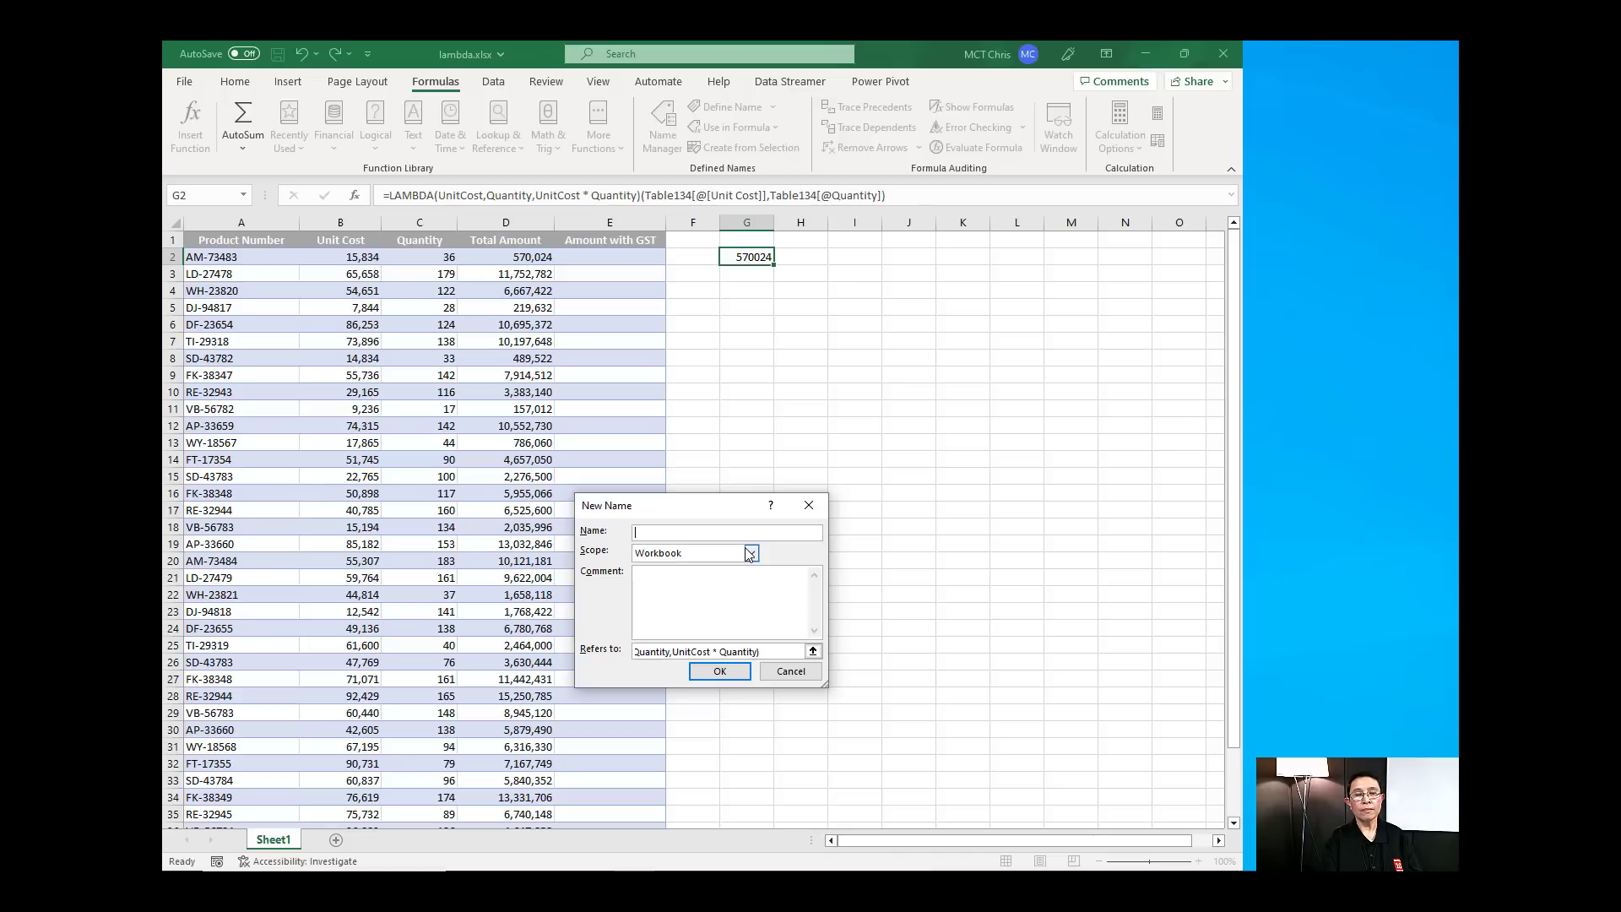
pyautogui.write('TotalA')
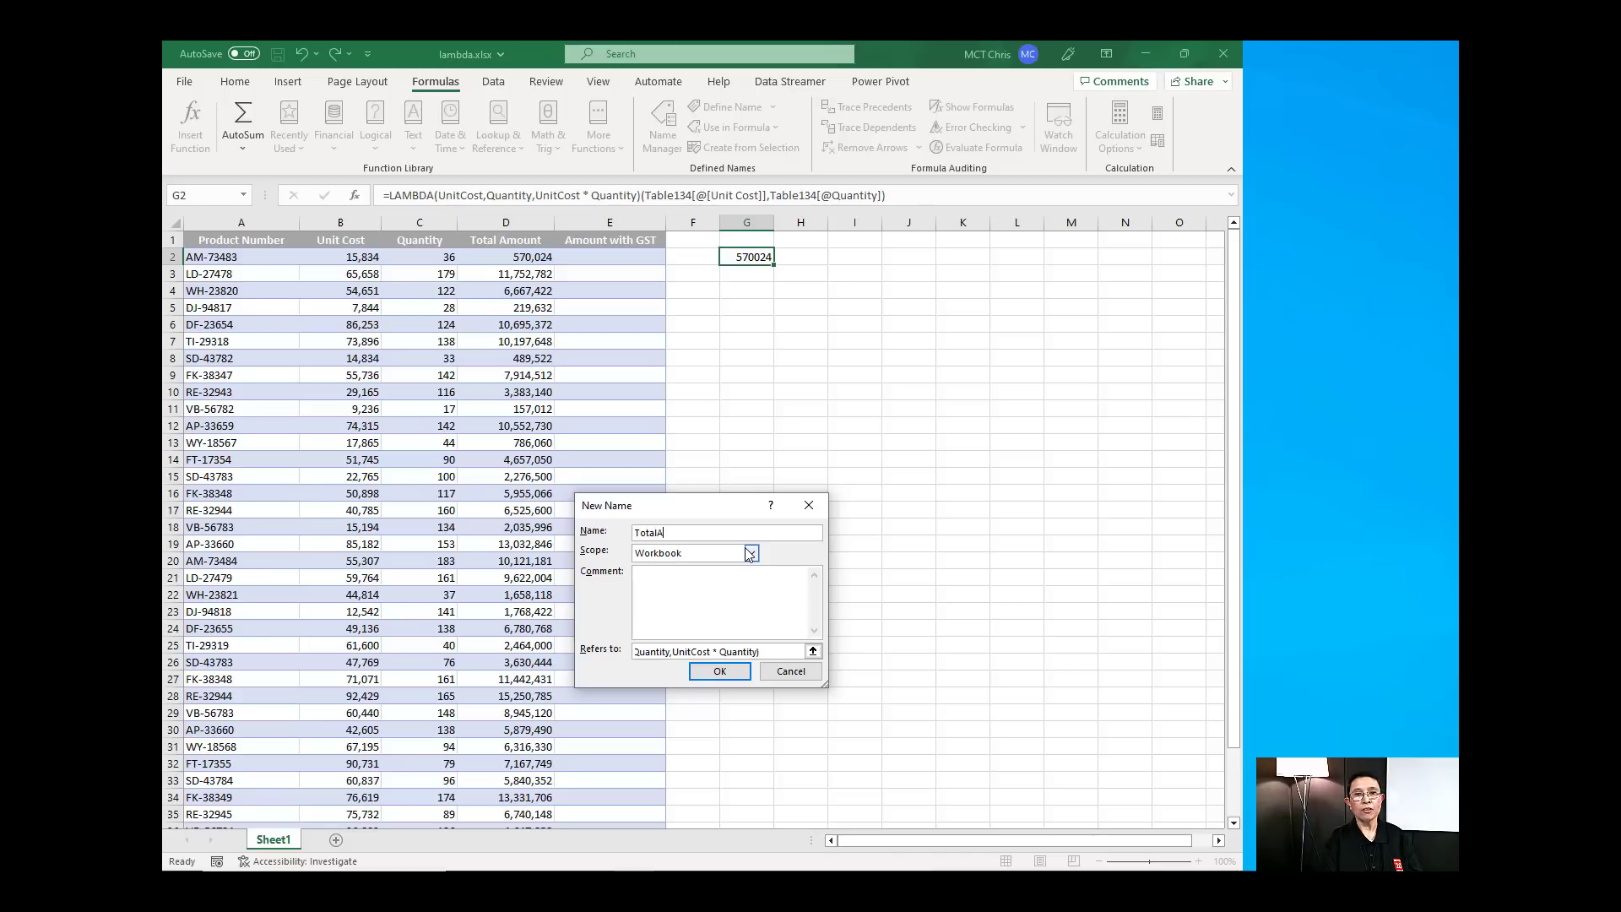
pyautogui.write('mount')
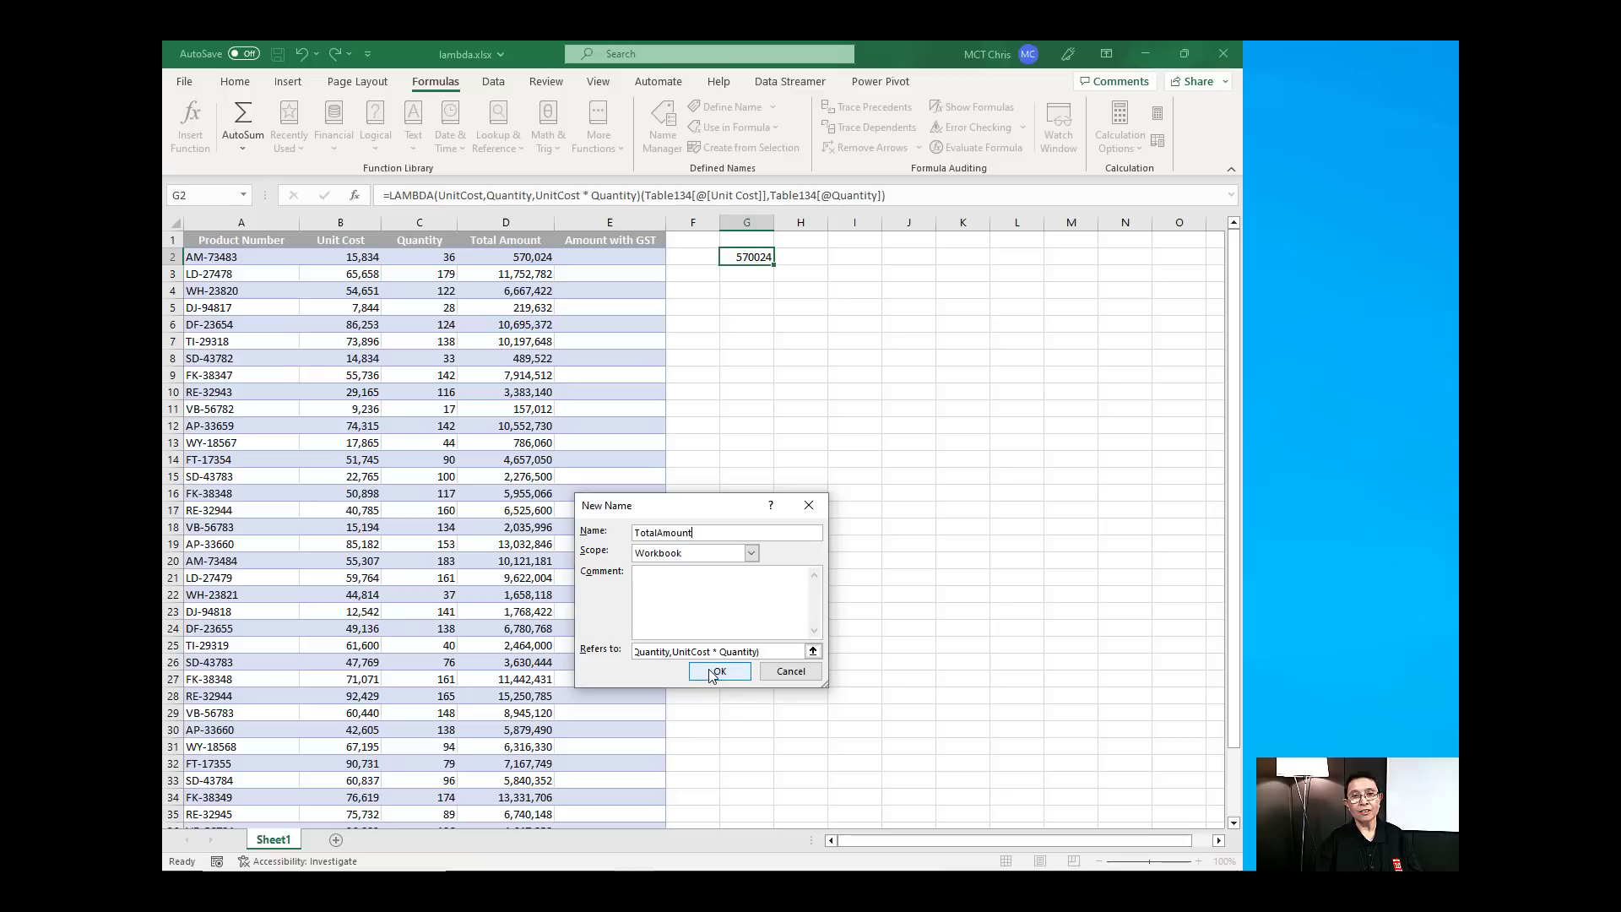
pyautogui.click(719, 670)
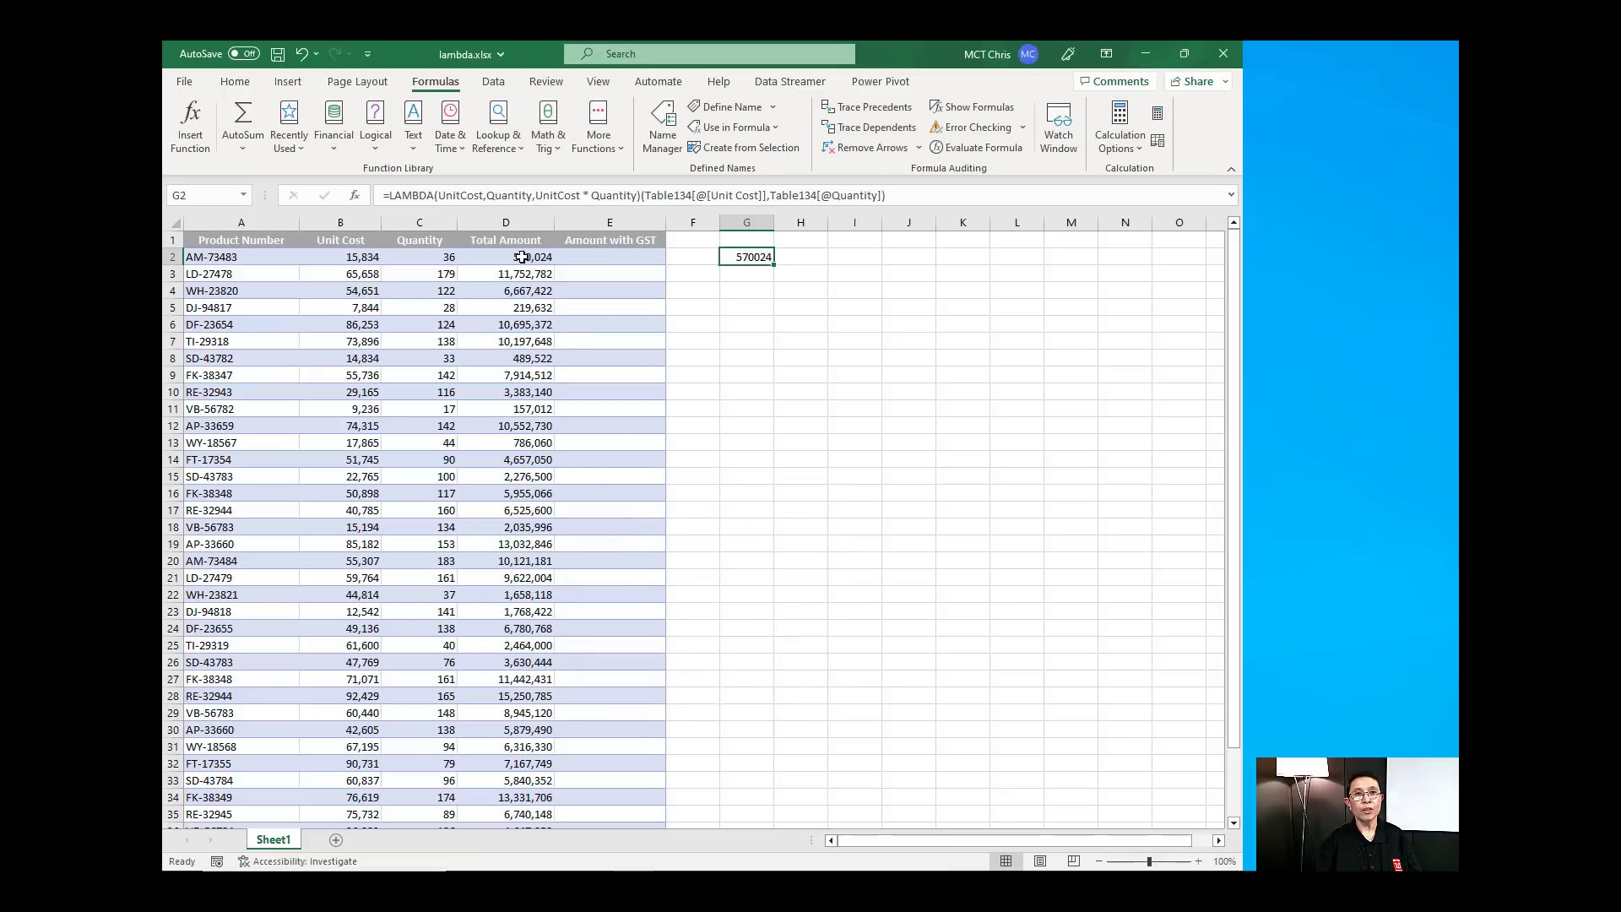
# Replace D2 with =TotalAmount(B2,C2) so the Total Amount column uses the named function
pyautogui.click(505, 257)
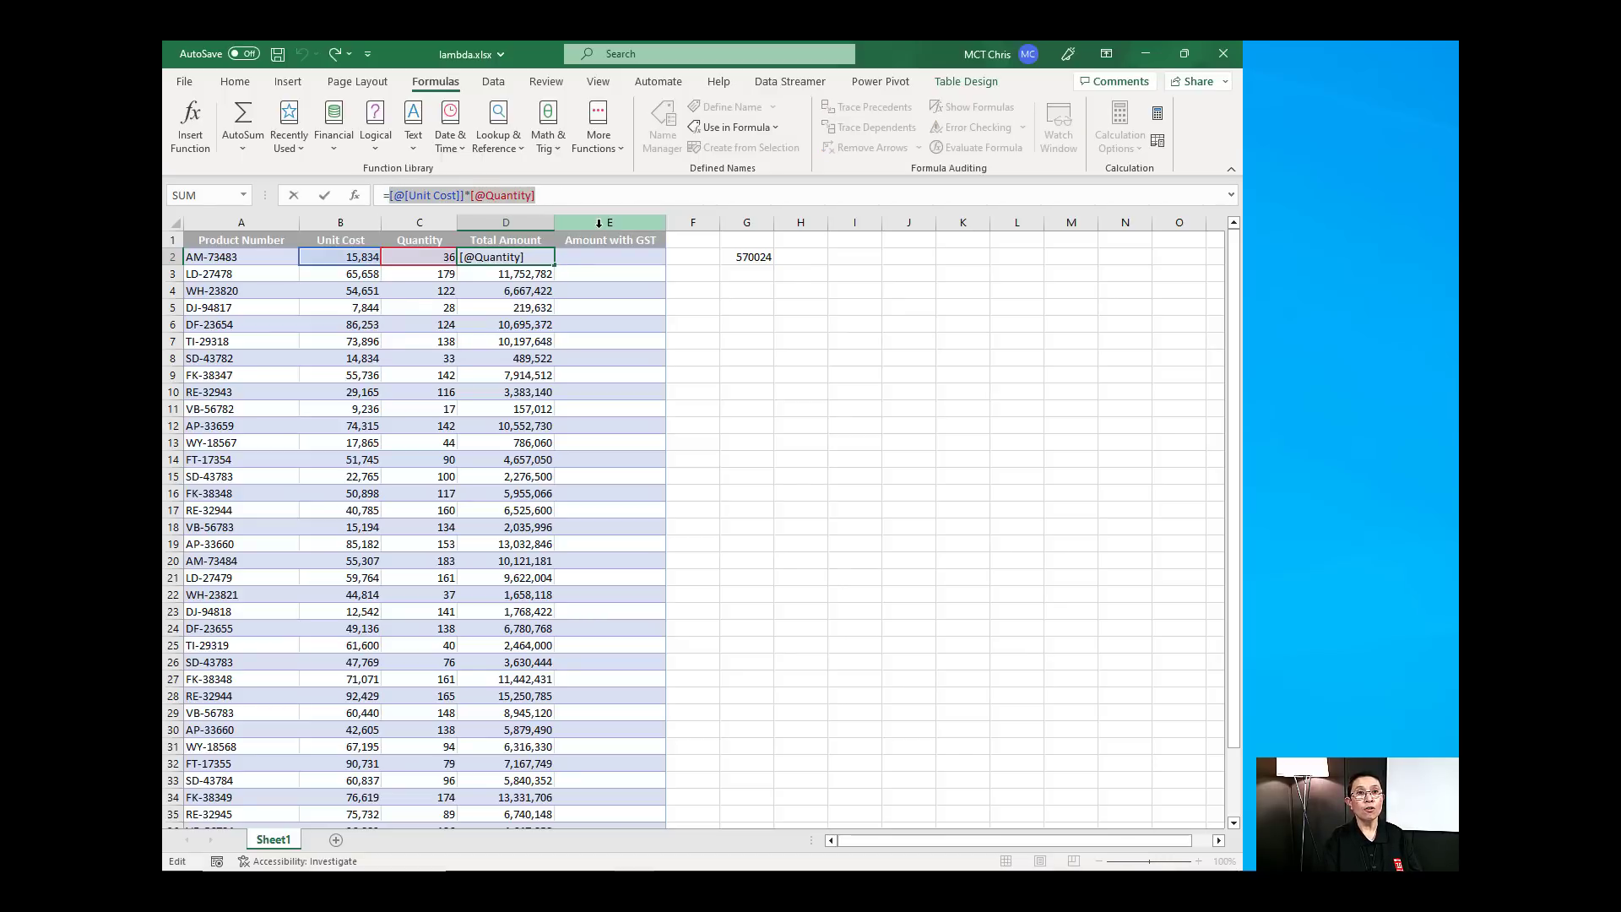
pyautogui.write('=TotalAmount(')
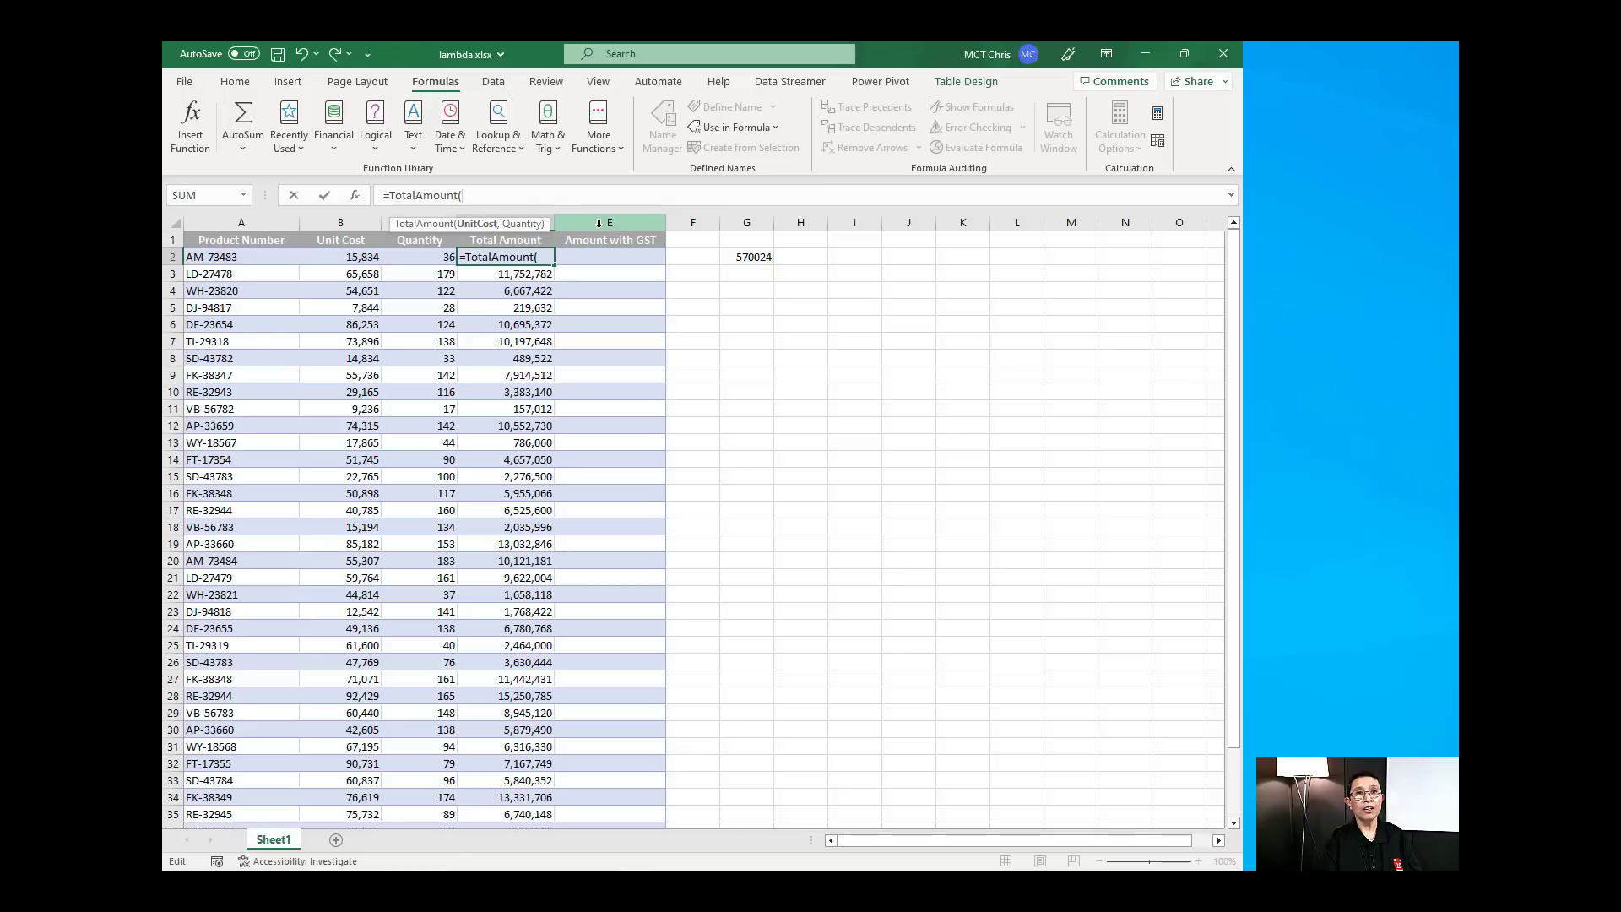
pyautogui.click(339, 257)
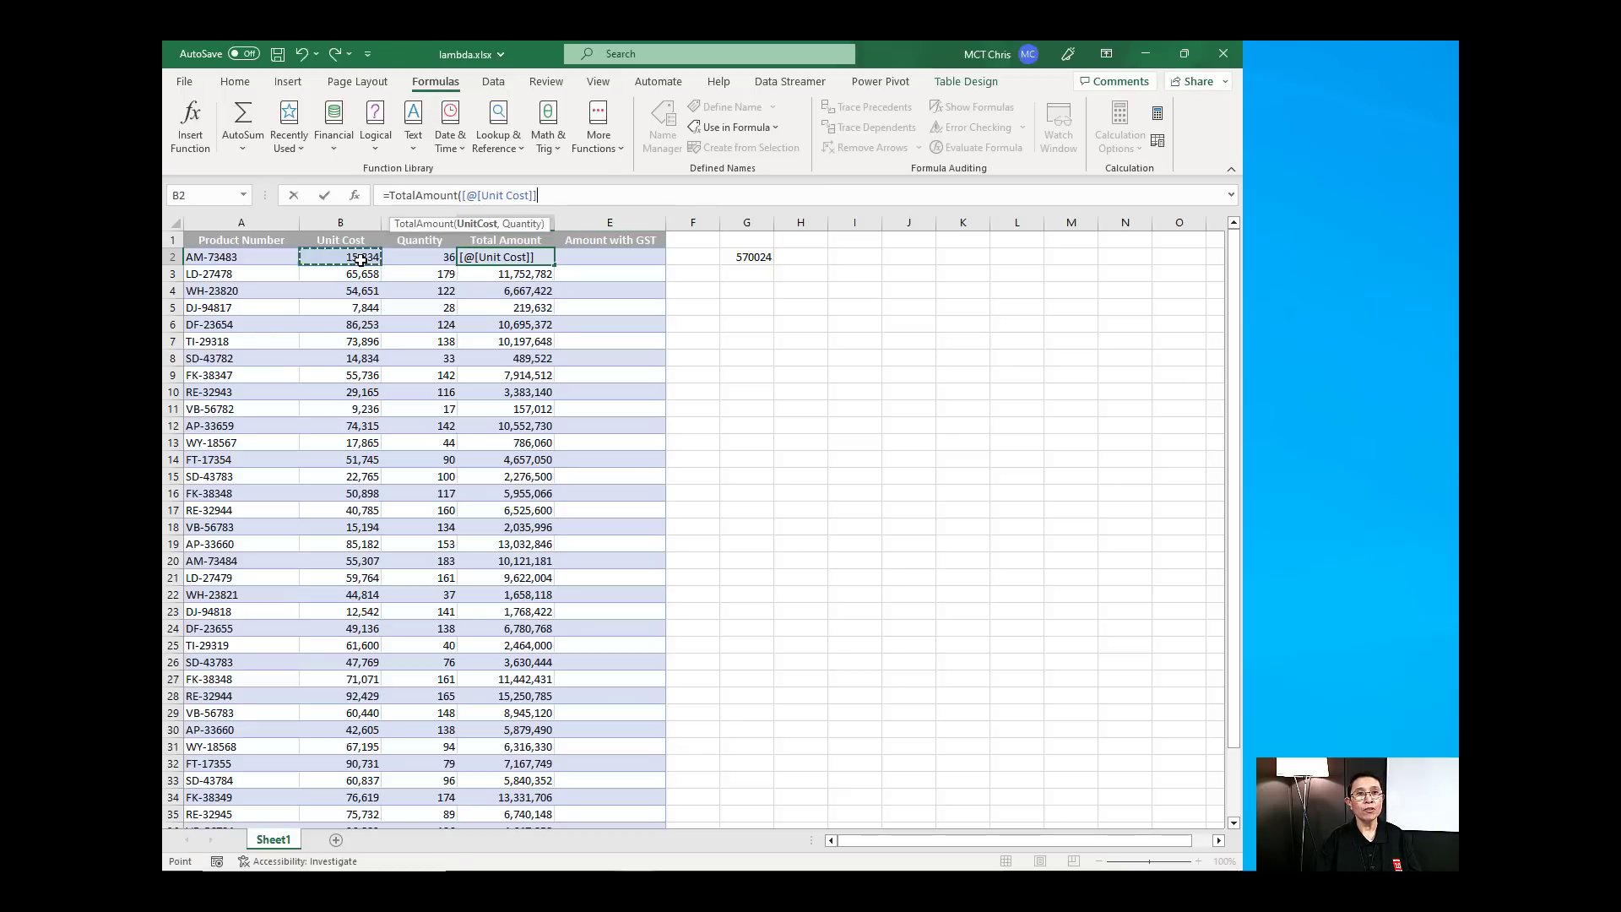
pyautogui.write(',')
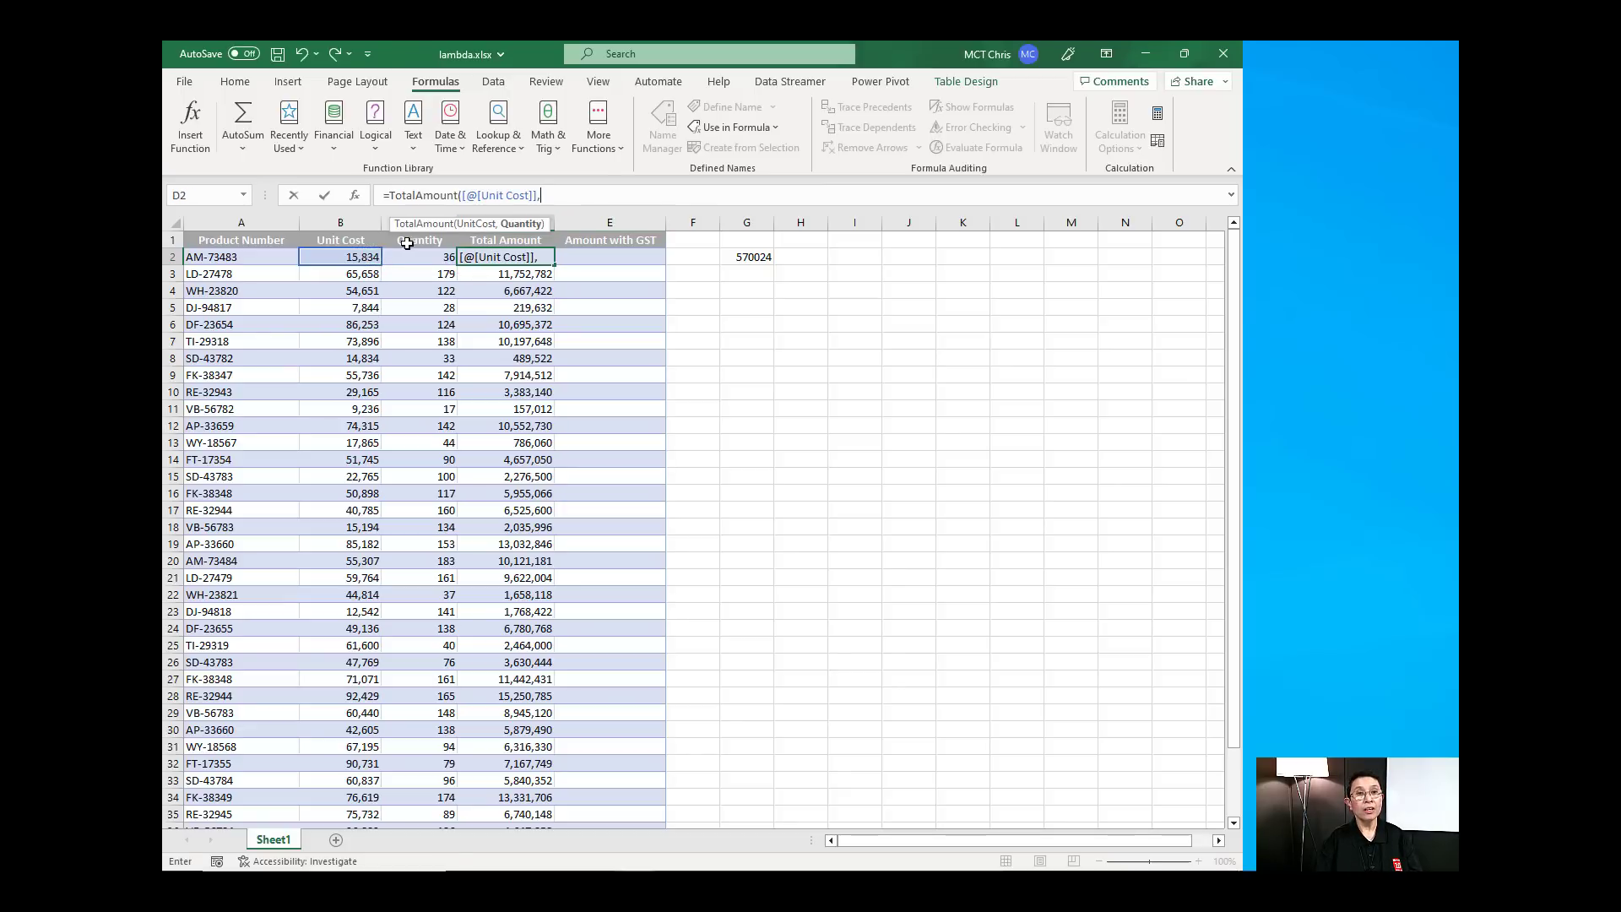
pyautogui.click(419, 257)
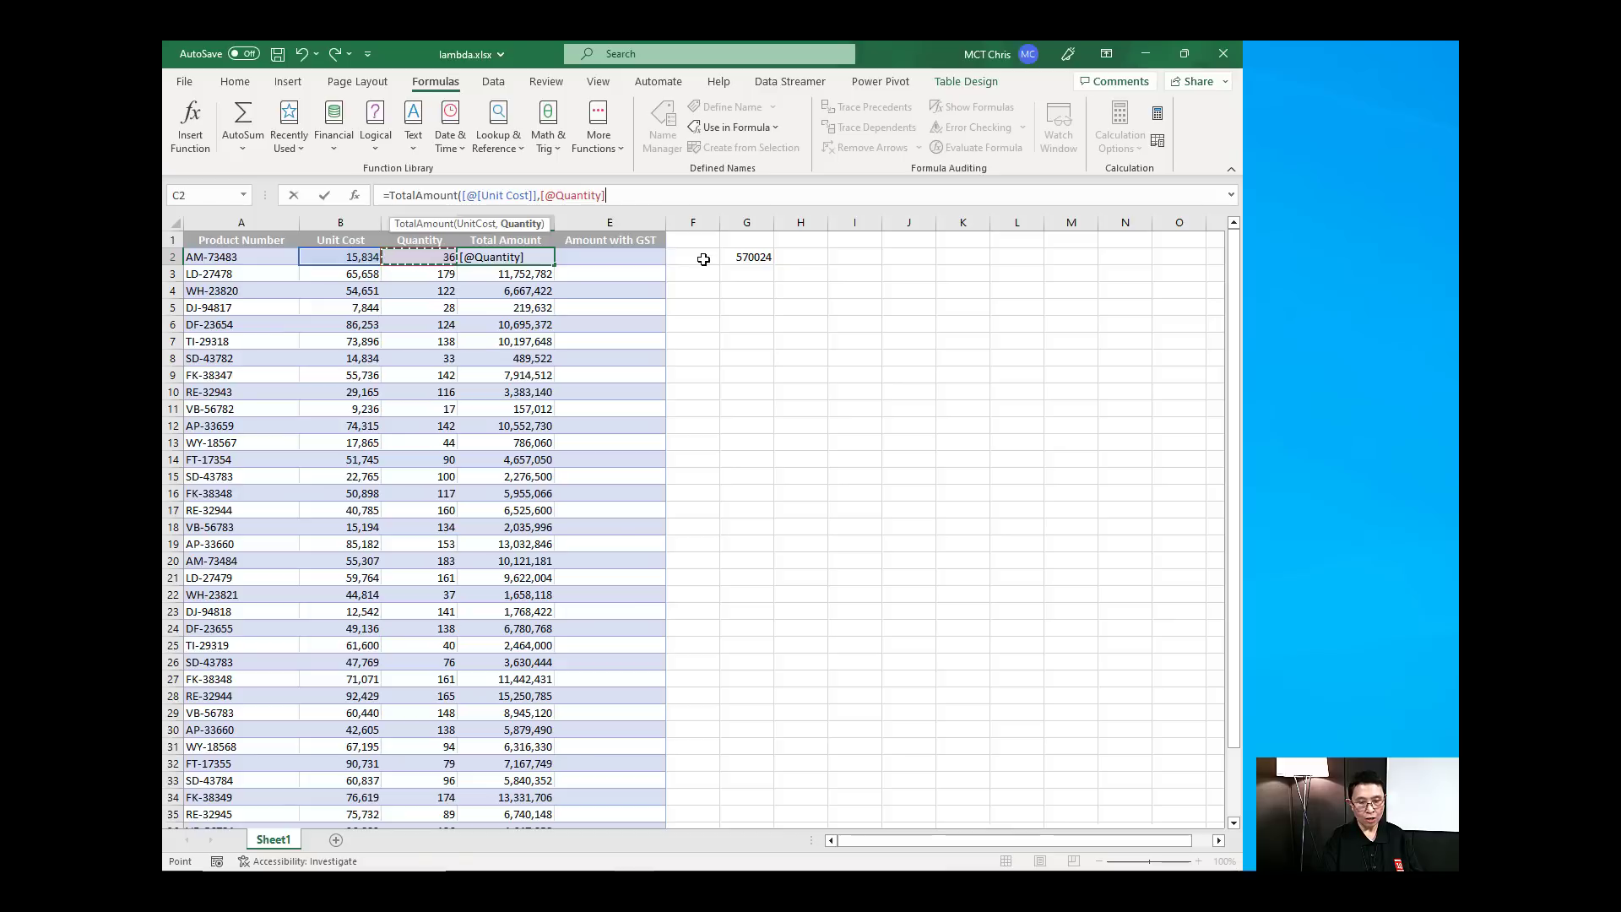
pyautogui.press('Return')
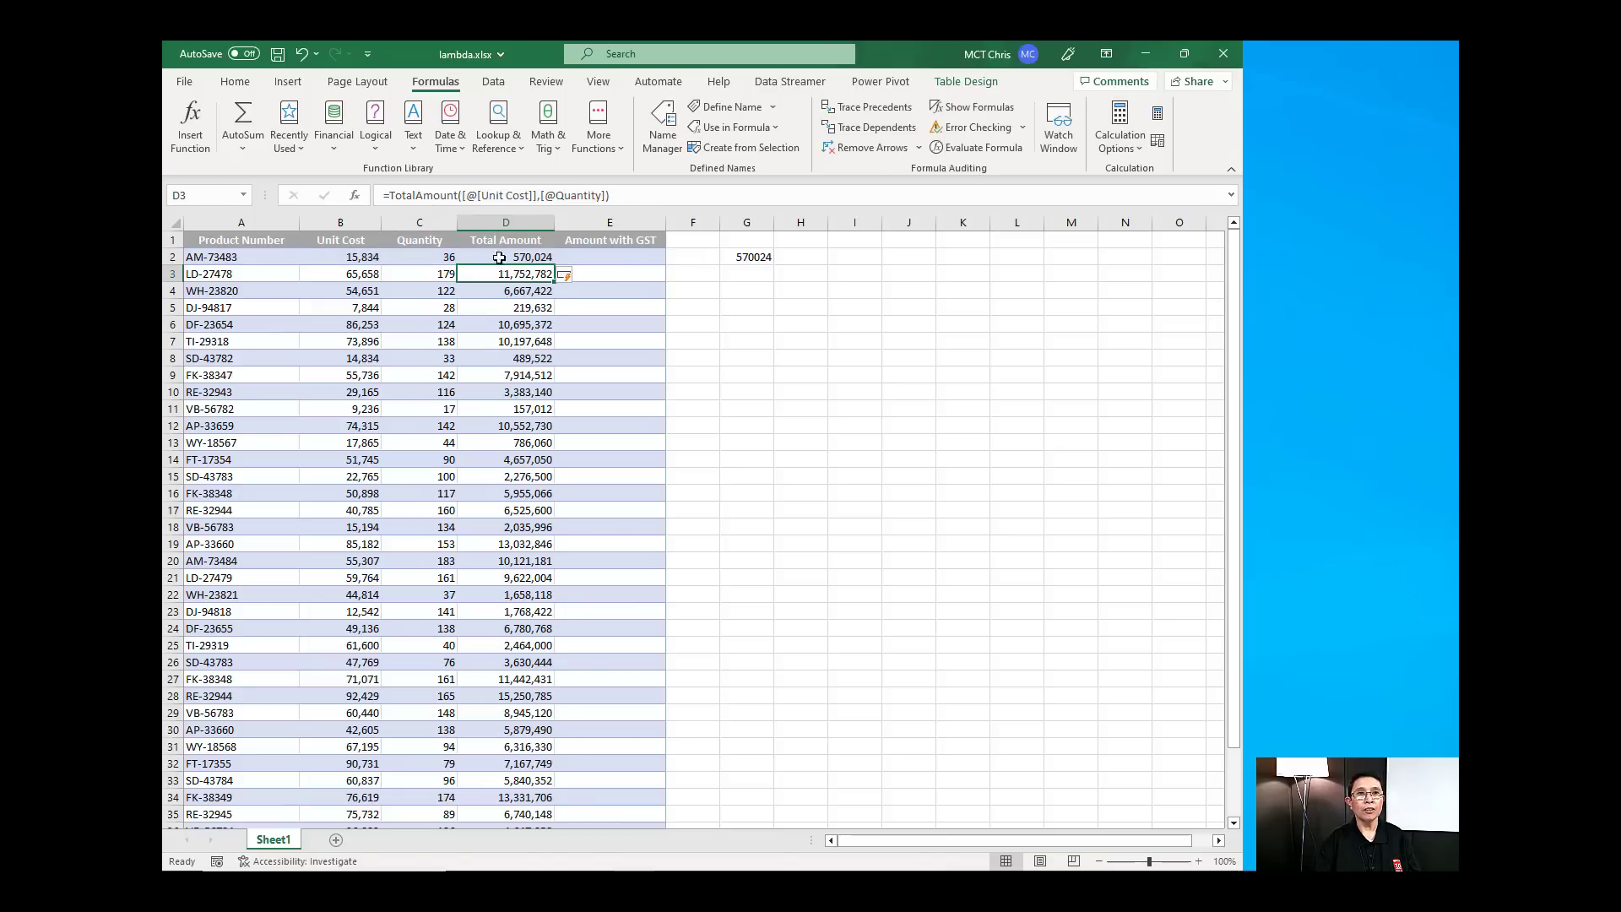
pyautogui.moveTo(417, 196)
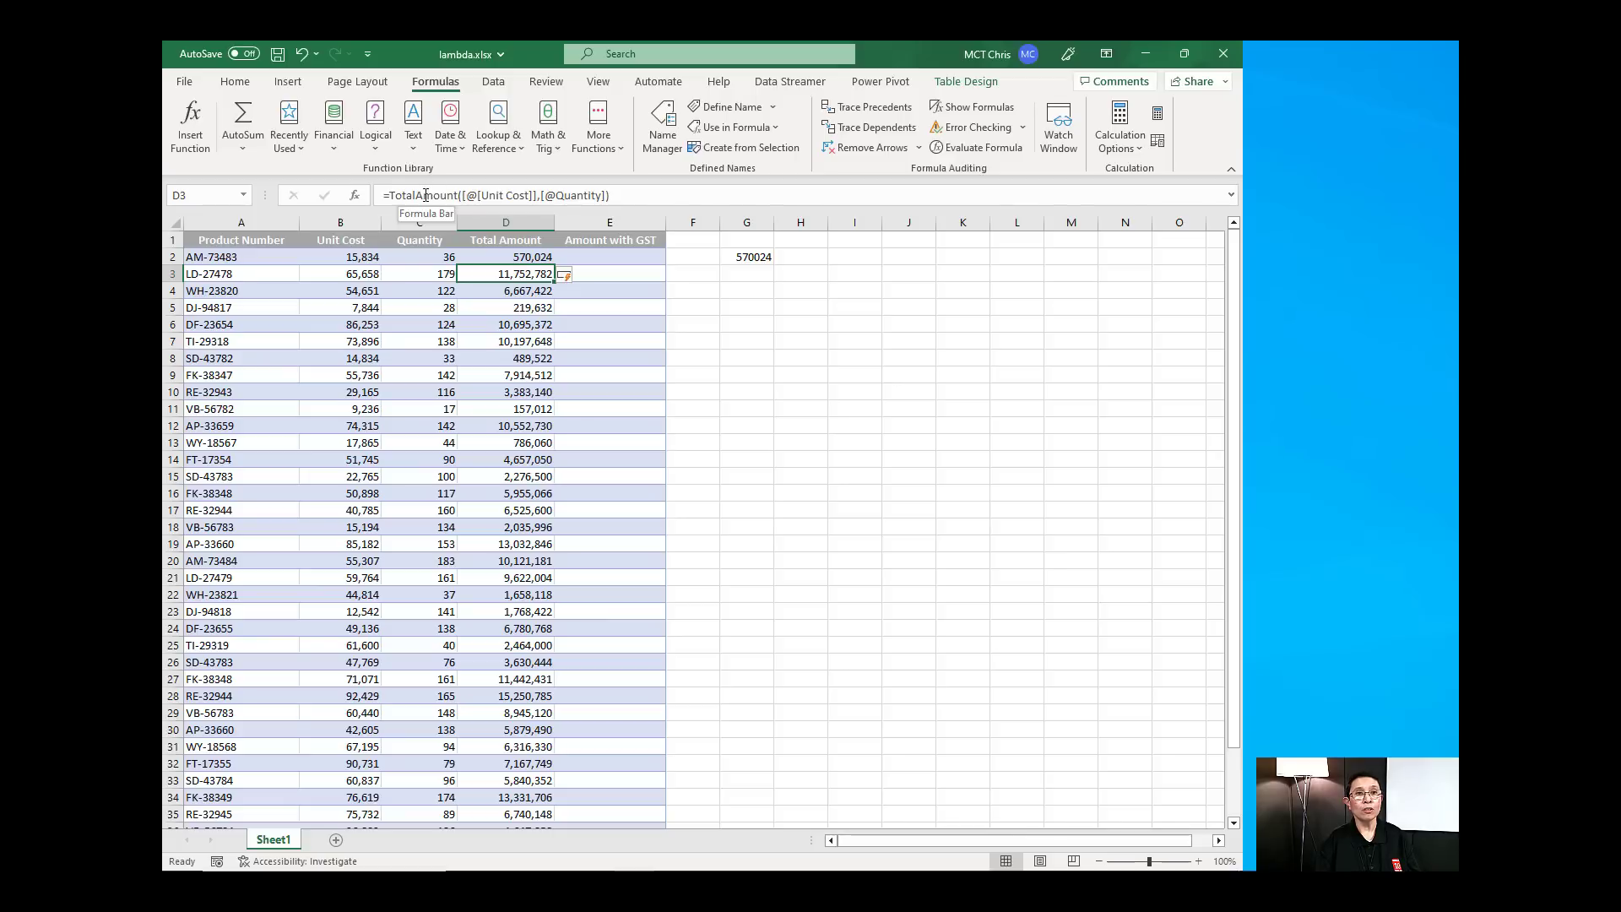
pyautogui.moveTo(586, 255)
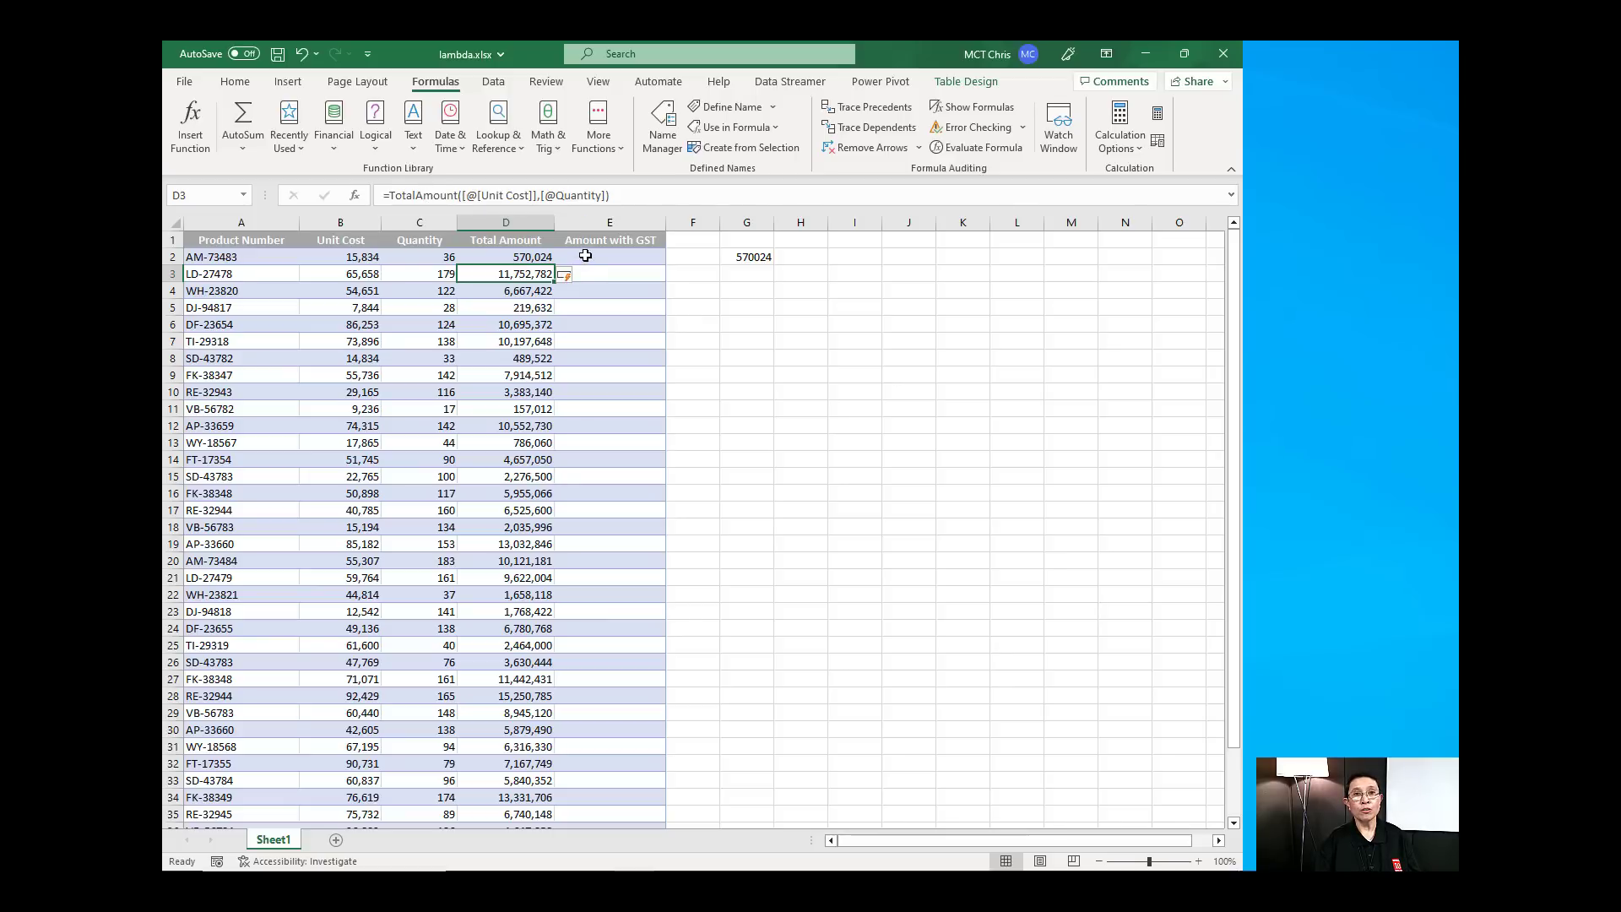
pyautogui.moveTo(623, 247)
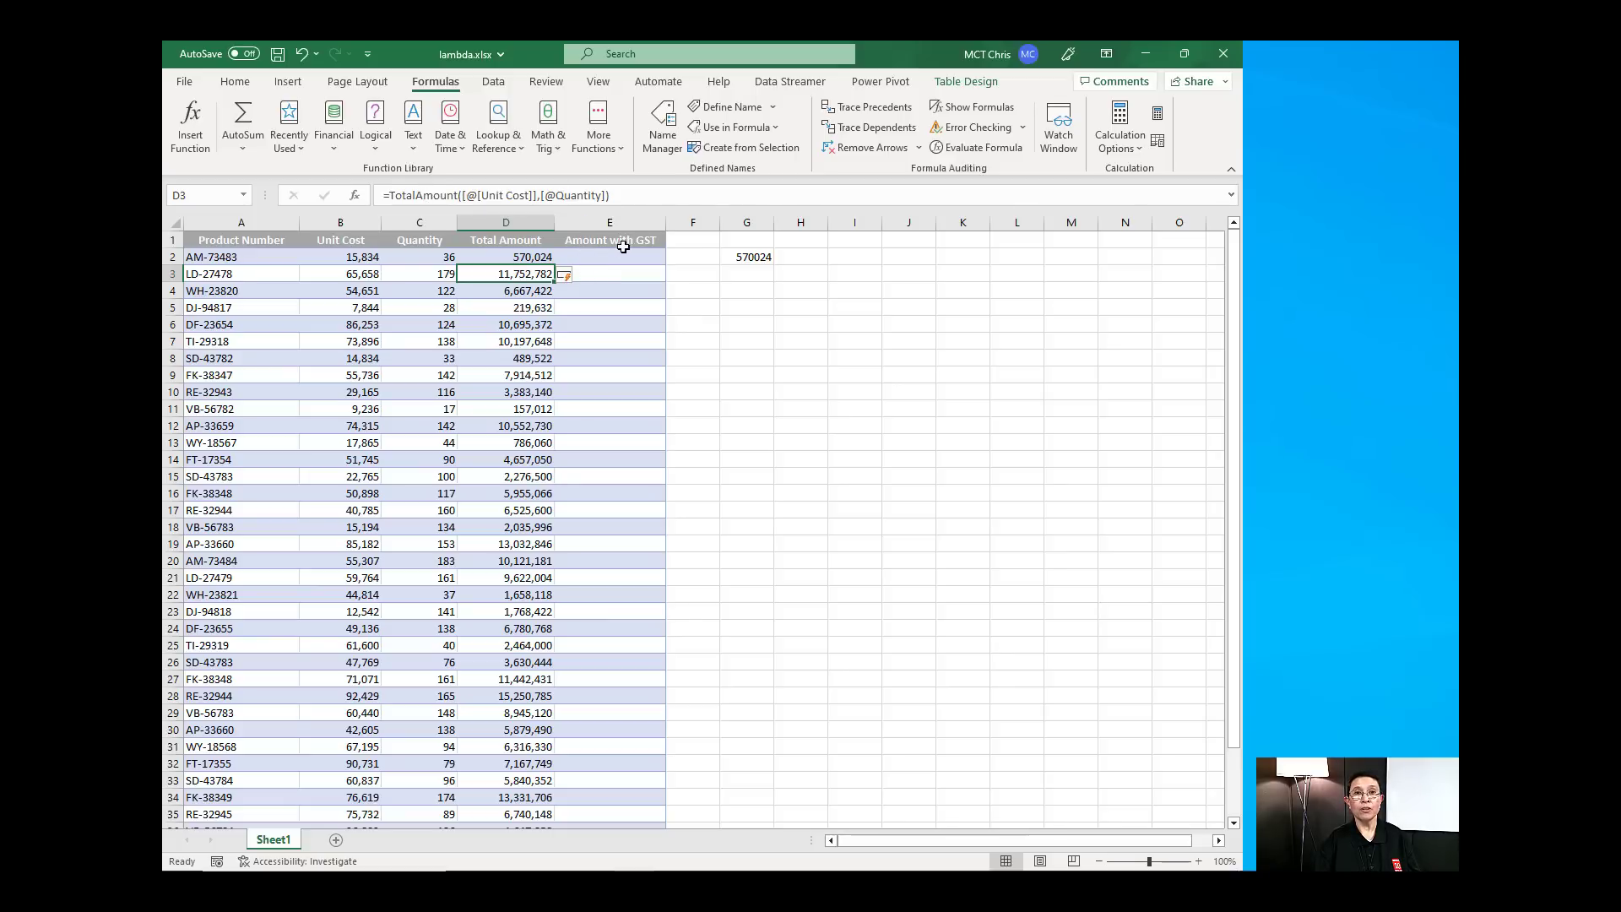
# Write =LAMBDA(UnitCost,Quantity,UnitCost*Quantity*1.15) in G3 for the GST amount
pyautogui.click(745, 274)
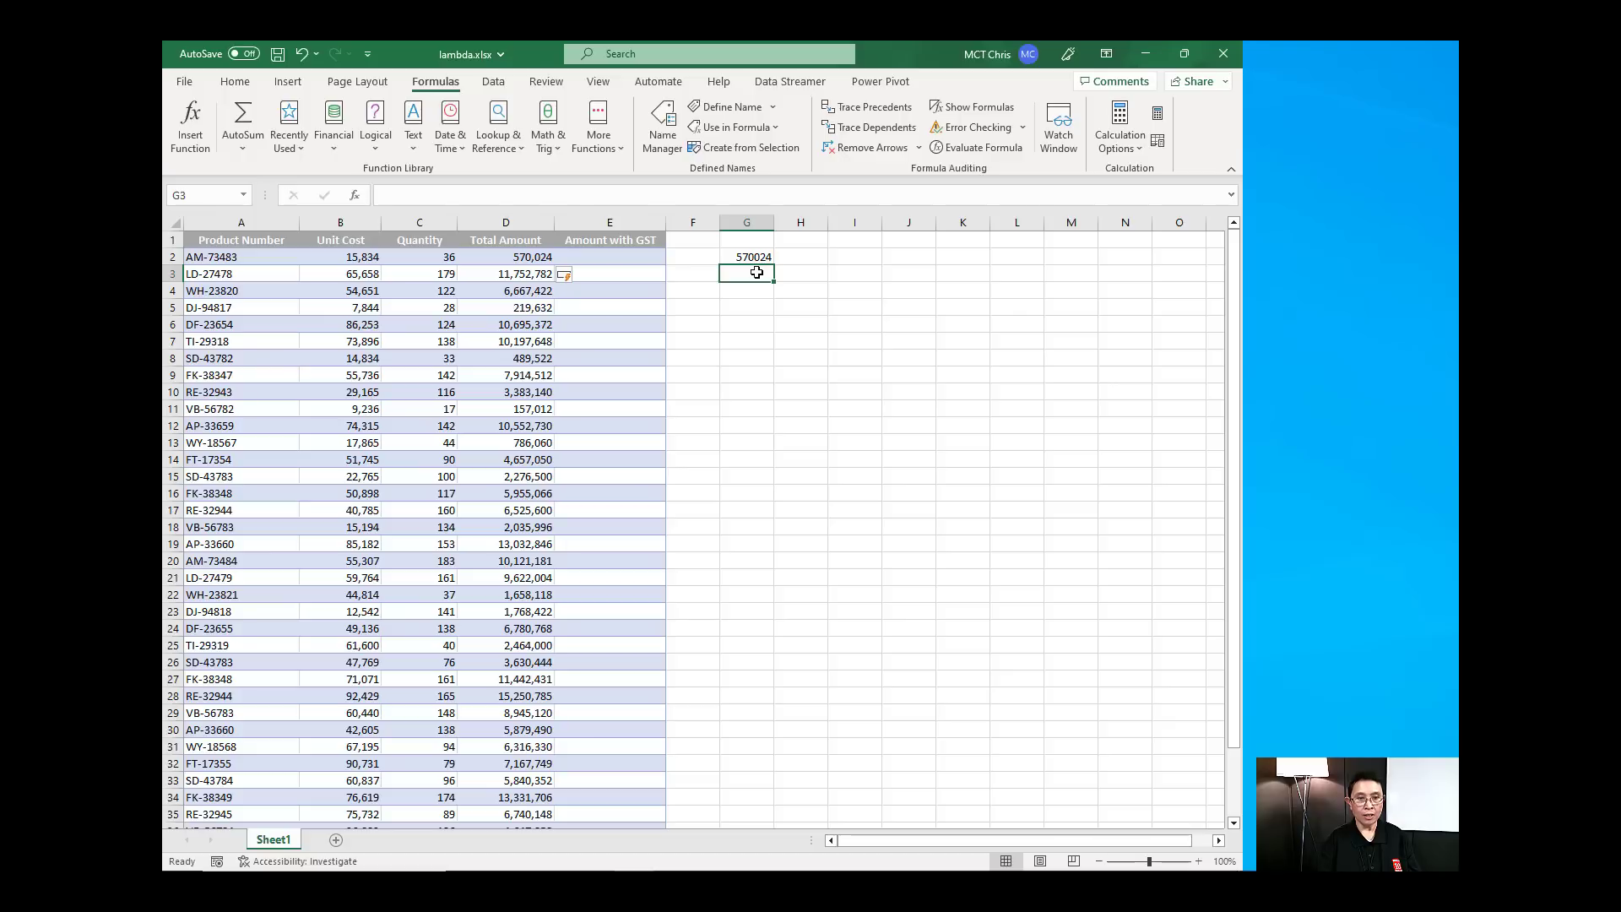
pyautogui.write('=')
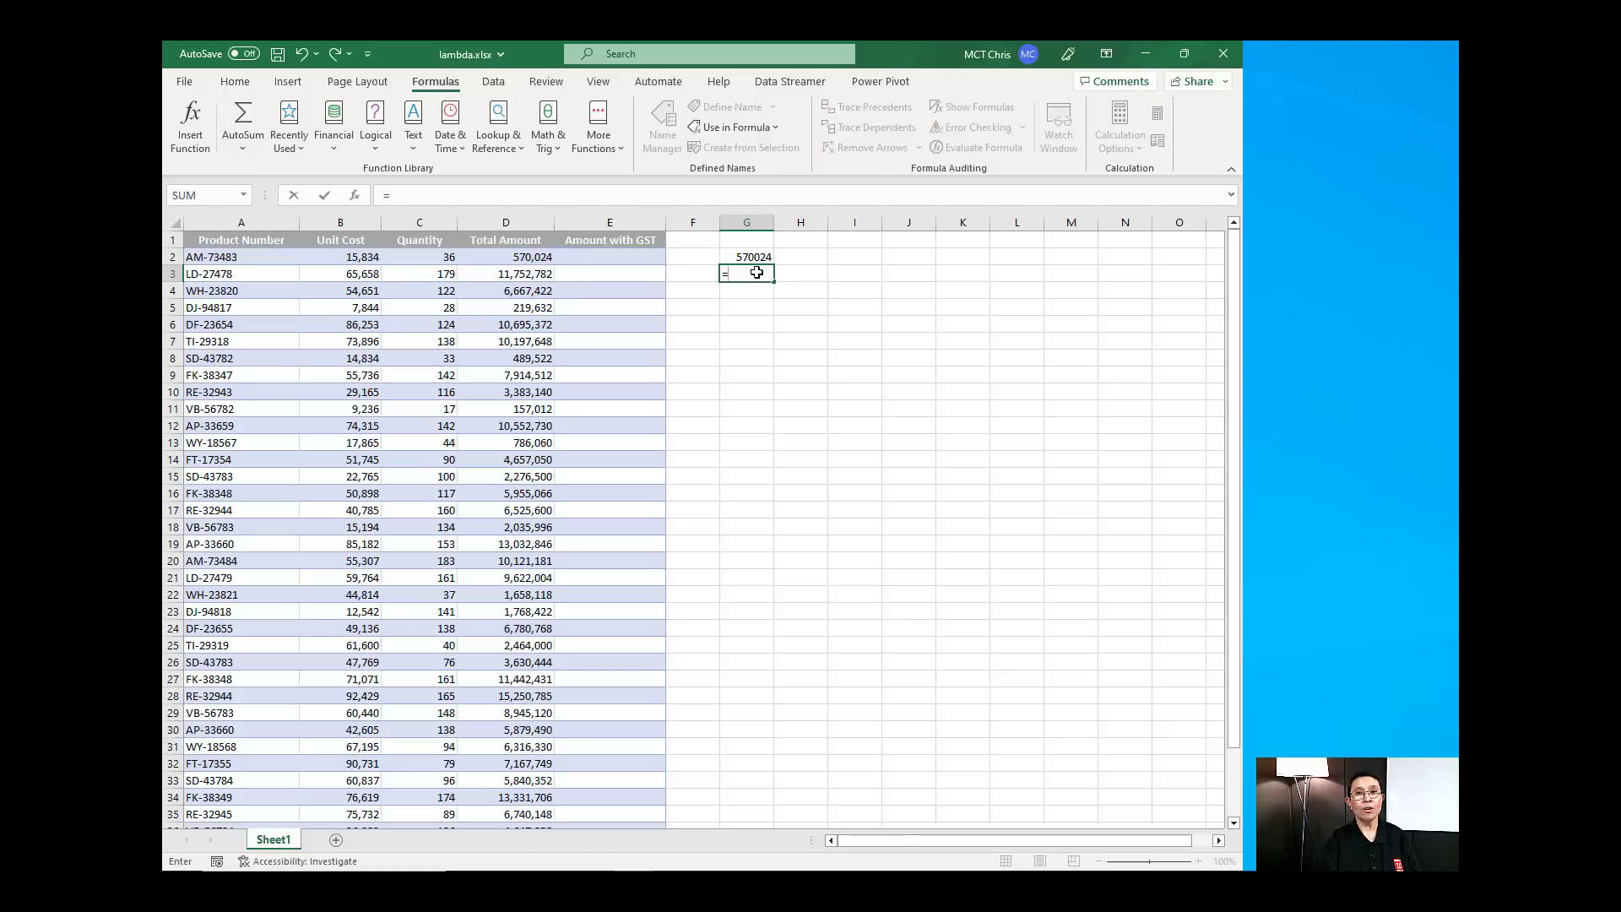
pyautogui.write('=LAMBDA(')
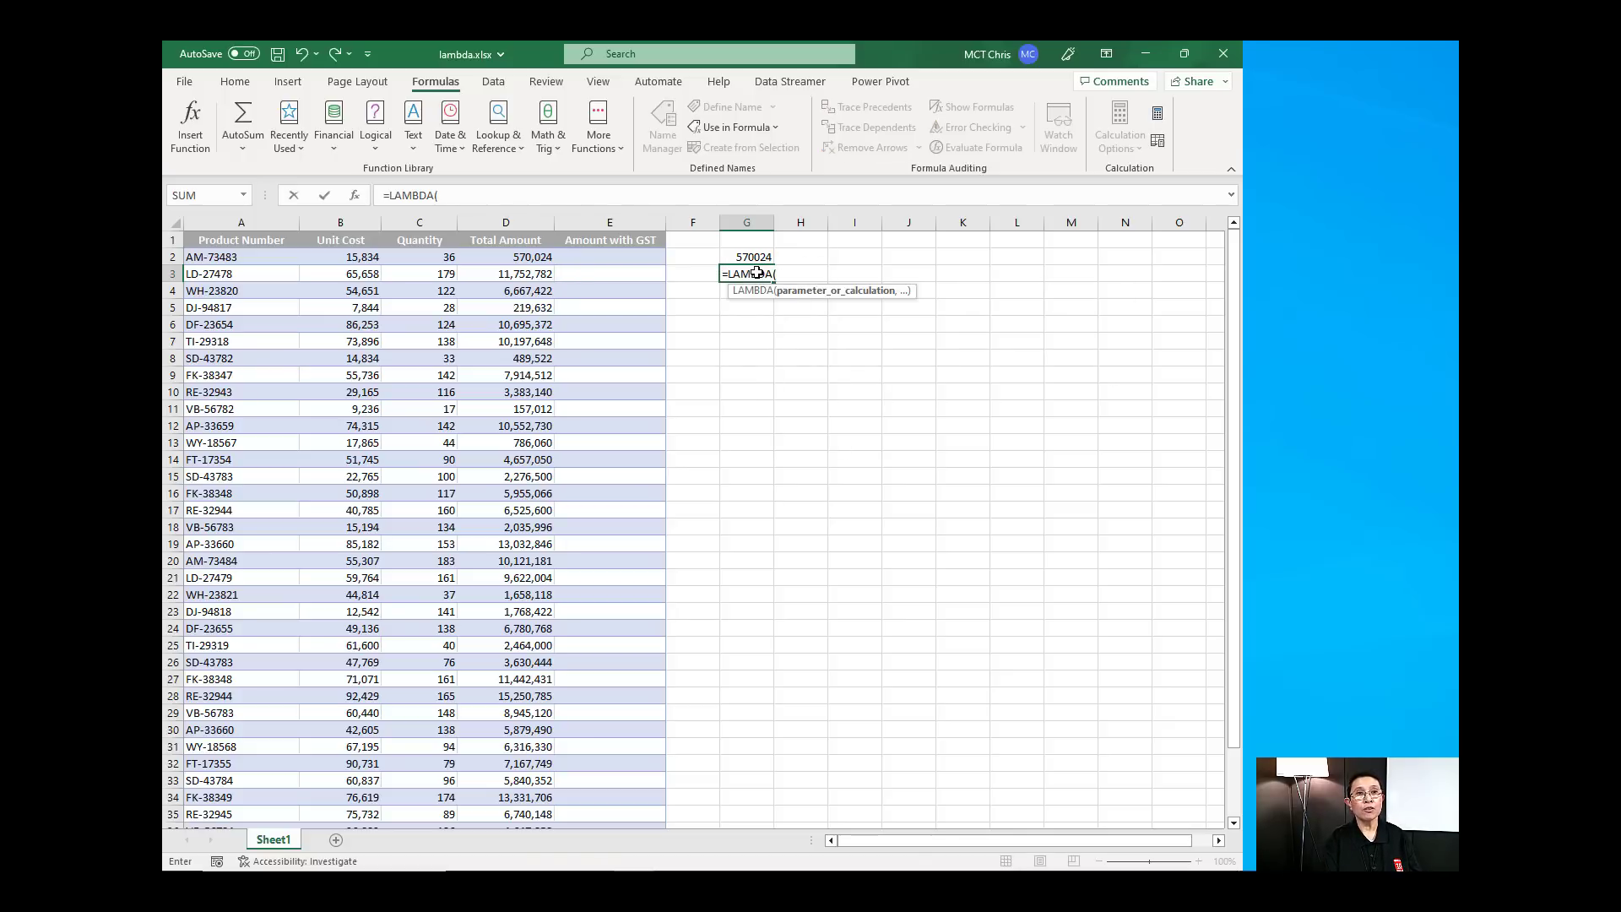
pyautogui.write('UnitC')
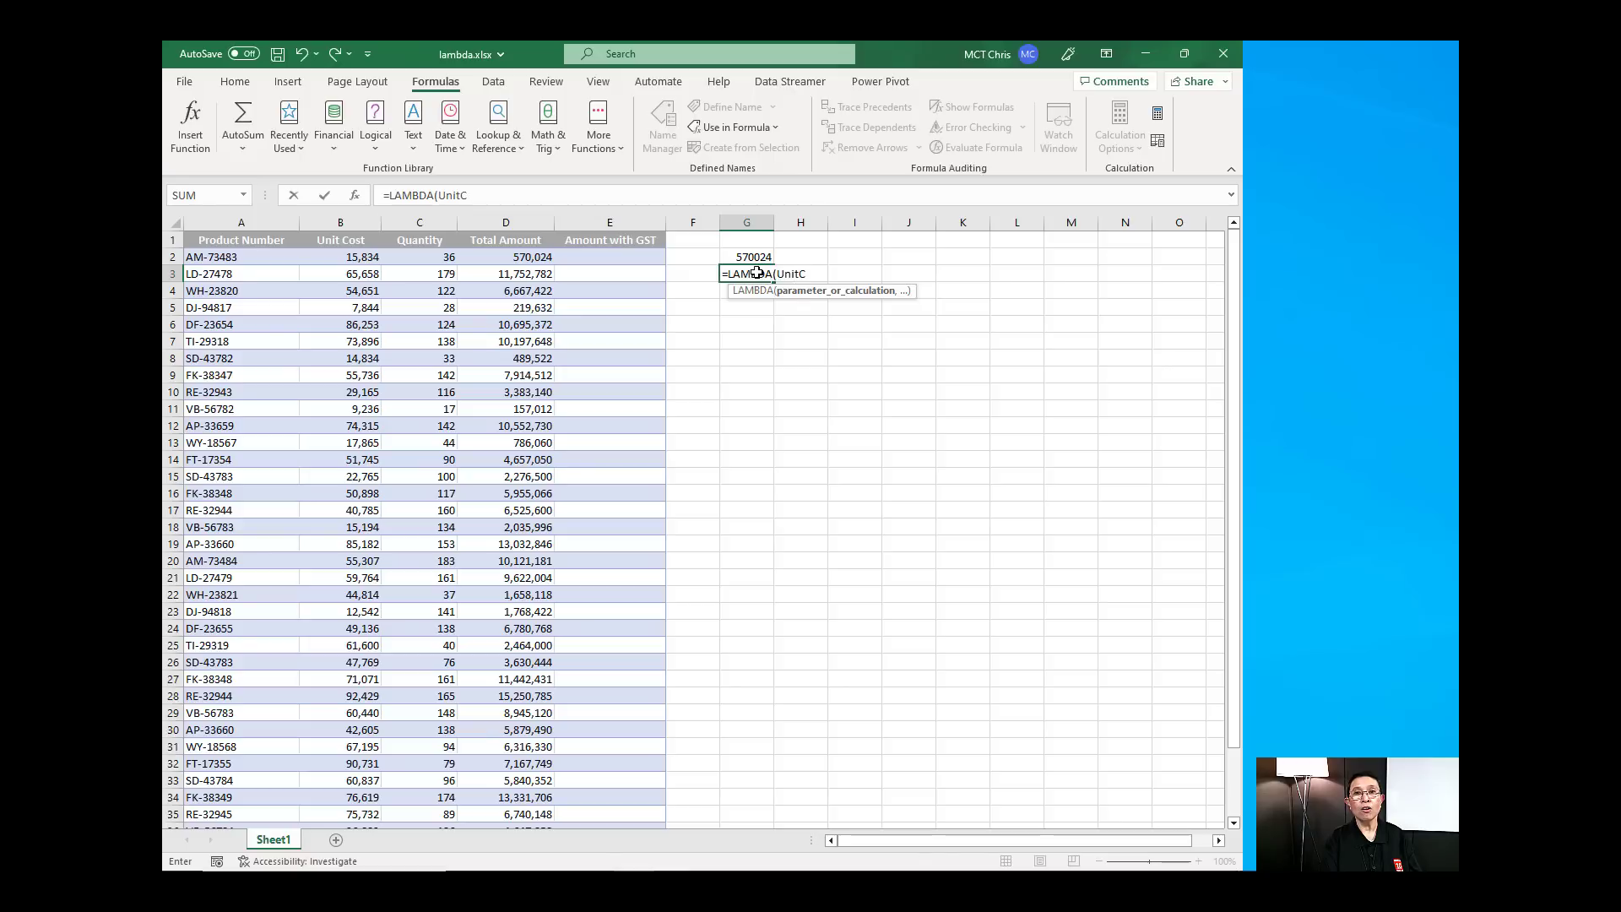
pyautogui.write('ost,Qua')
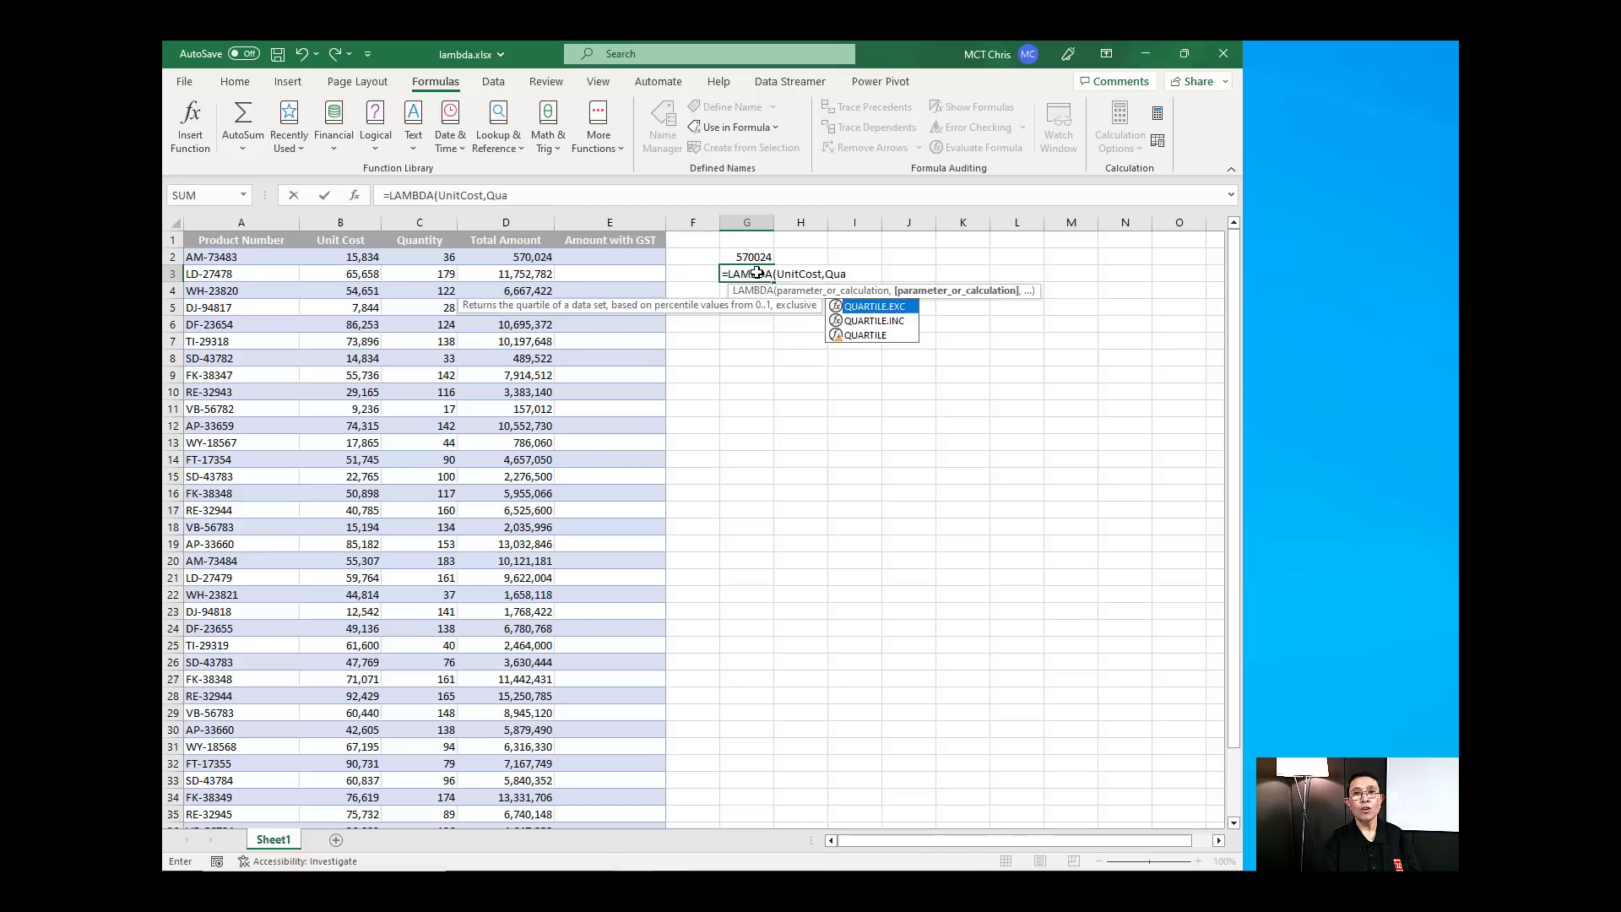
pyautogui.write('tit')
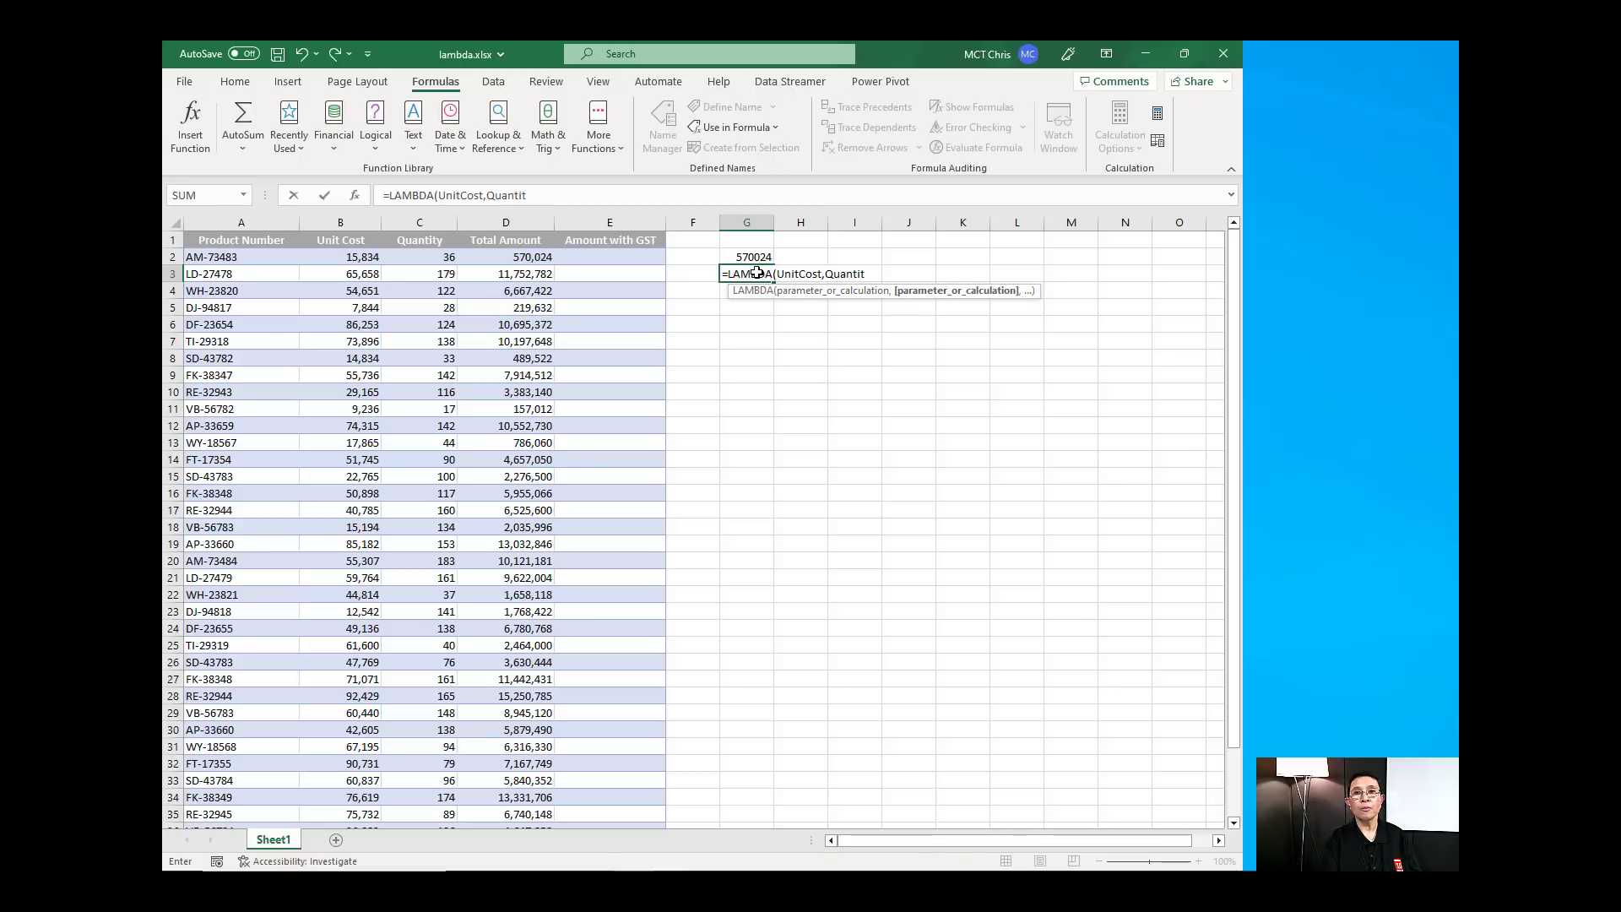
pyautogui.write('y,')
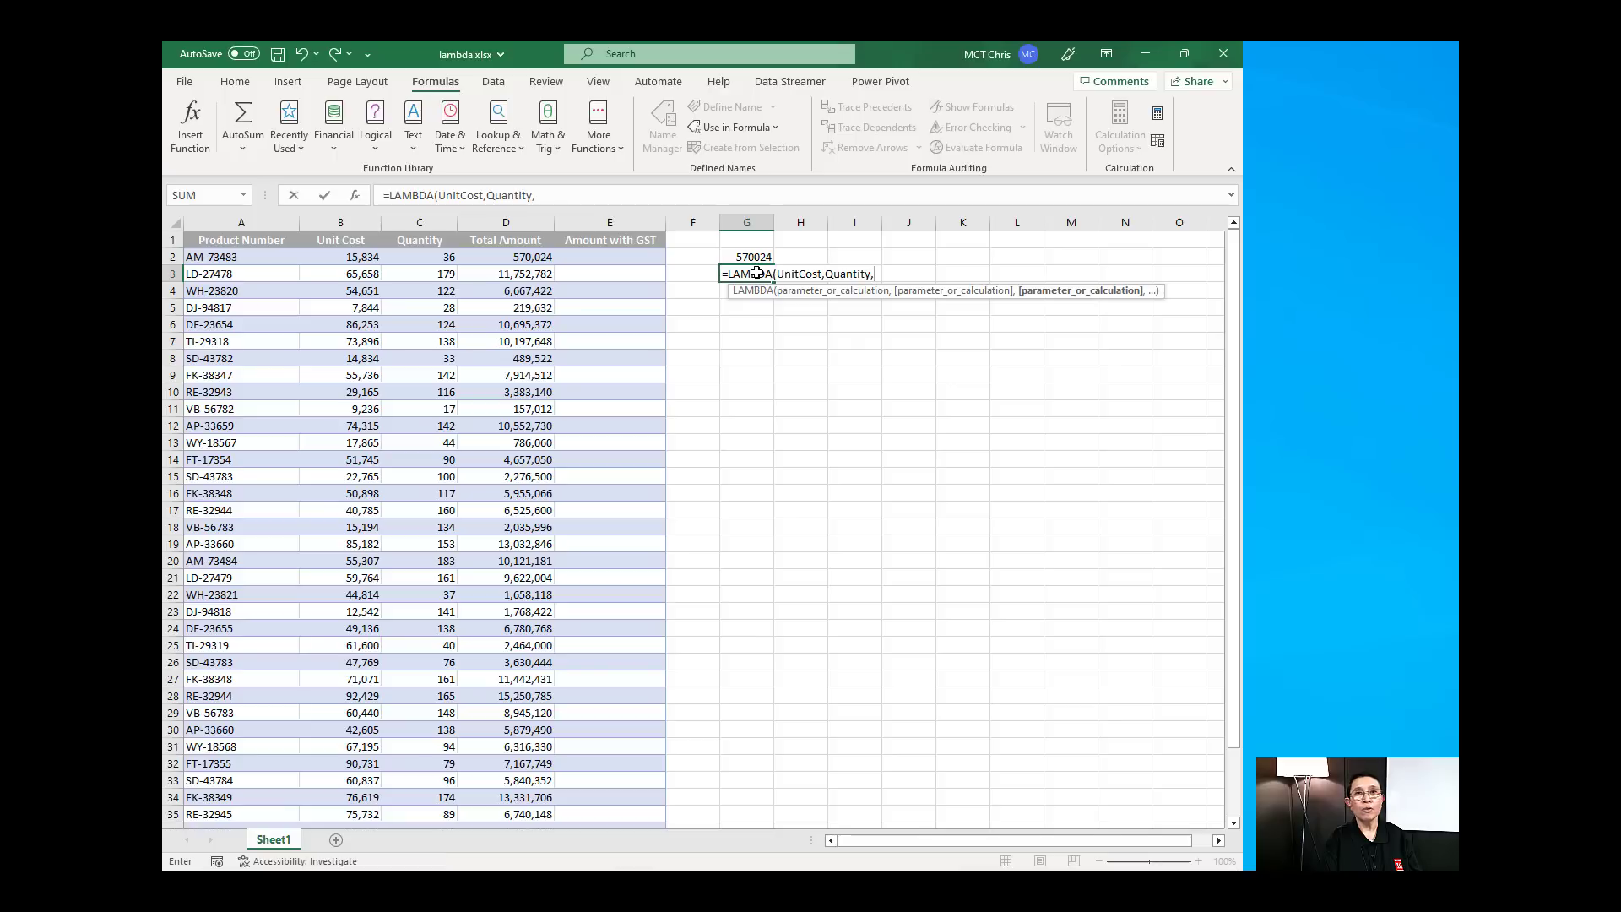
pyautogui.write('UnitCost')
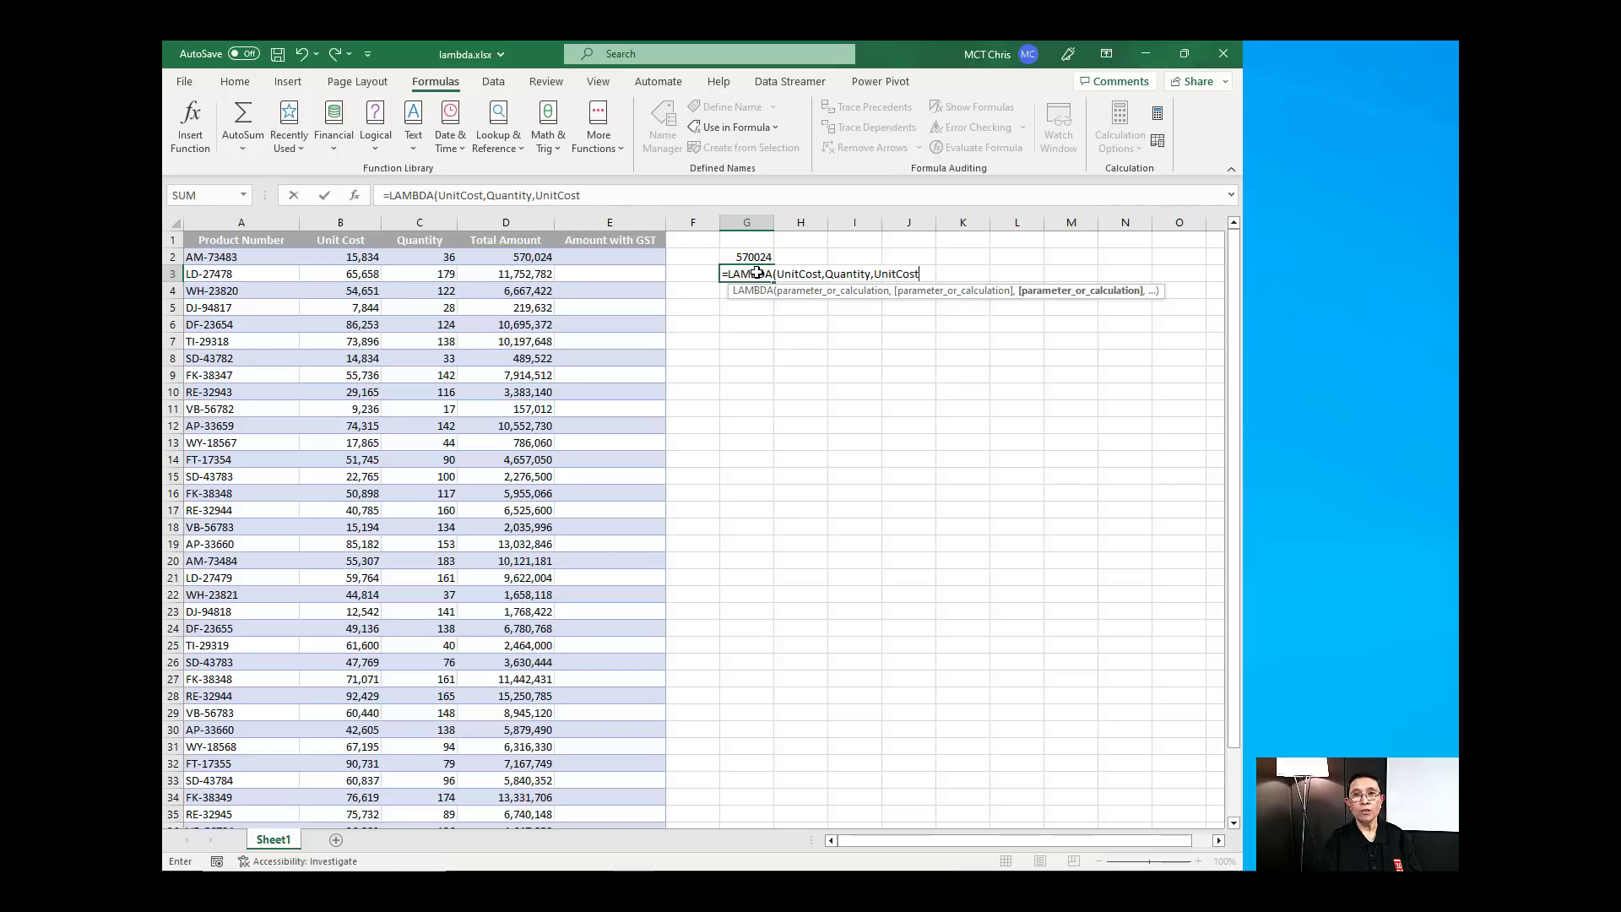
pyautogui.write('*')
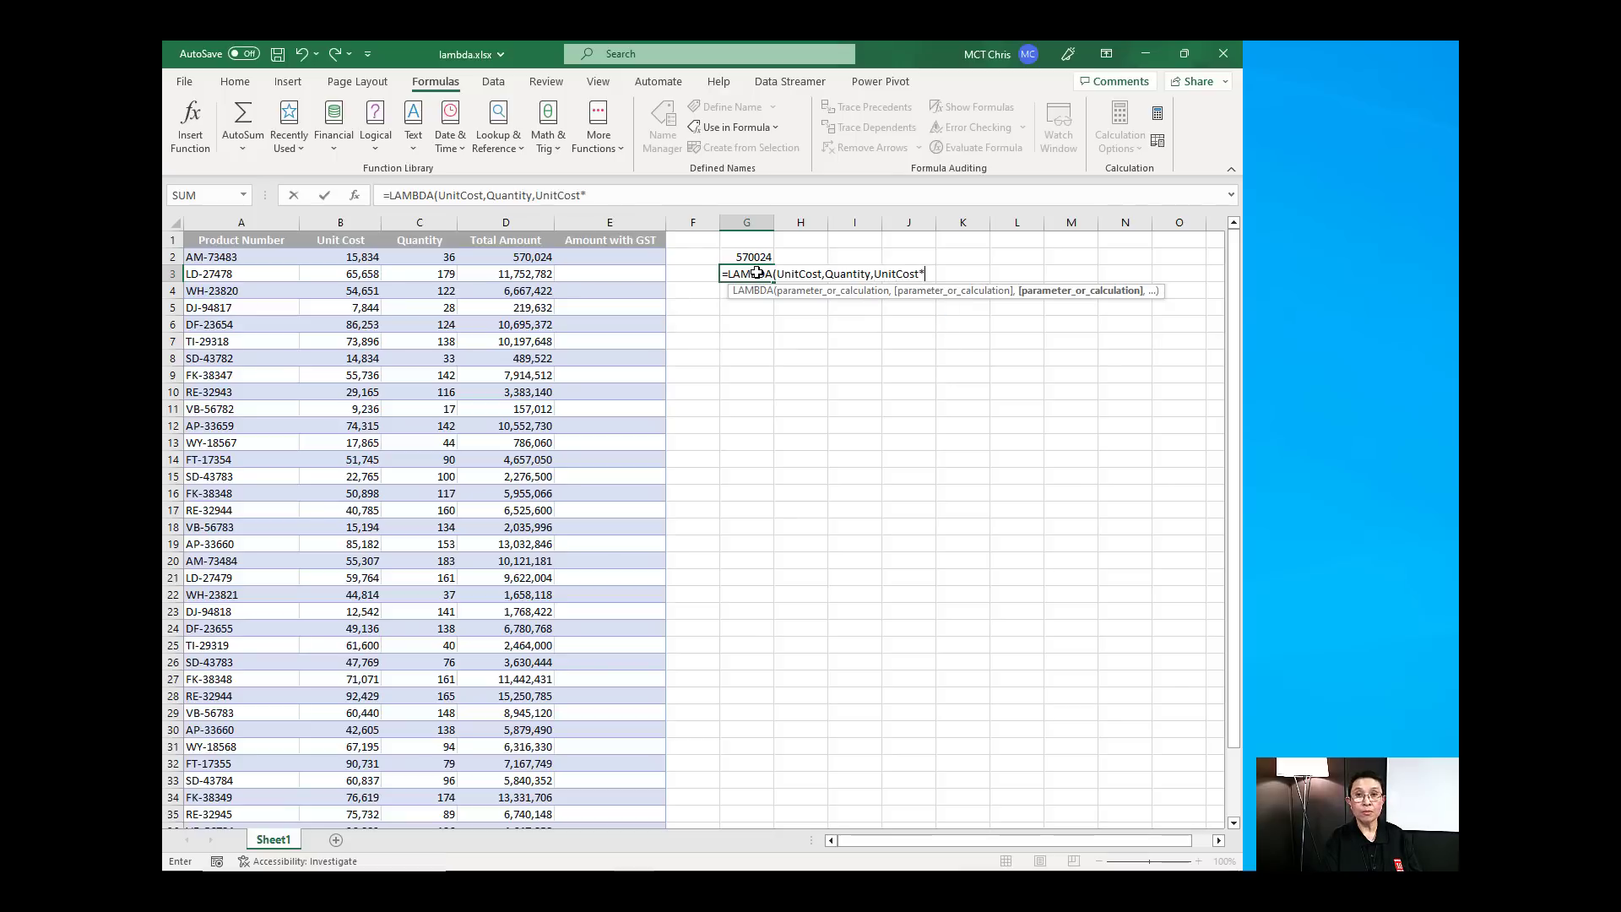
pyautogui.write('Quantity')
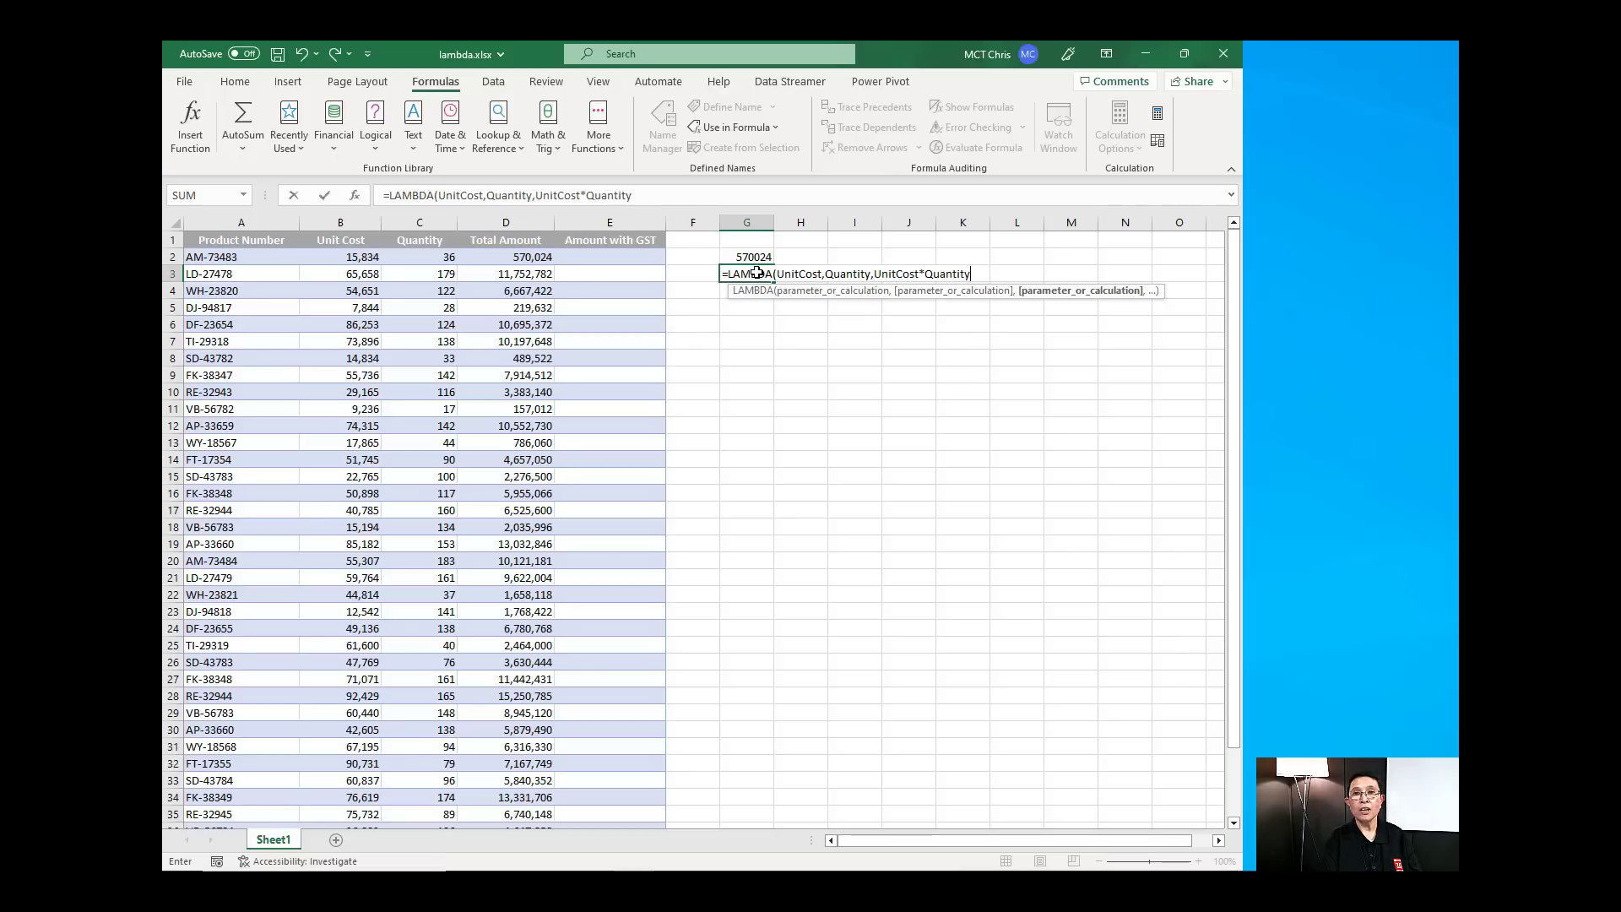
pyautogui.write('*1')
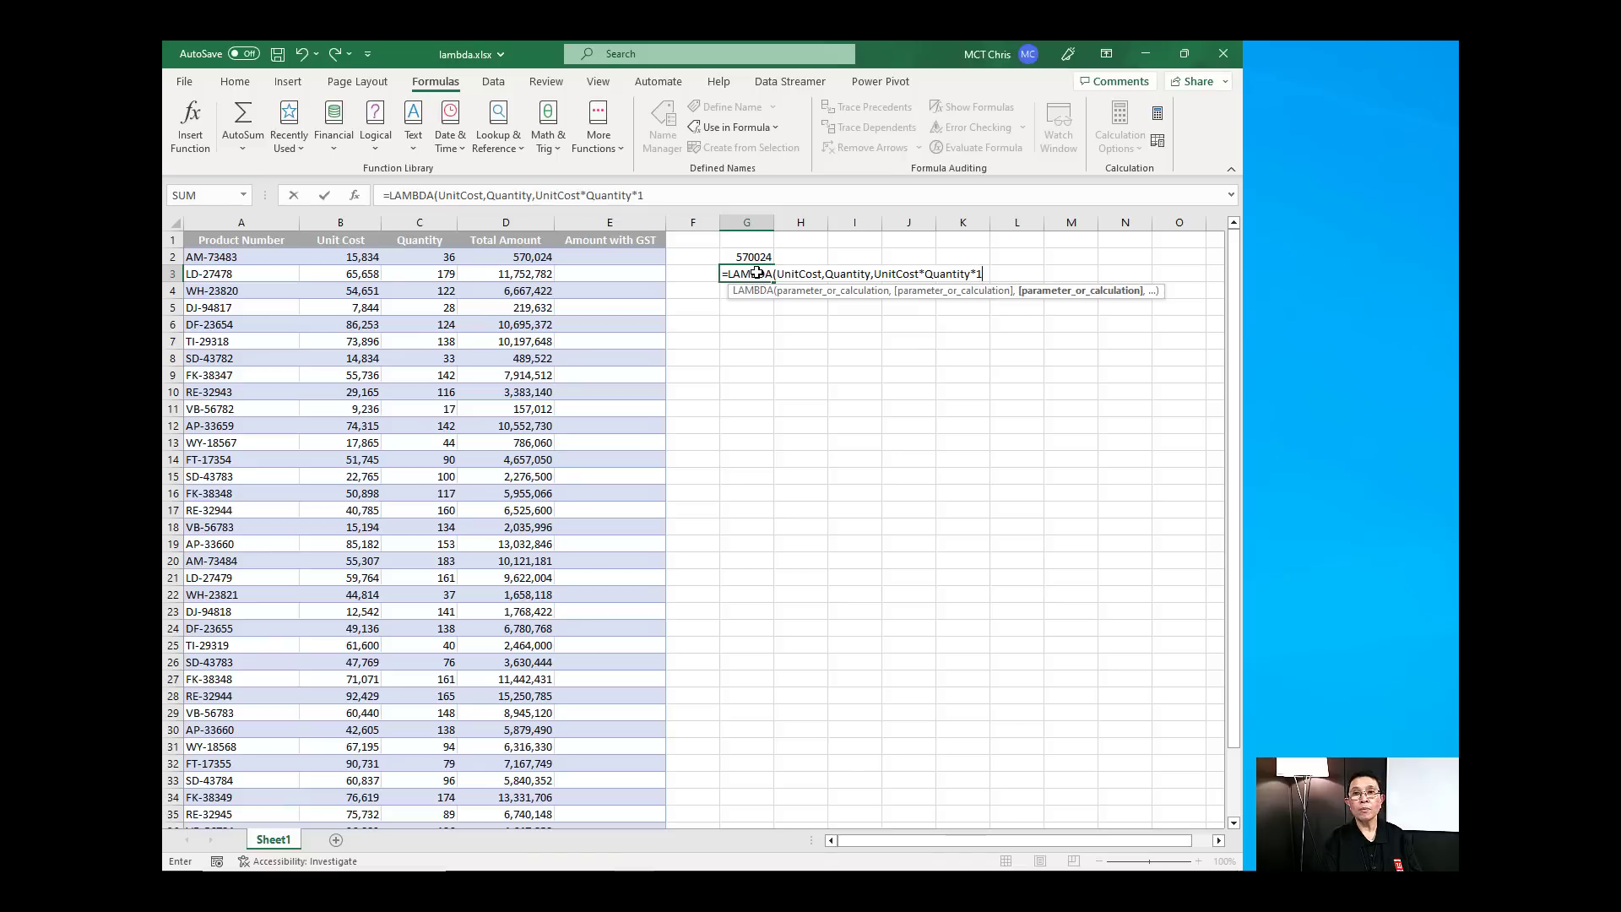
pyautogui.write('.15')
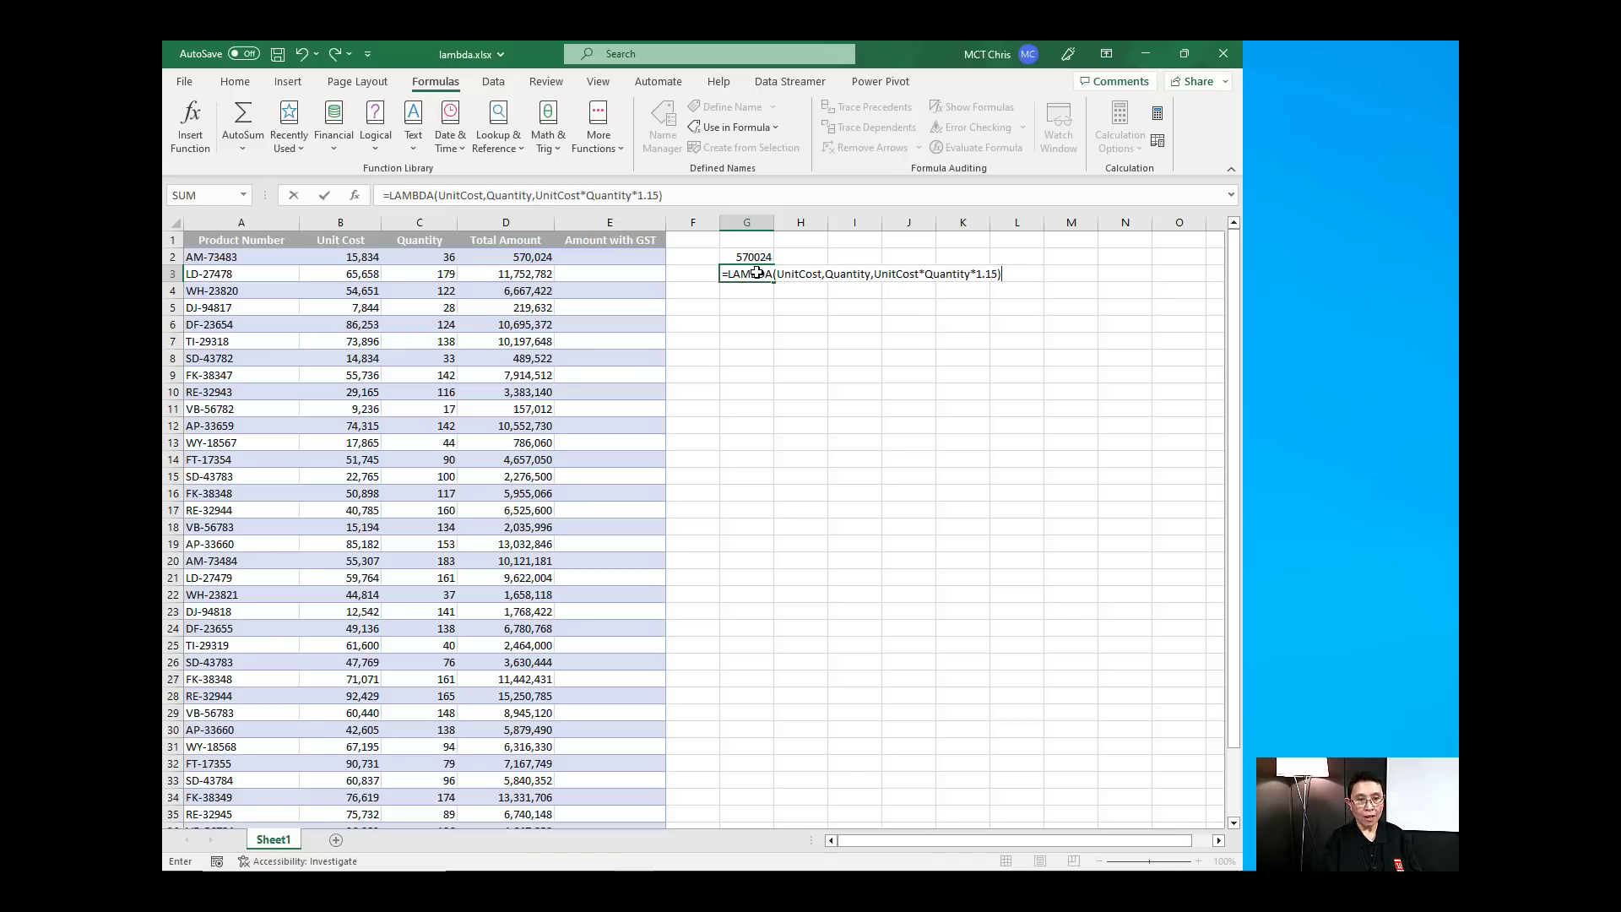
# Call the GST LAMBDA with B3 and C3, returning 13515699 in G3
pyautogui.write('(')
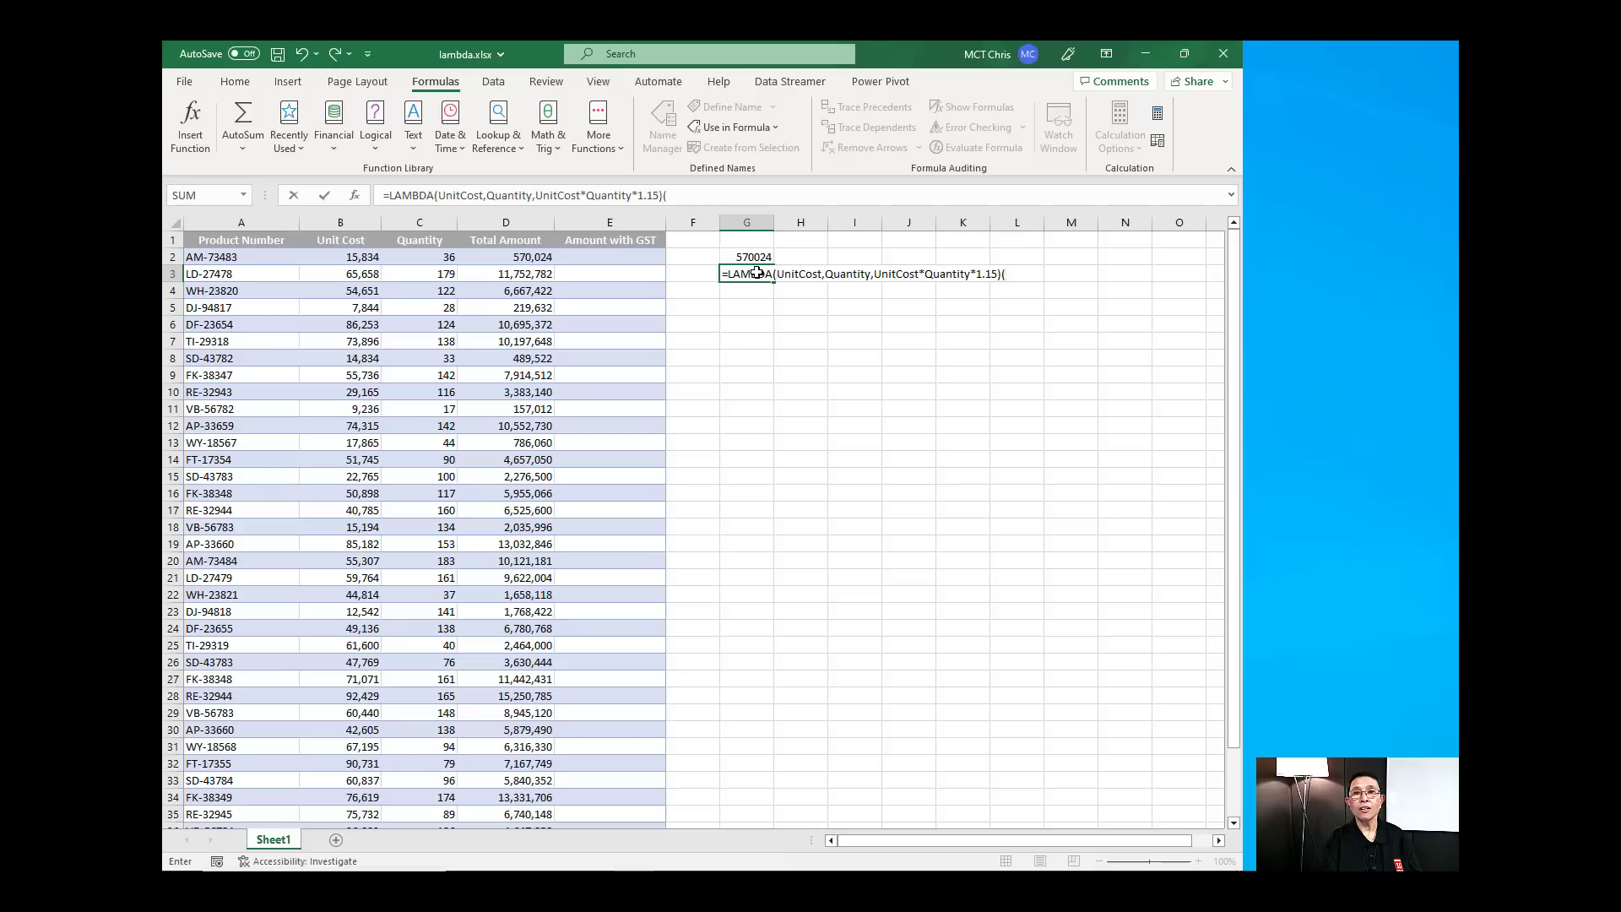
pyautogui.moveTo(574, 245)
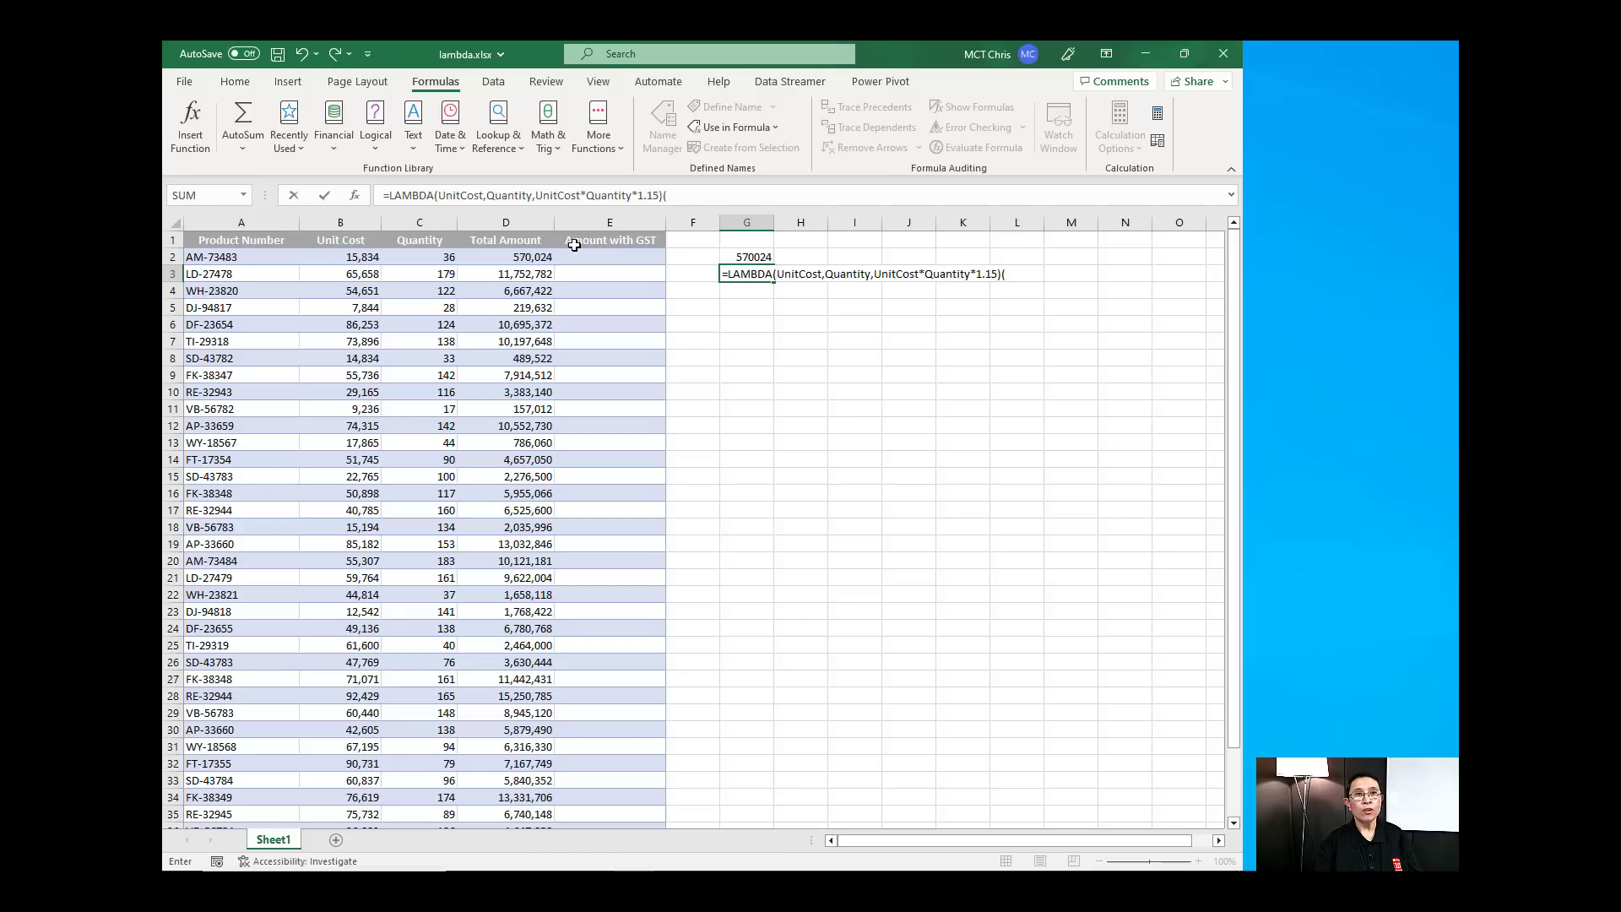
pyautogui.click(339, 274)
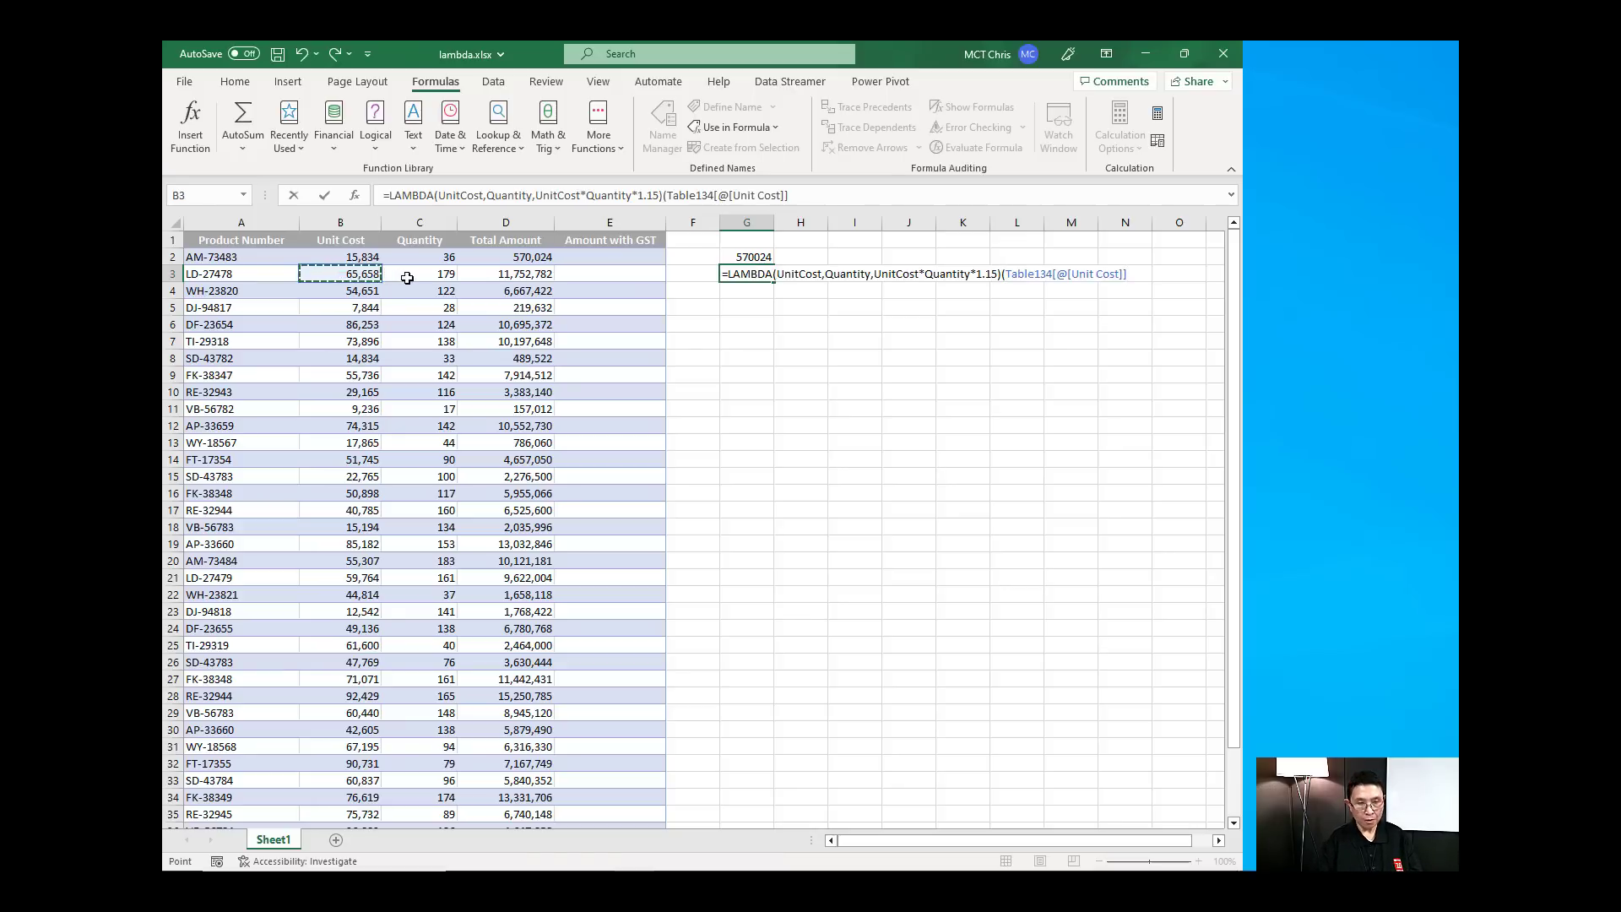
pyautogui.write(',')
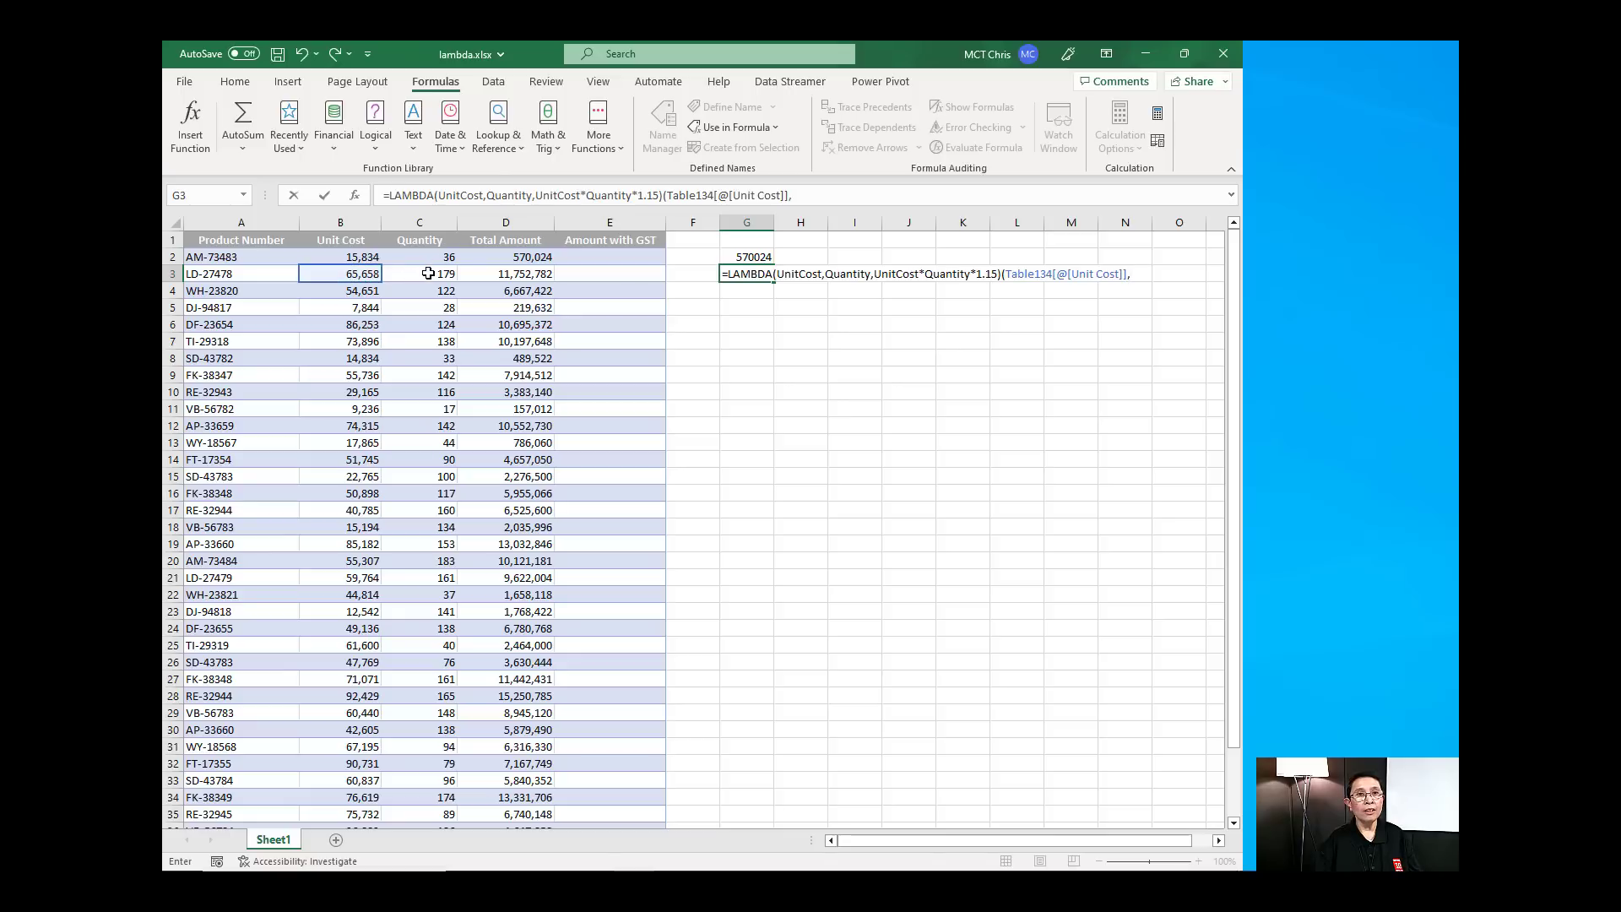
pyautogui.click(419, 273)
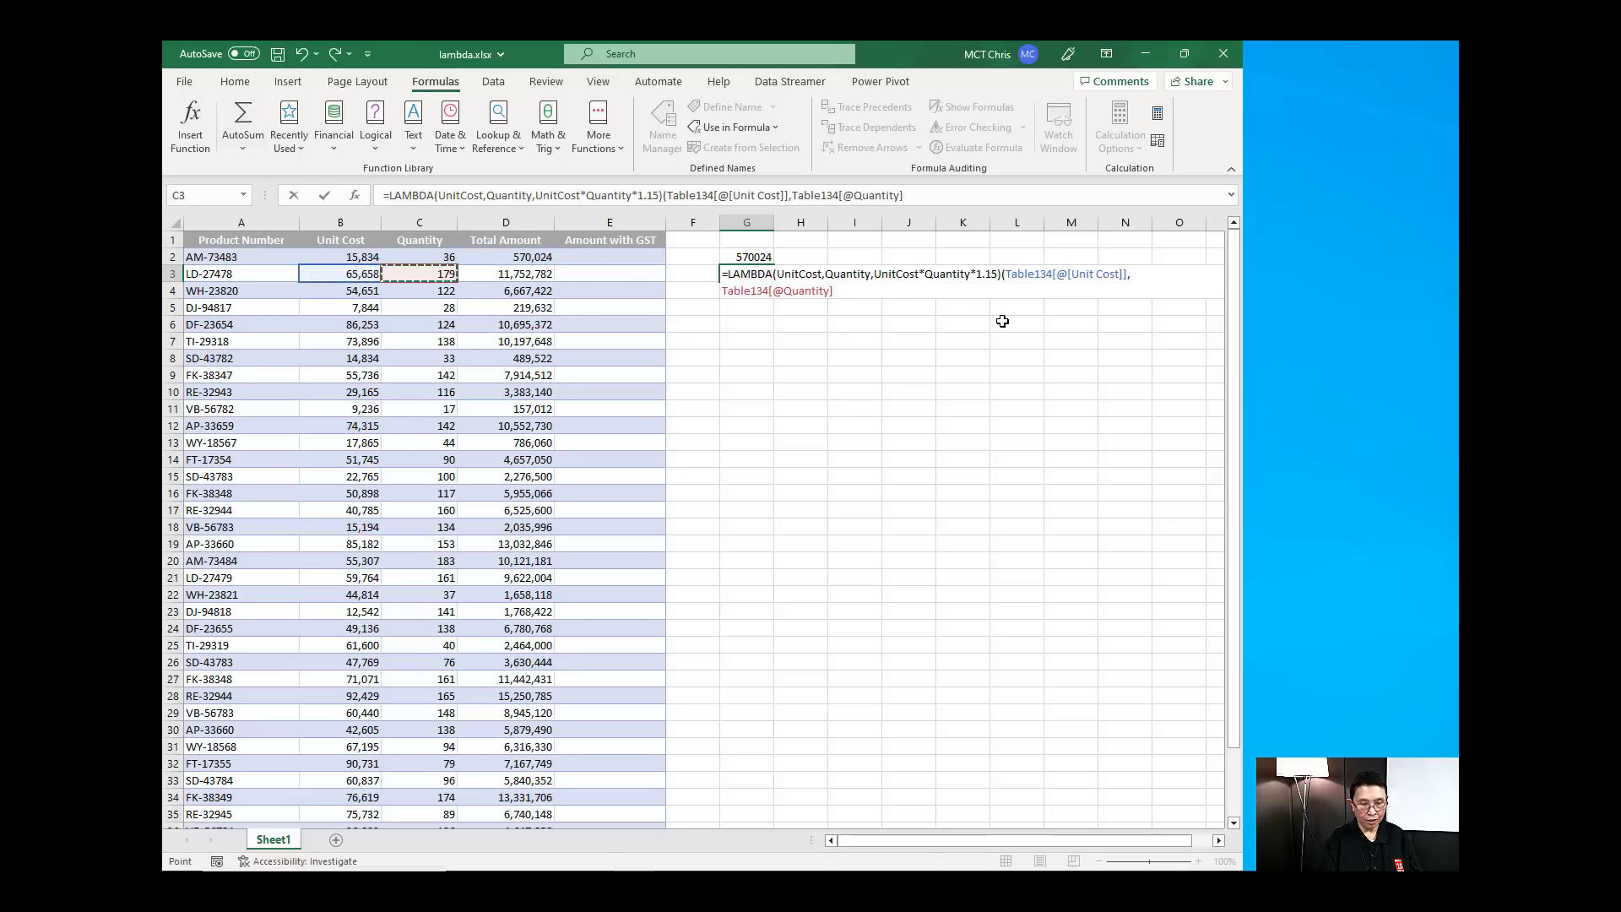
pyautogui.press('Return')
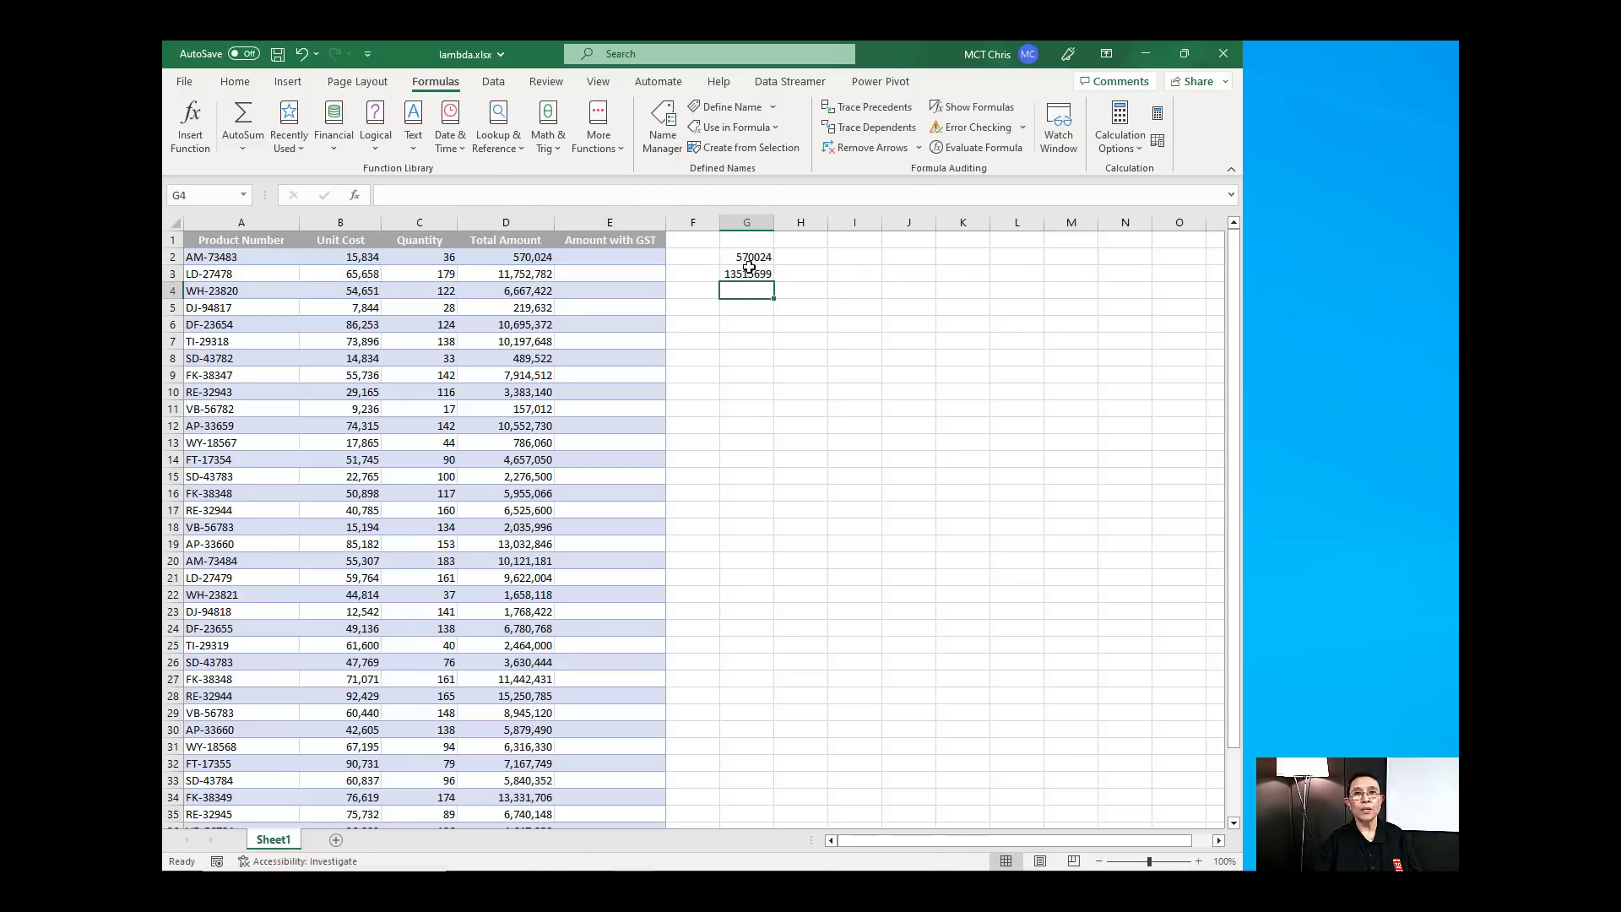
# Copy the G3 LAMBDA and define it as workbook name TotalAmountGST
pyautogui.click(746, 273)
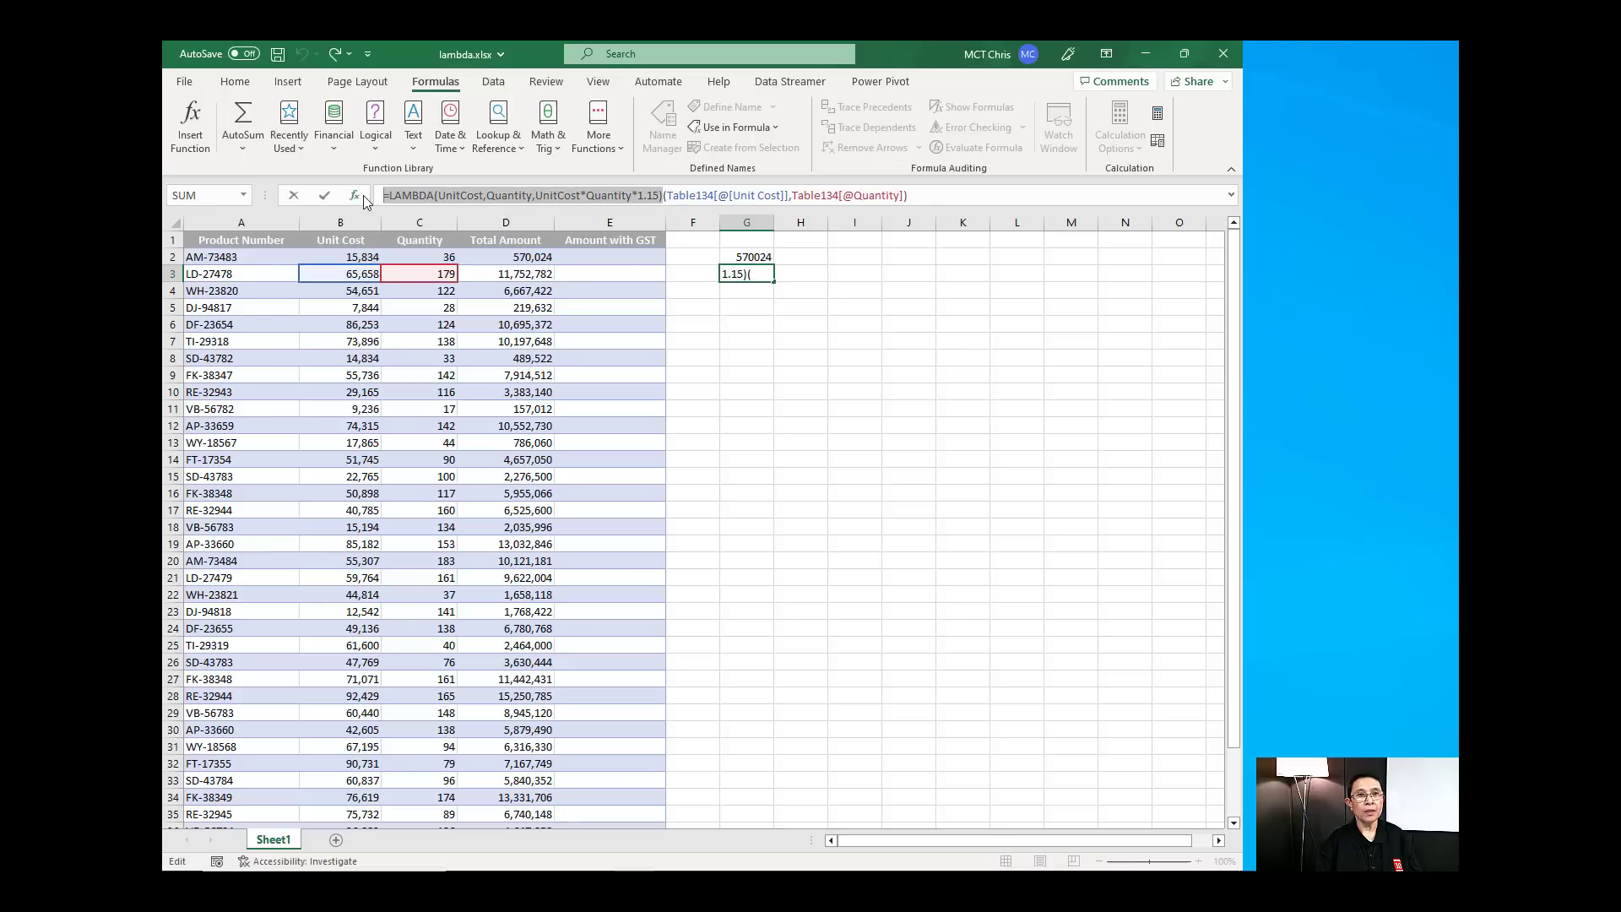
pyautogui.press('Return')
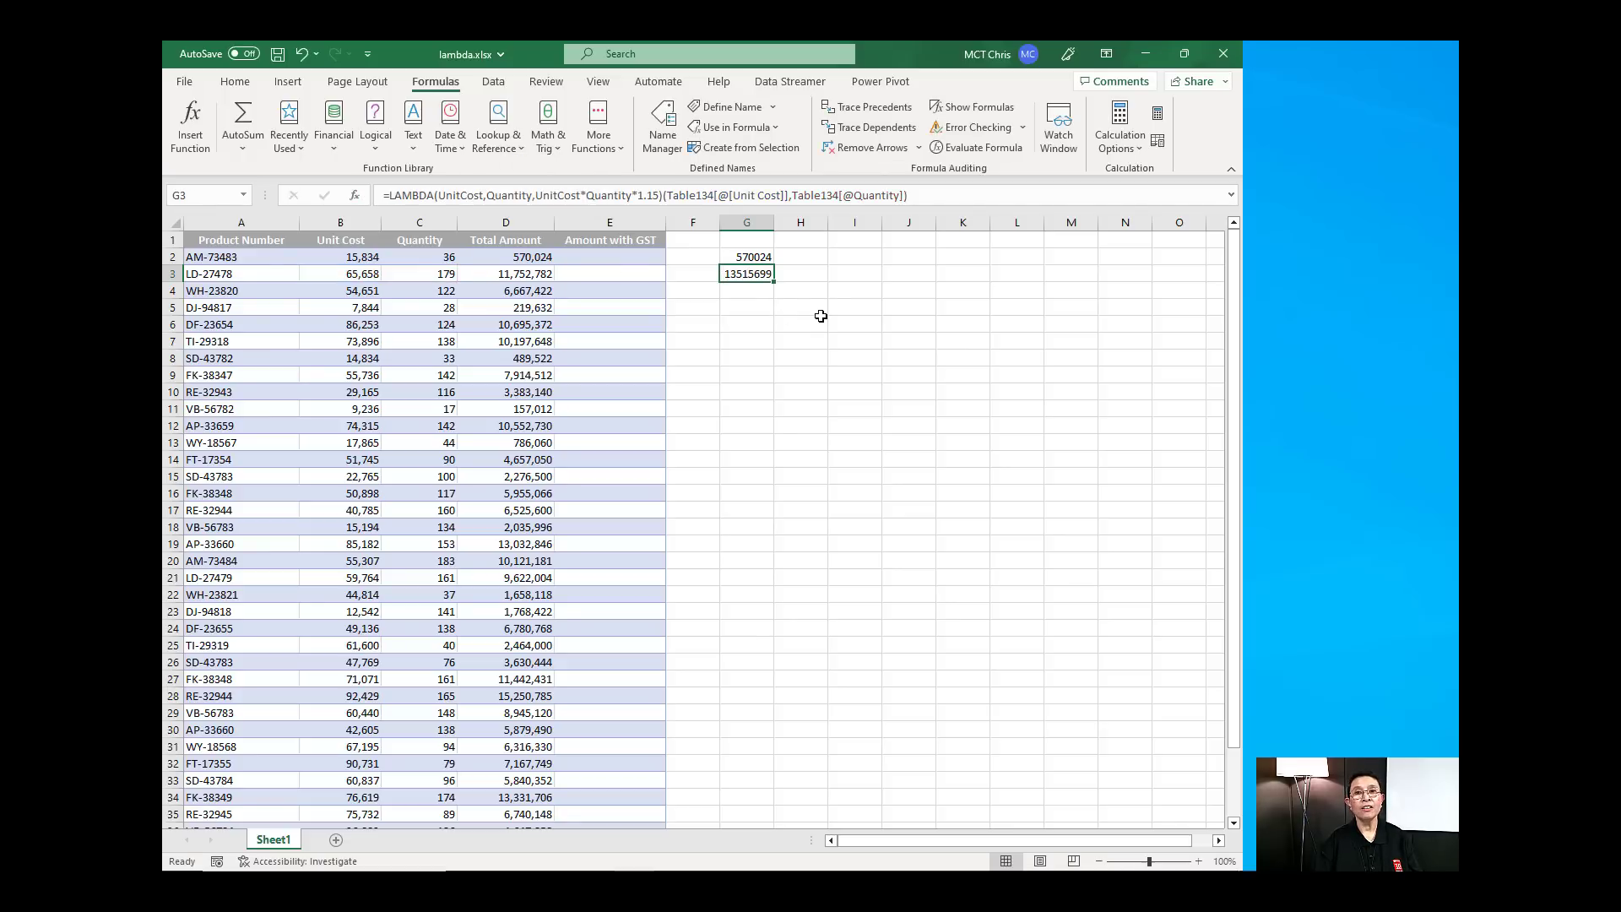
pyautogui.click(731, 107)
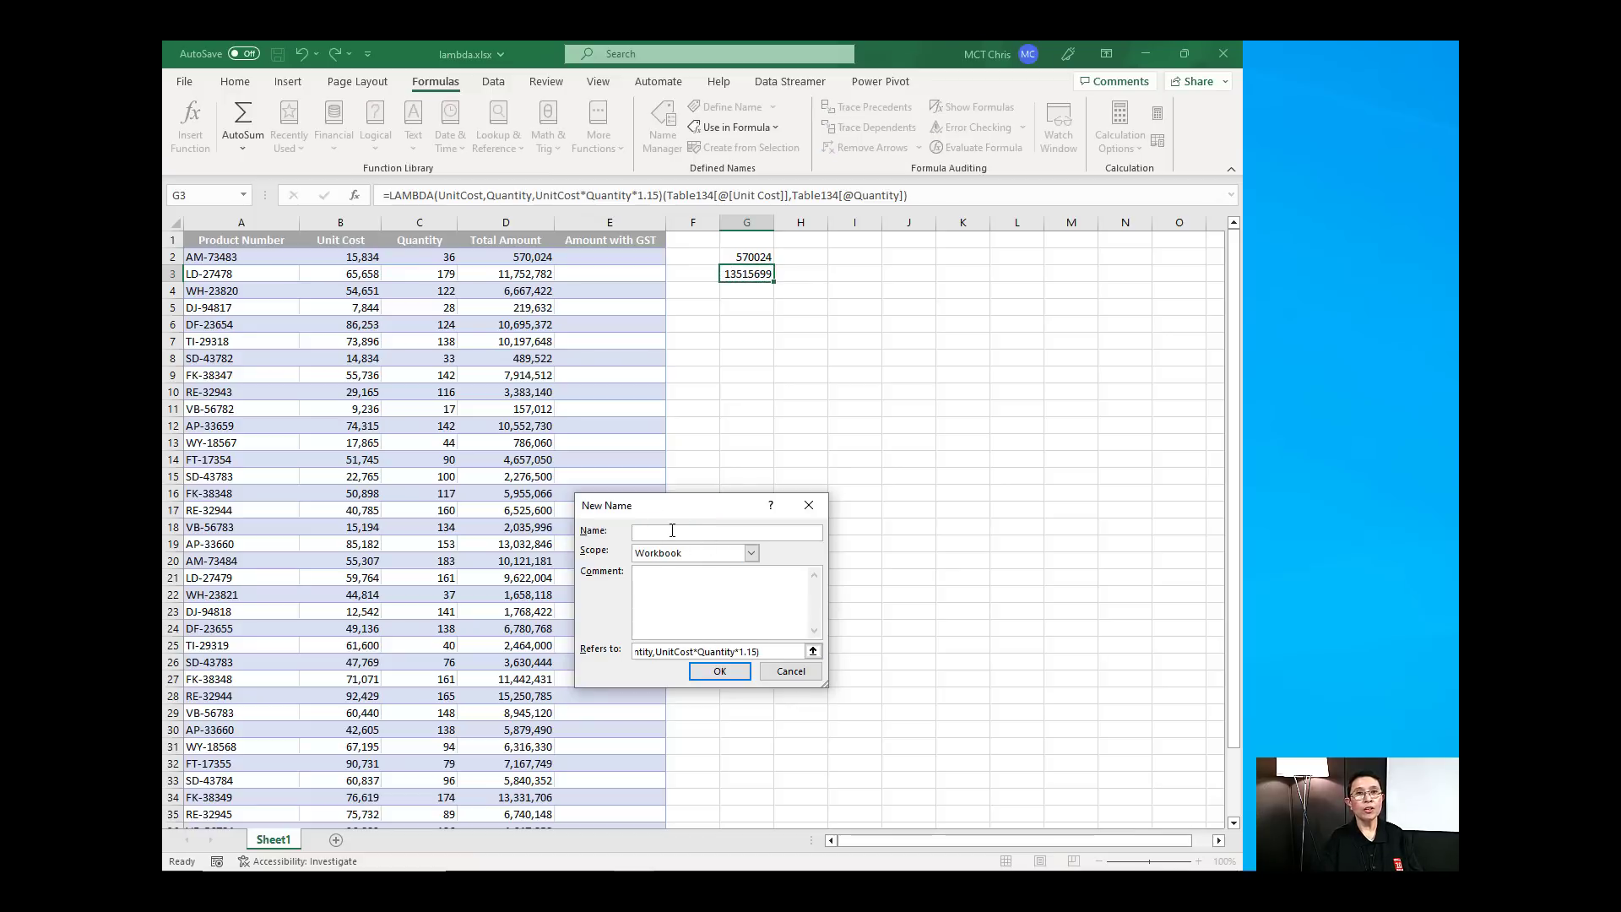
pyautogui.write('T')
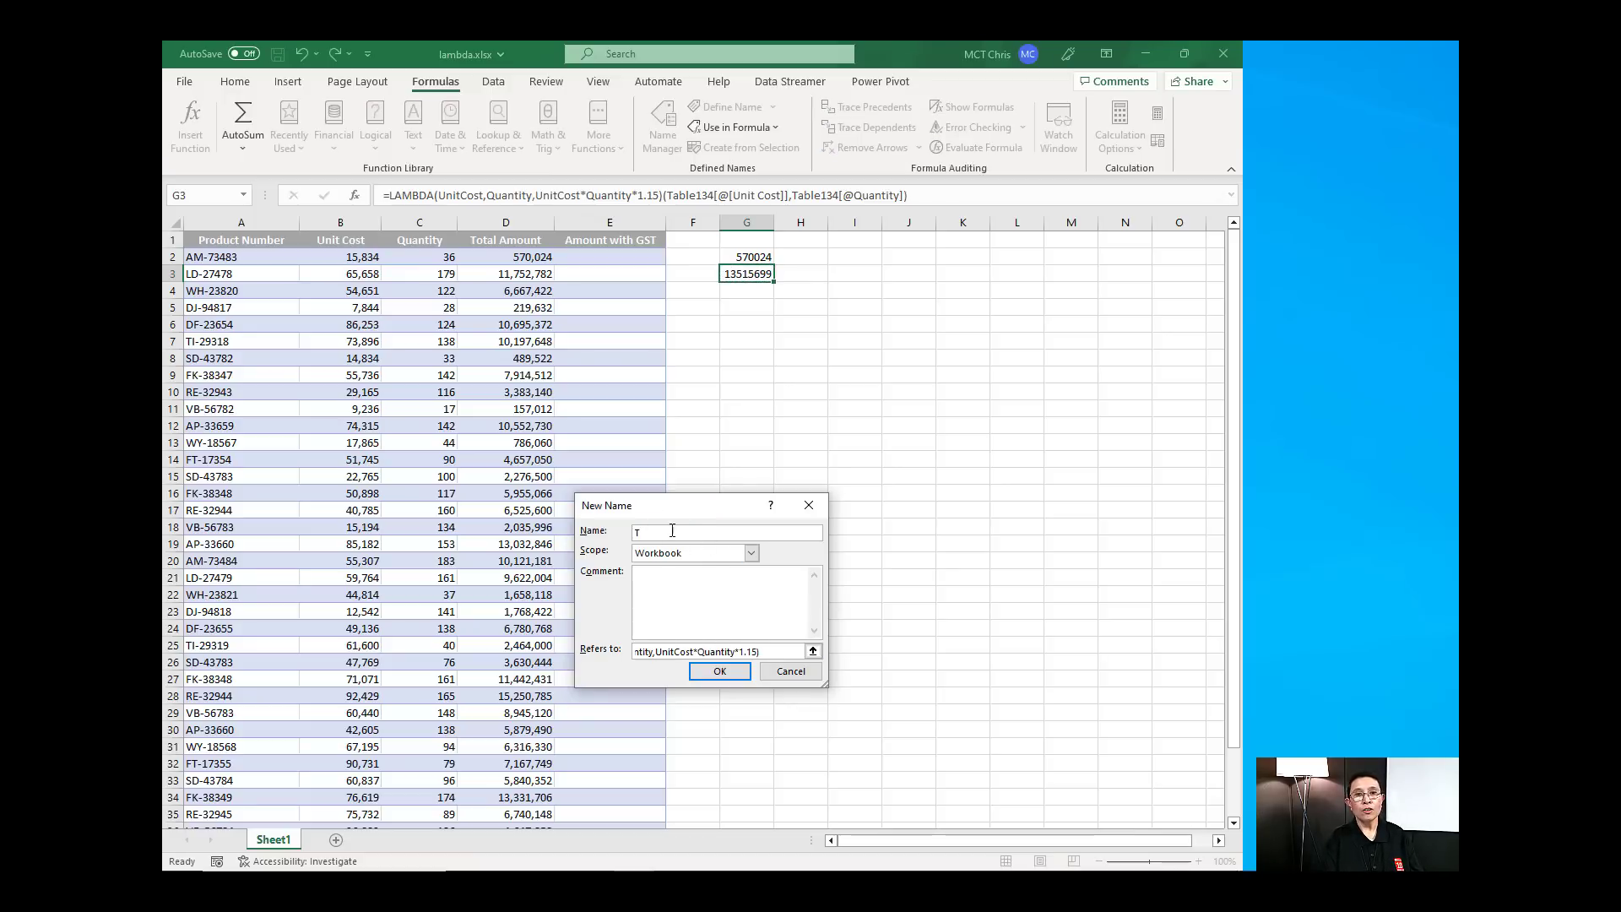
pyautogui.write('otalAmountGST')
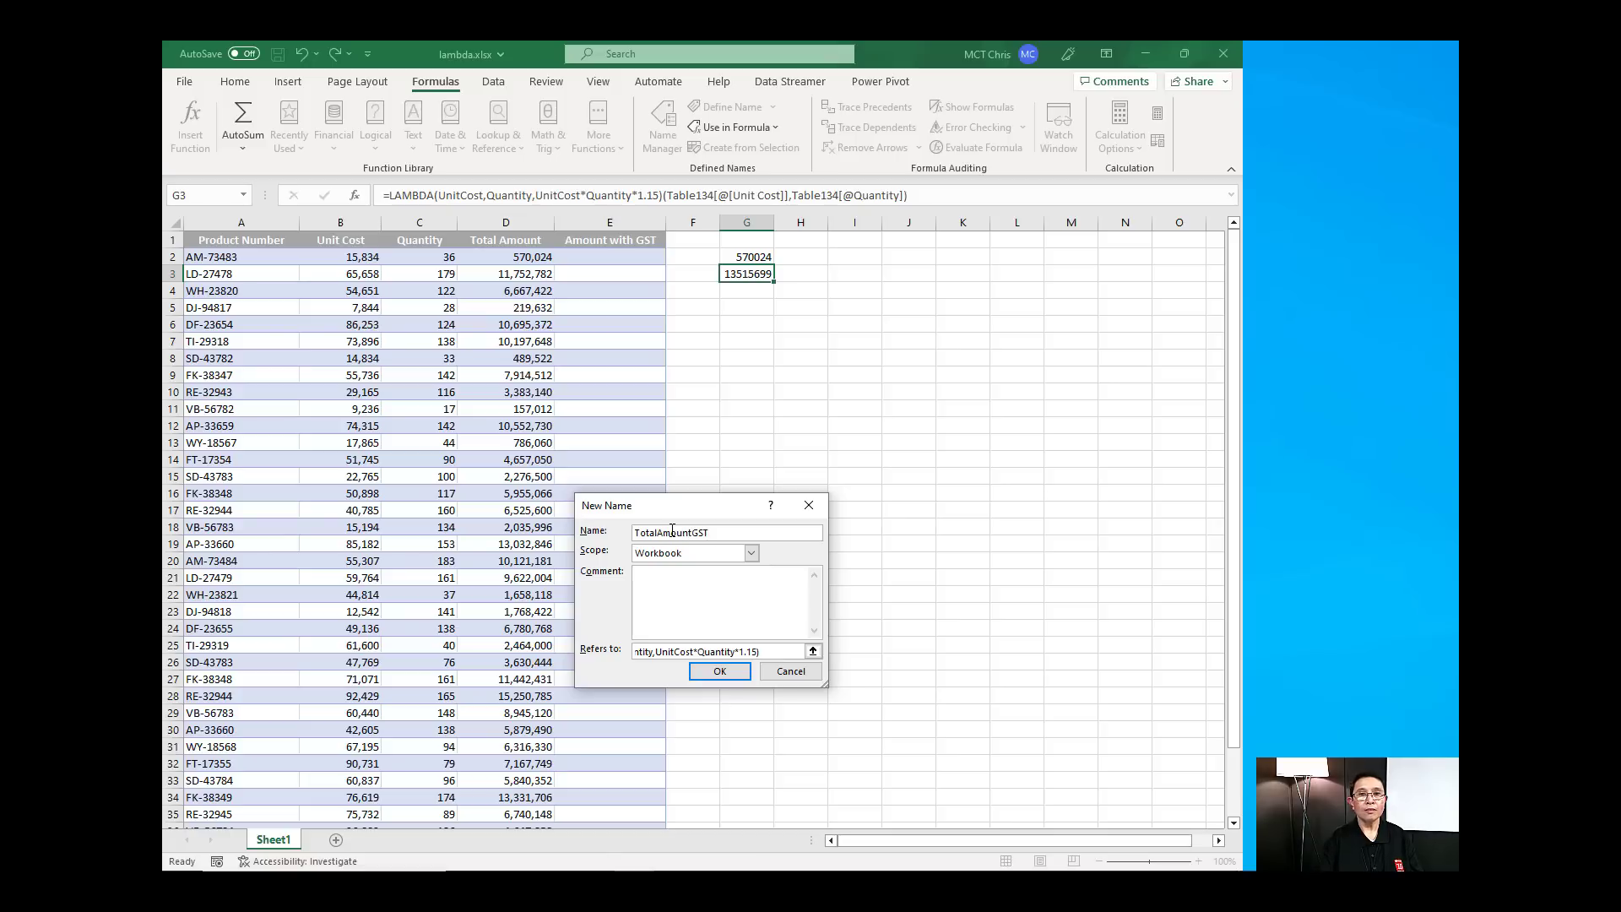
pyautogui.click(720, 670)
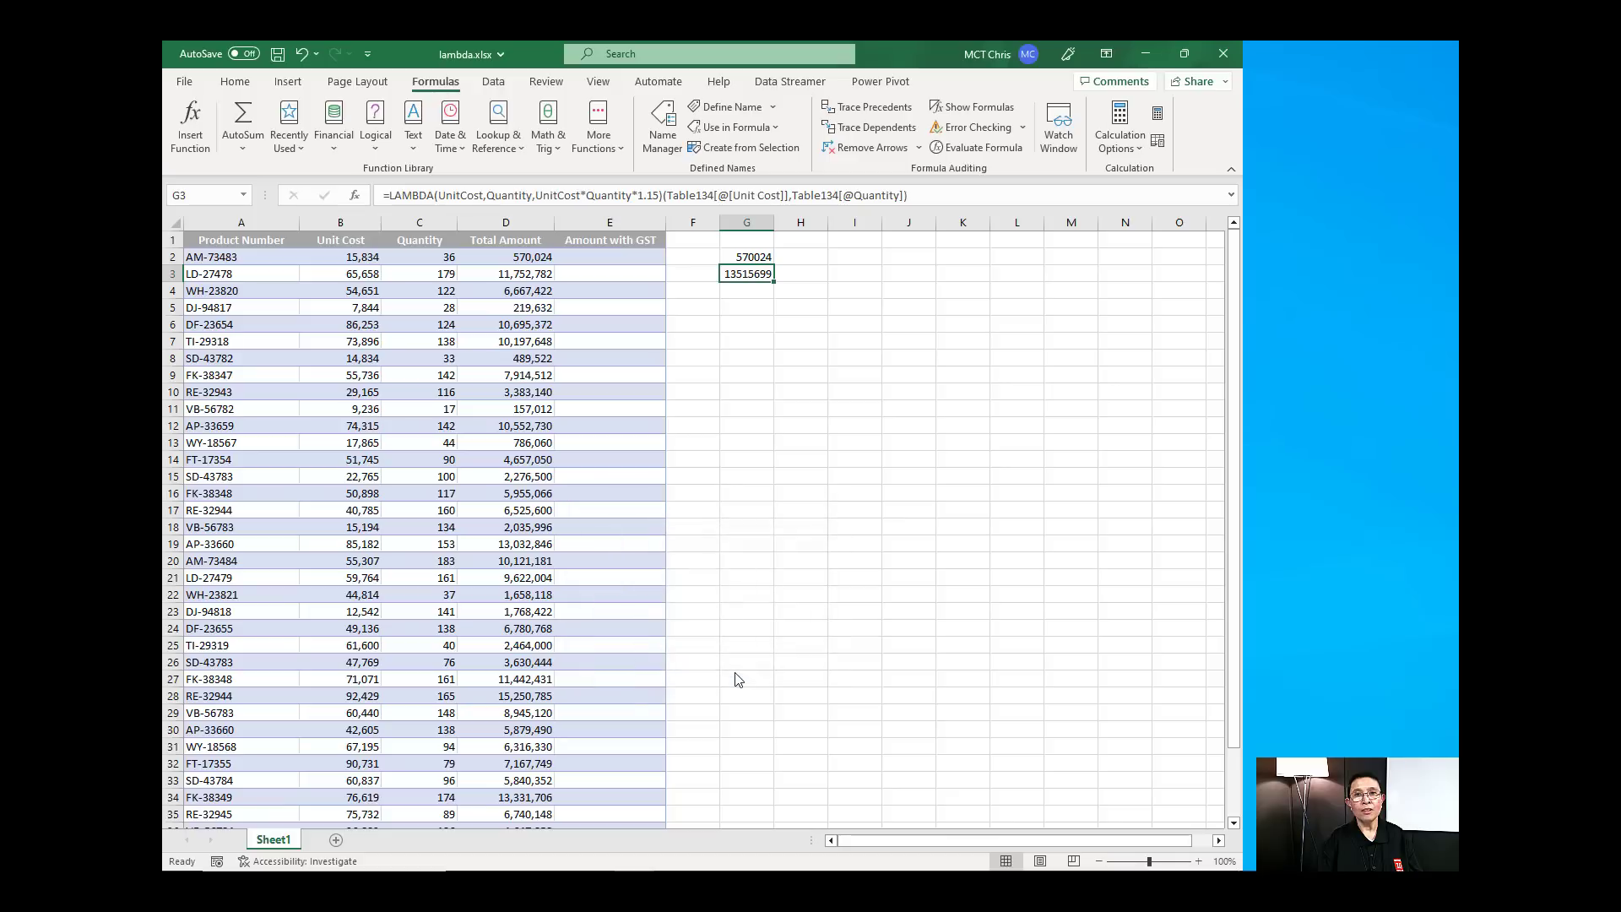
# Enter =TotalAmountGST(B2,C2) in E2 so Amount with GST fills for every product
pyautogui.click(610, 257)
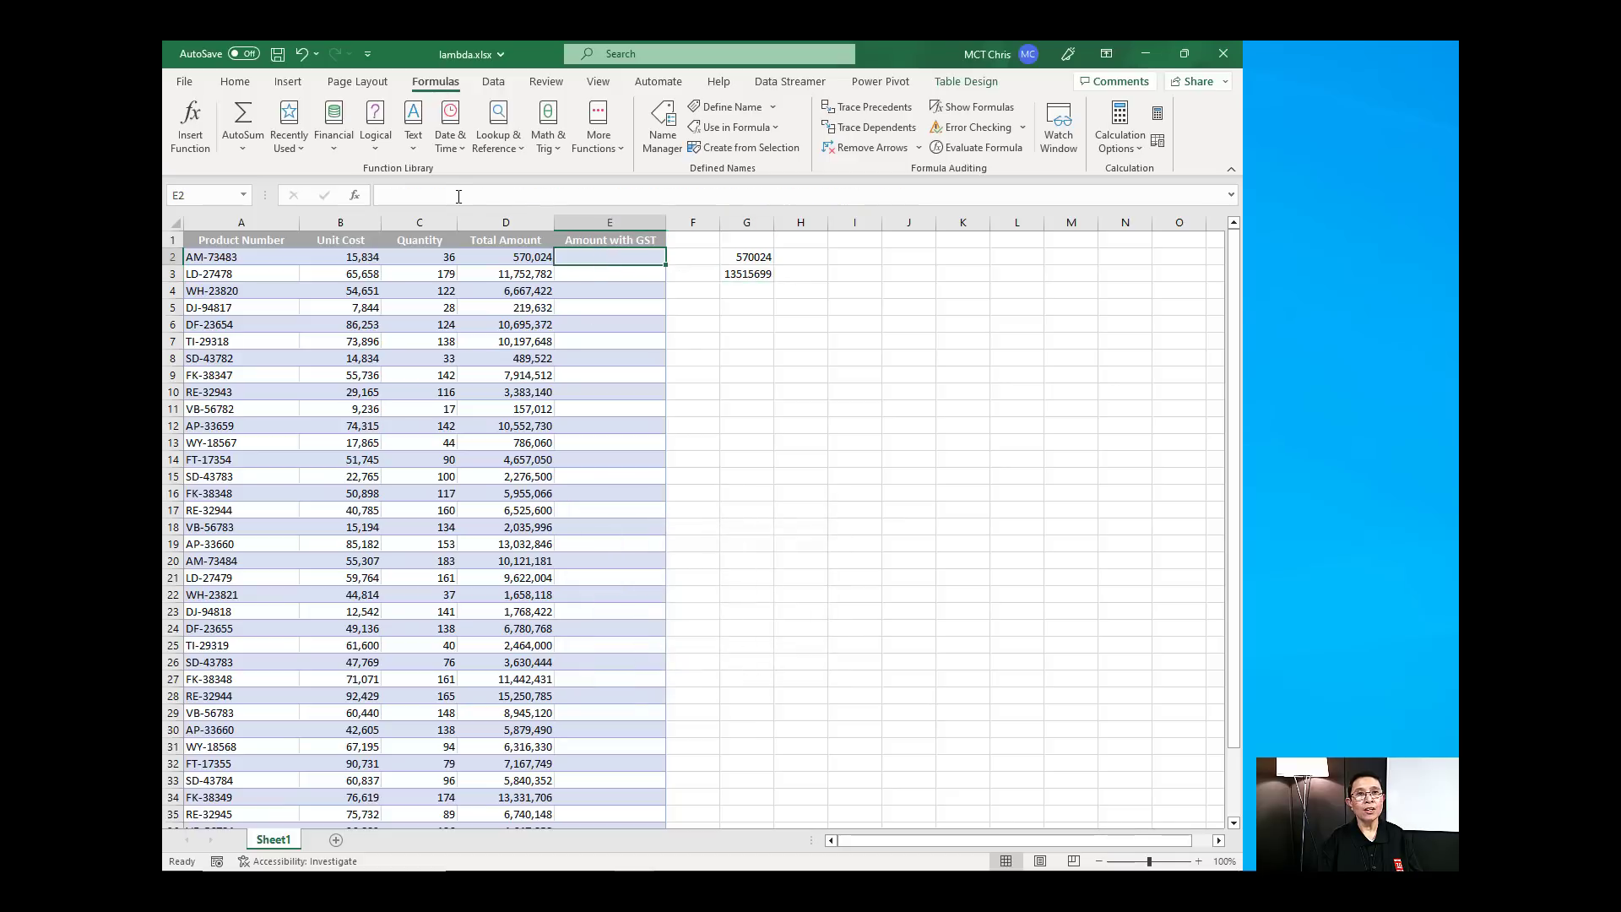
pyautogui.write('=')
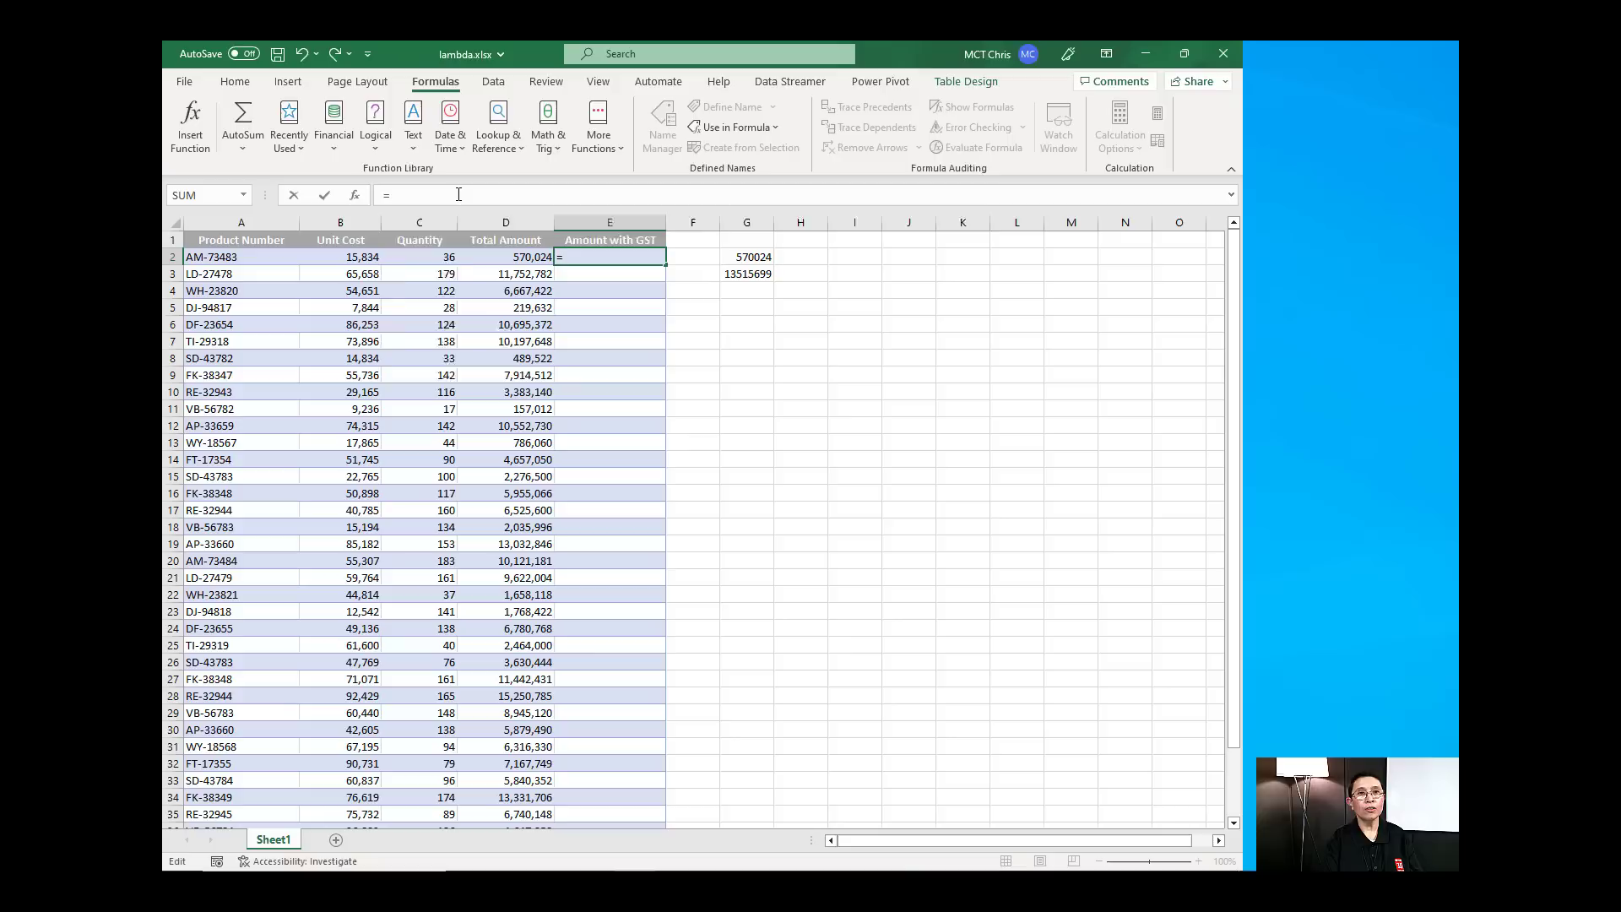
pyautogui.write('TotalAmountGST(')
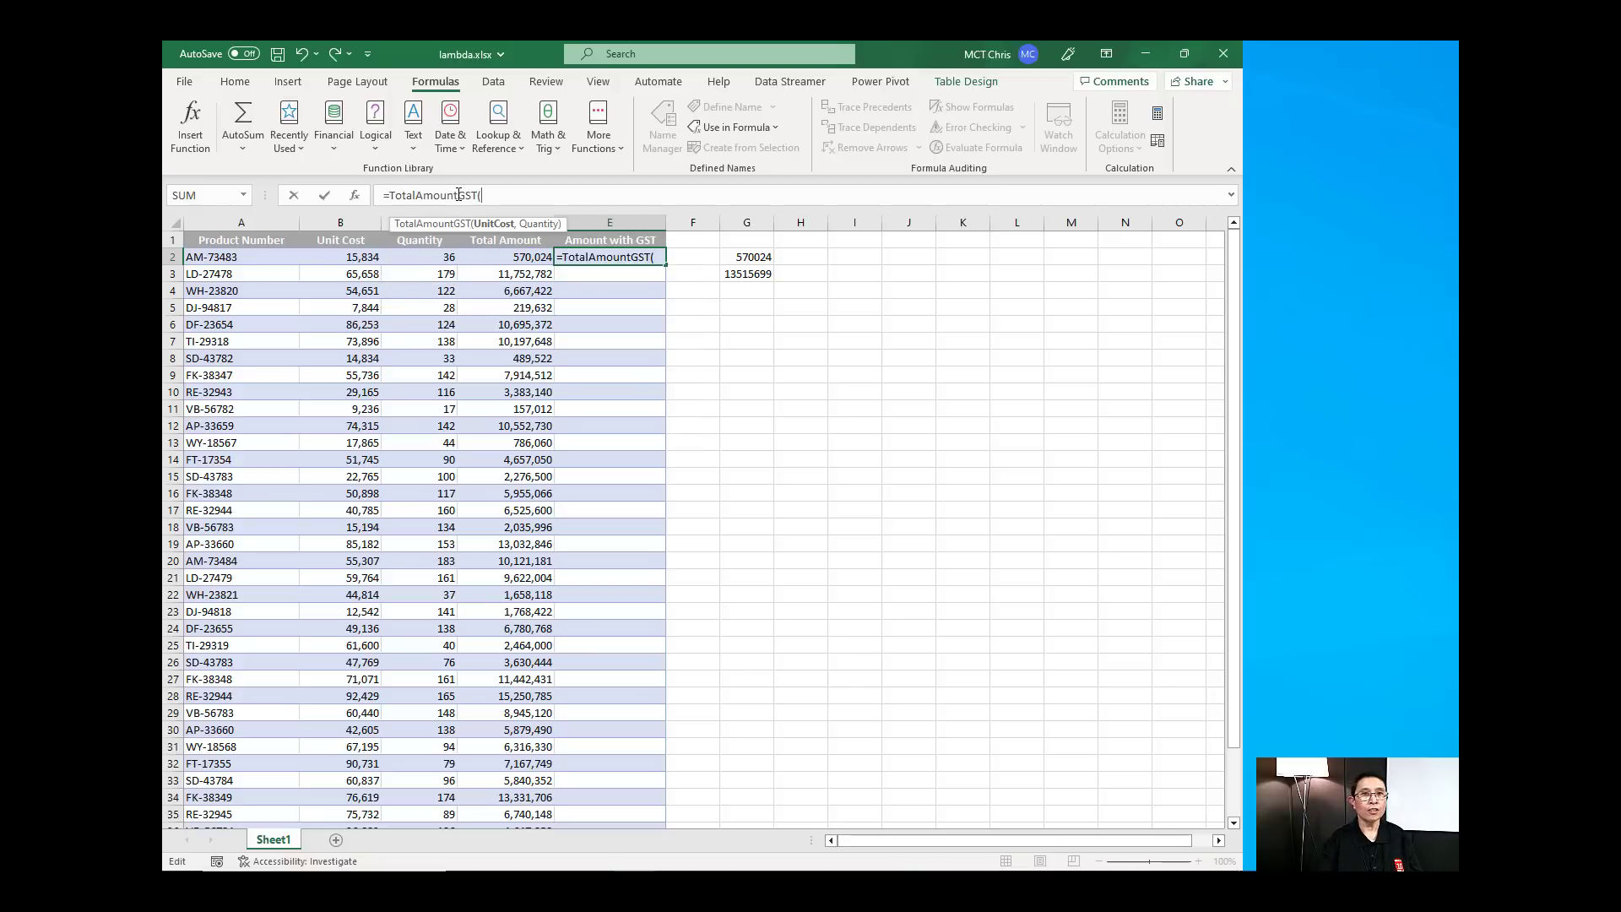
pyautogui.click(339, 256)
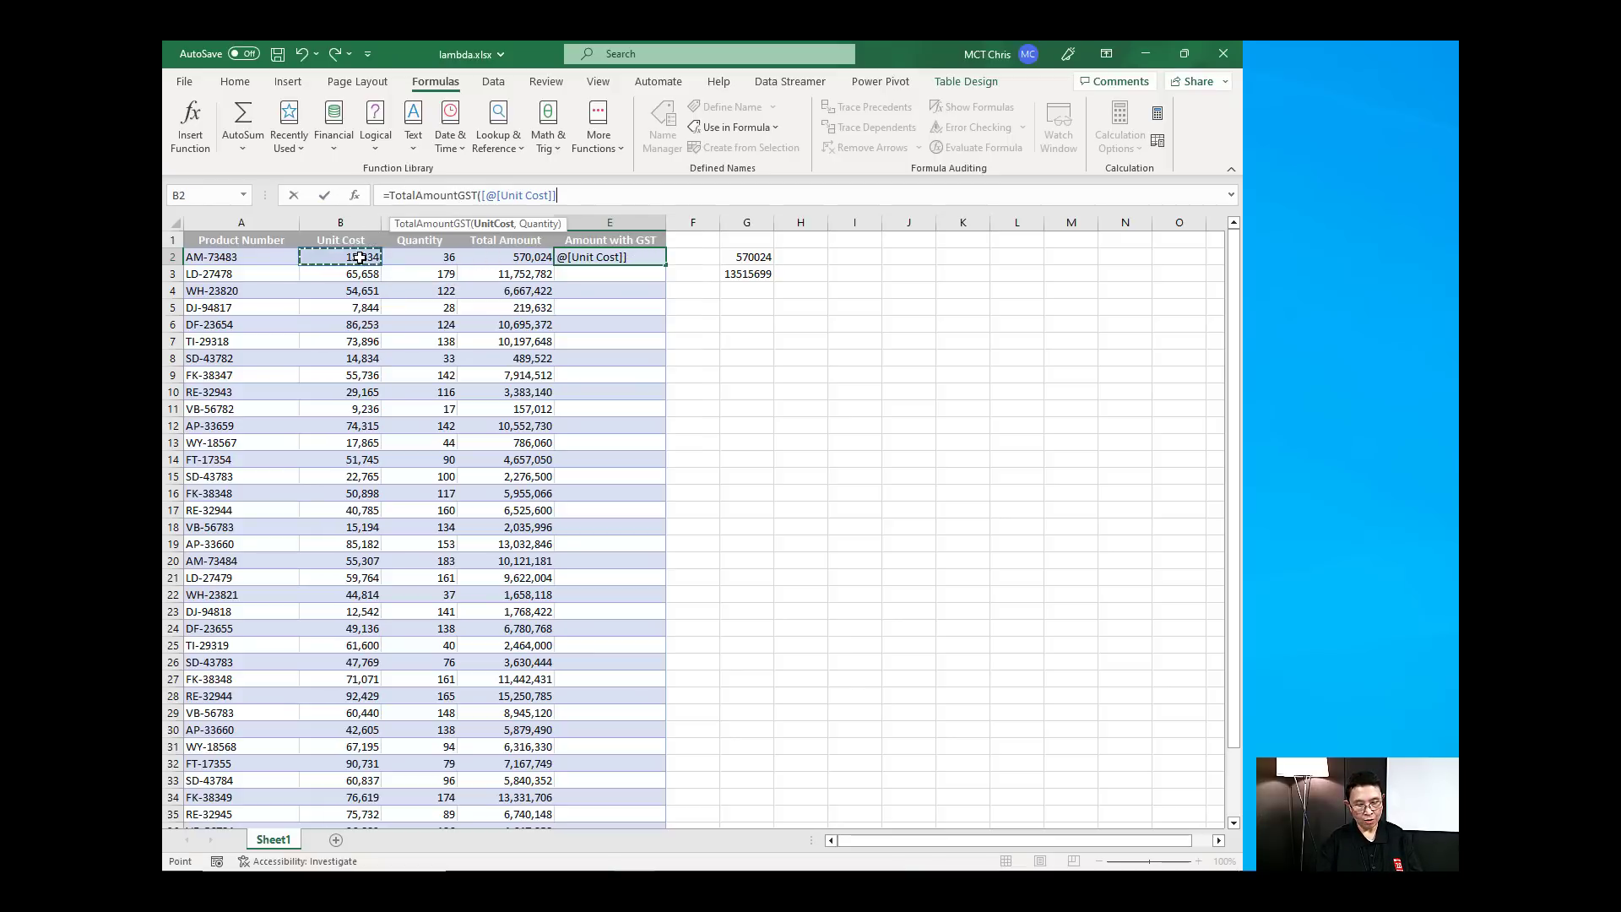
pyautogui.click(419, 257)
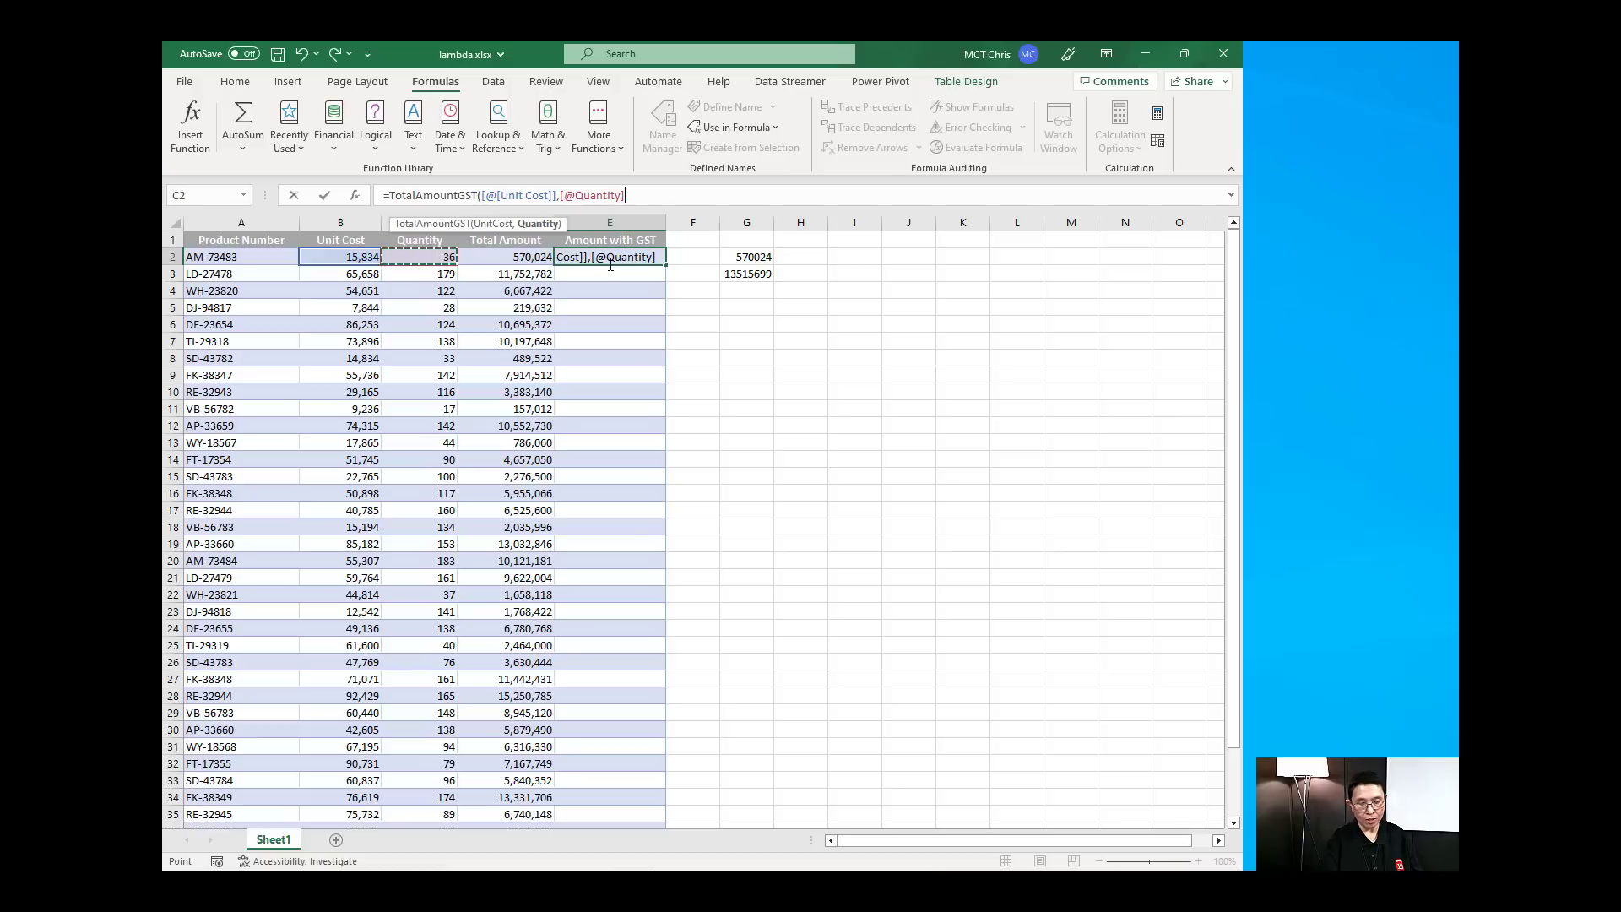
pyautogui.press('Return')
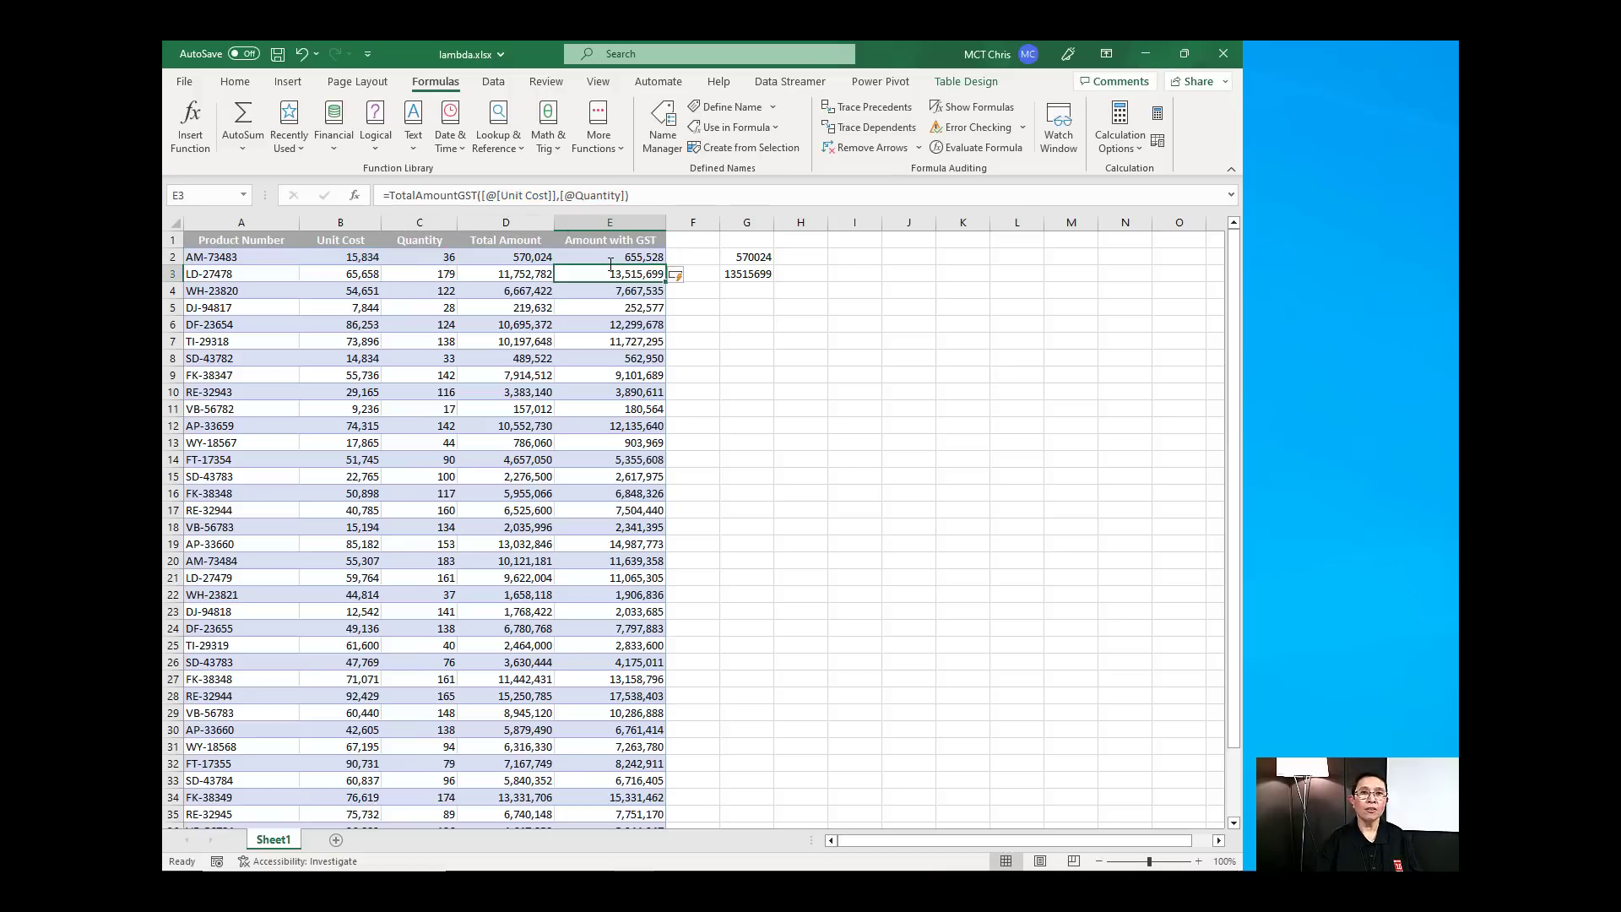